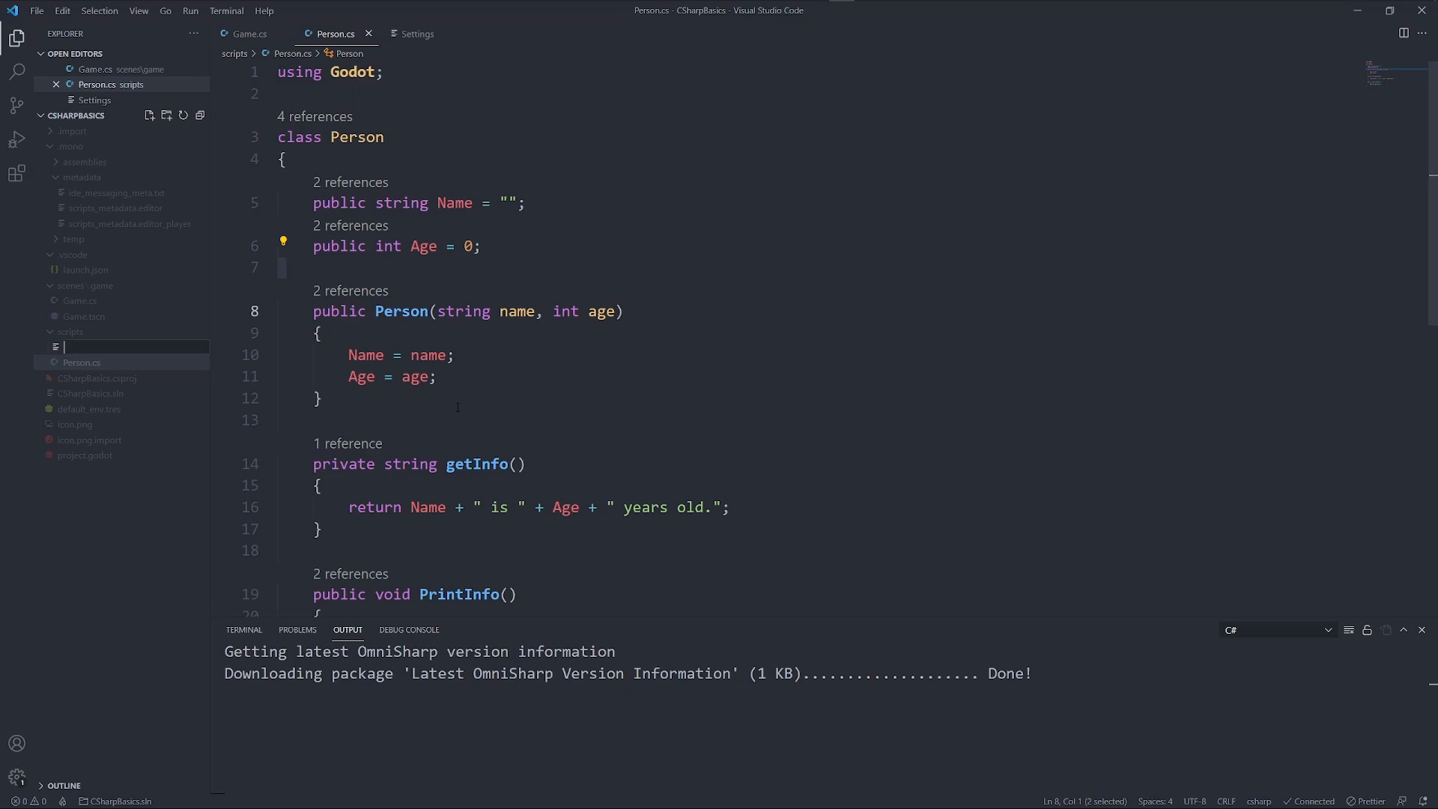
# Create the Vehicle script with double HorsePower and Price fields and a constructor
pyautogui.press('Enter')
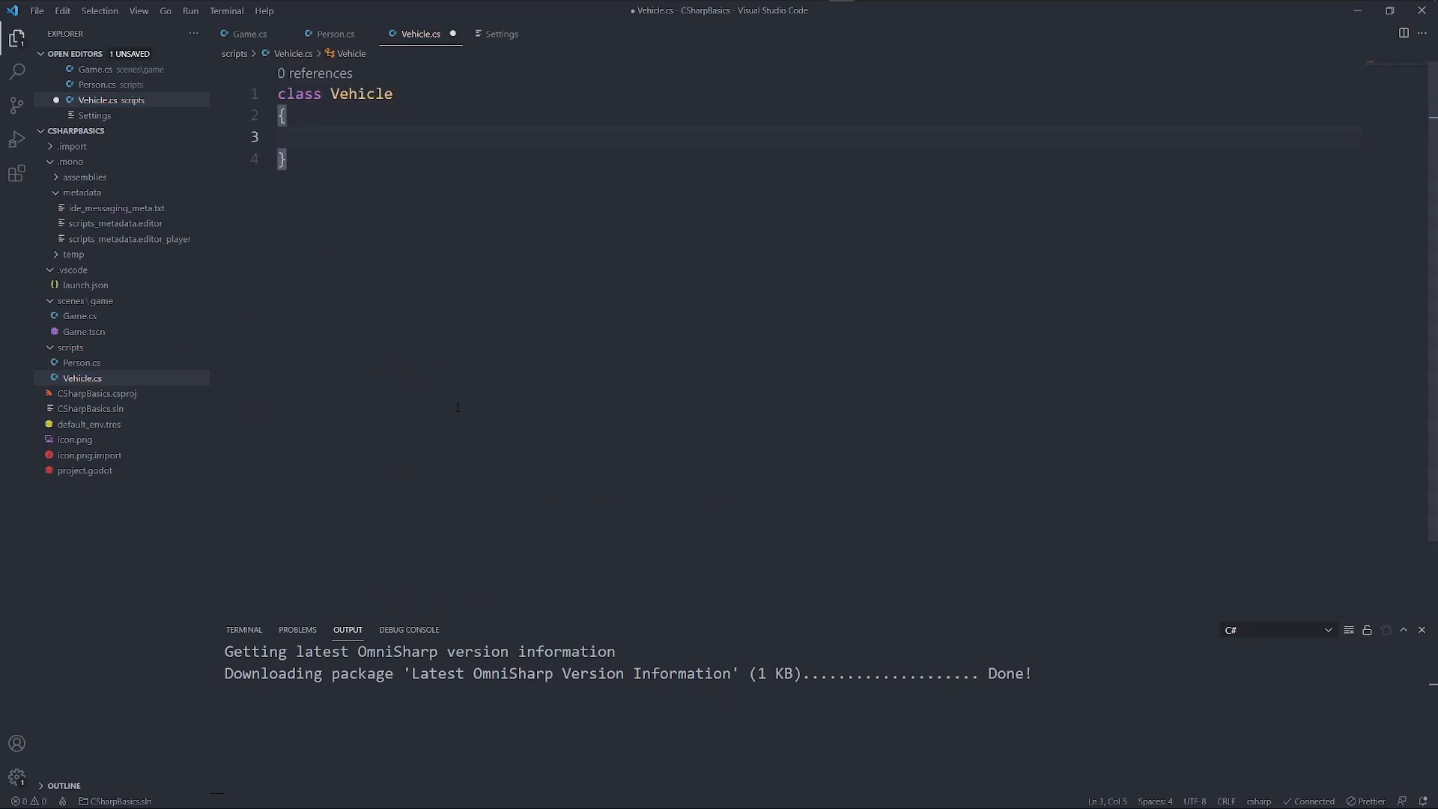
pyautogui.press('Enter')
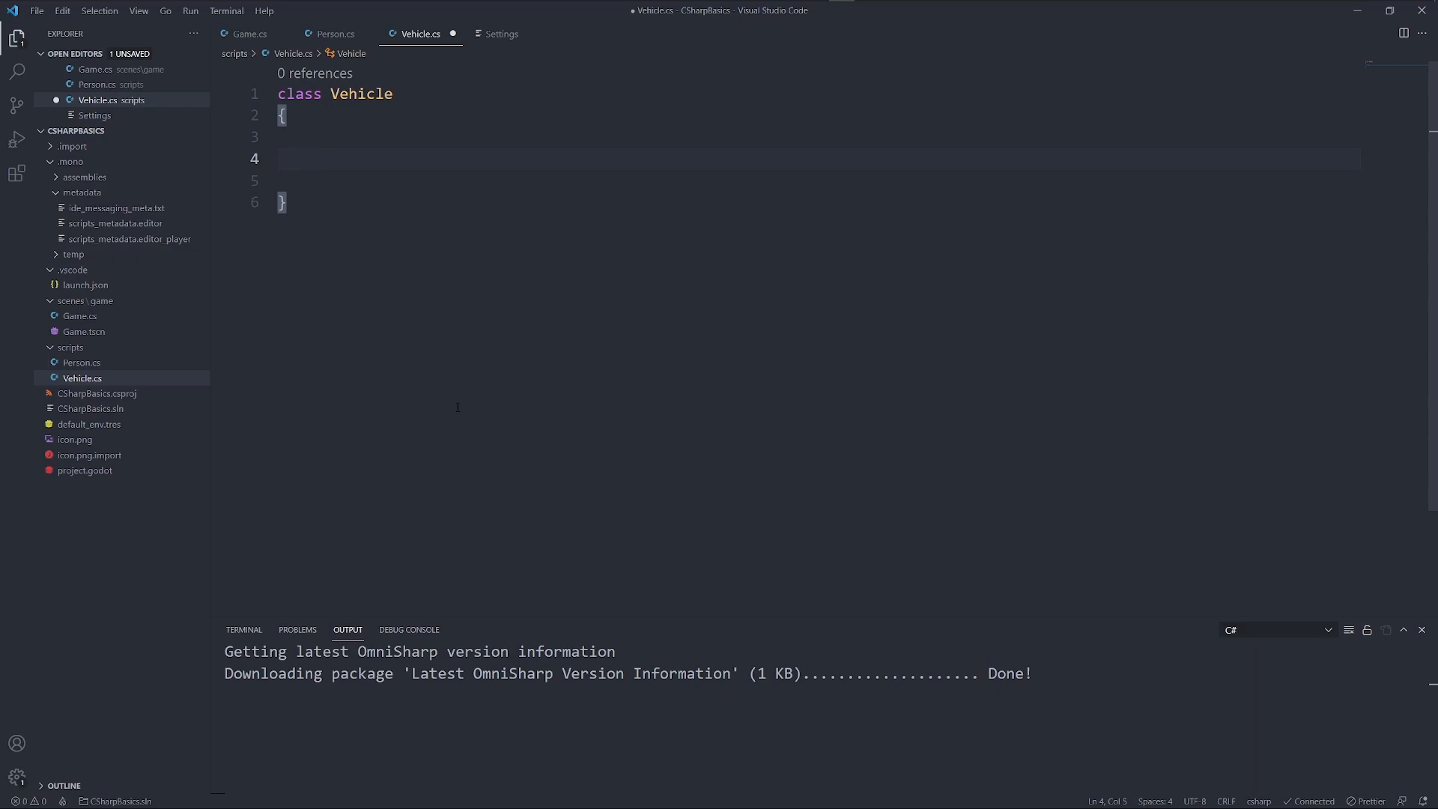
pyautogui.write('double HorsePower = 0;')
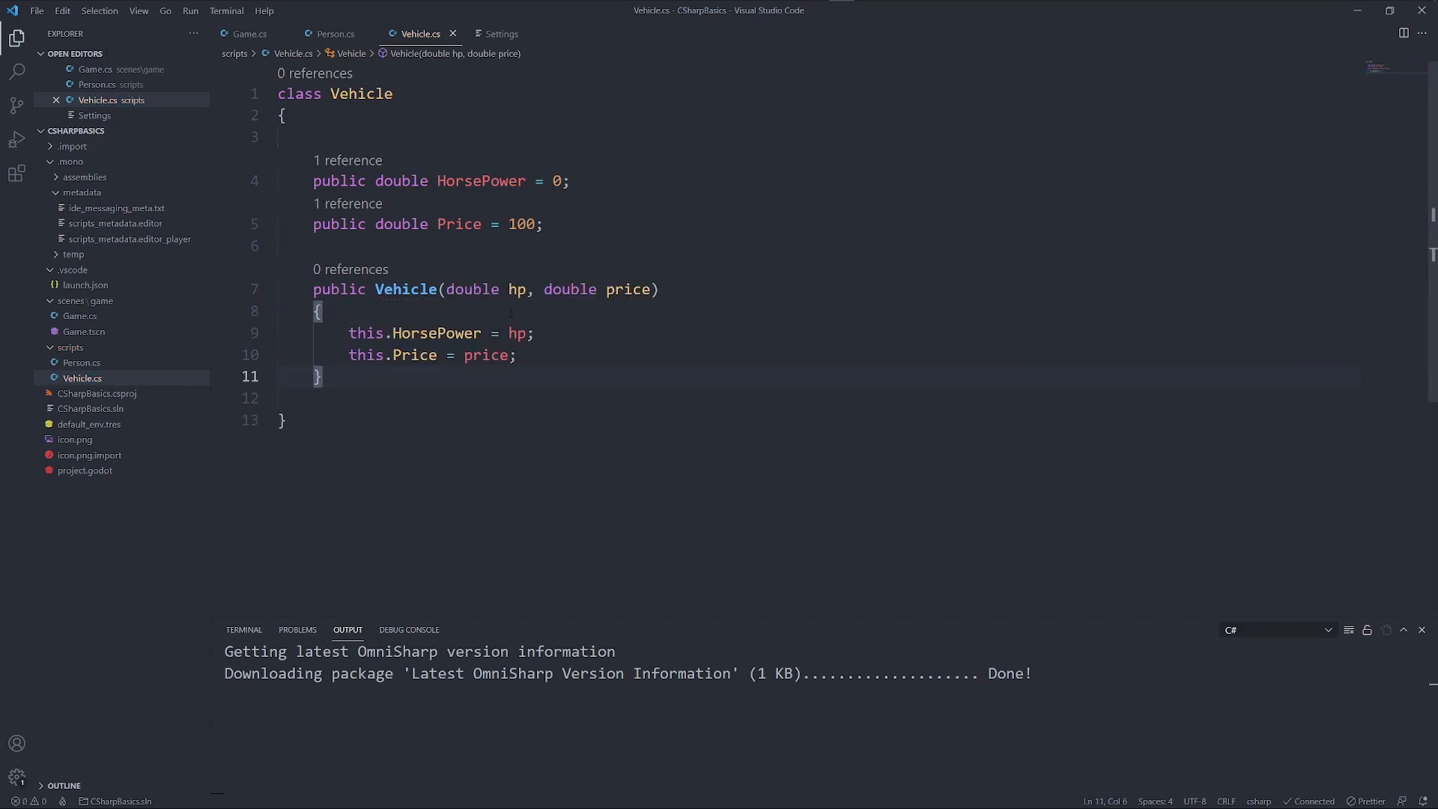
# Add a public void Ride() method printing "You now ride the vehicle."
pyautogui.write('public void')
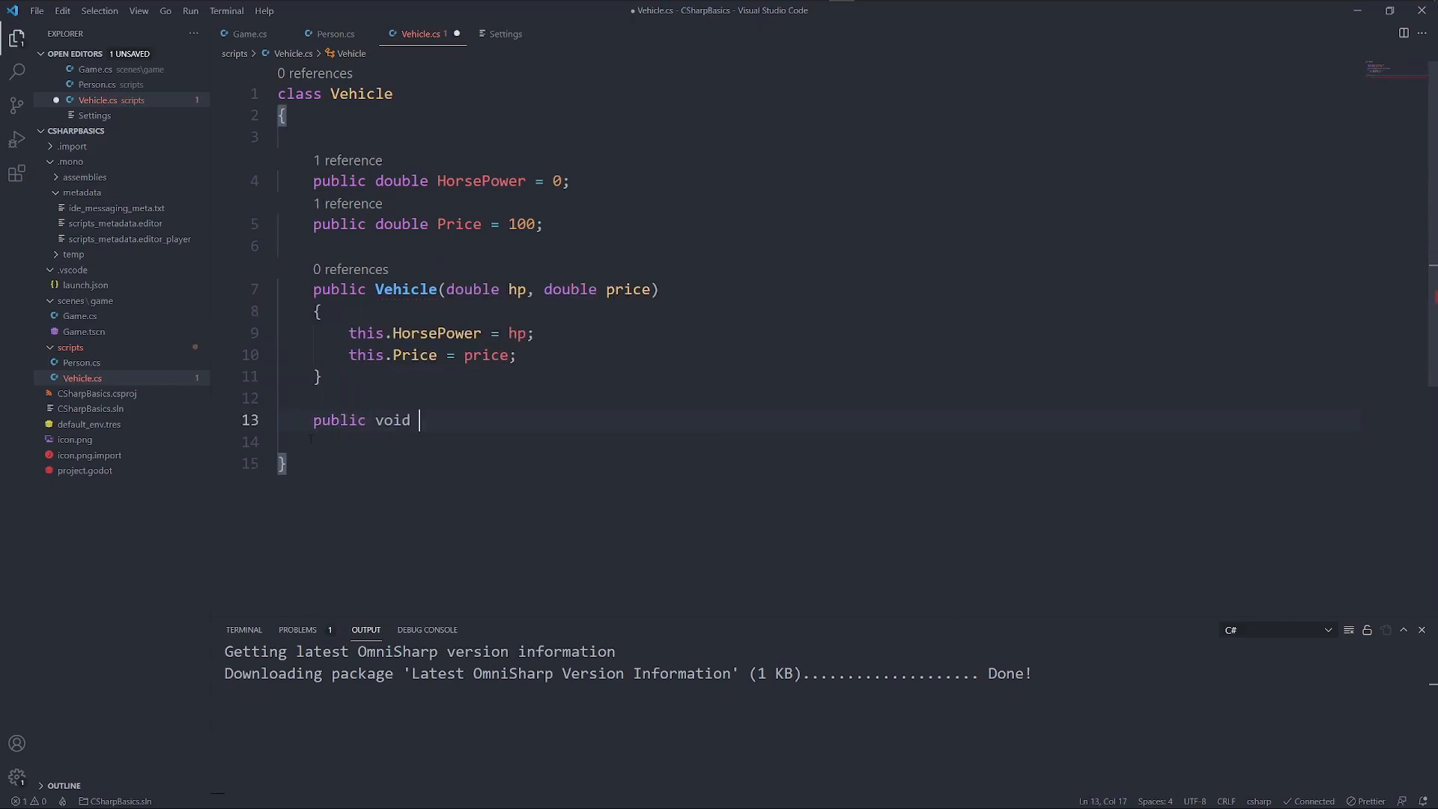
pyautogui.write('Ride(')
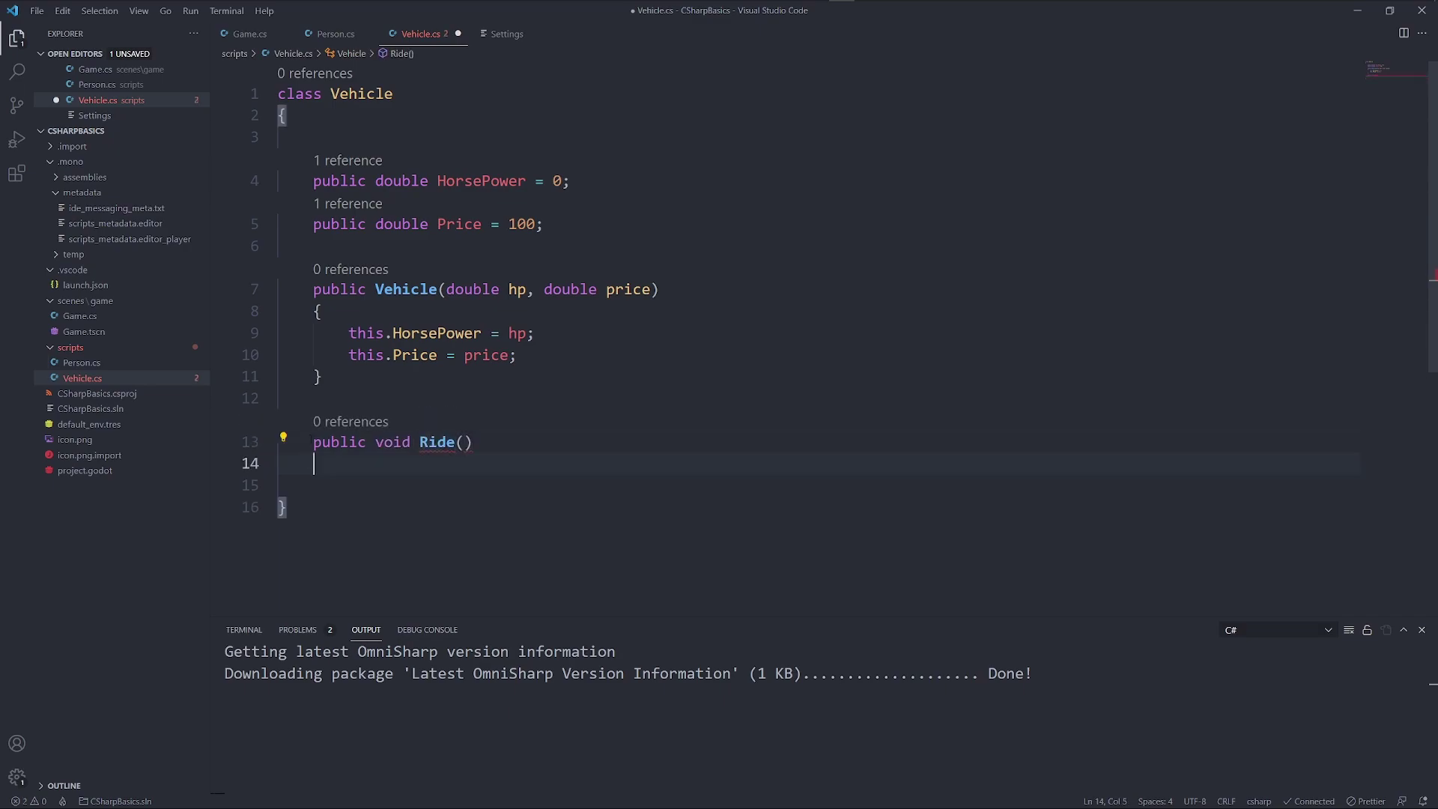
pyautogui.write('GD.Print("You now ride the vehicle.");')
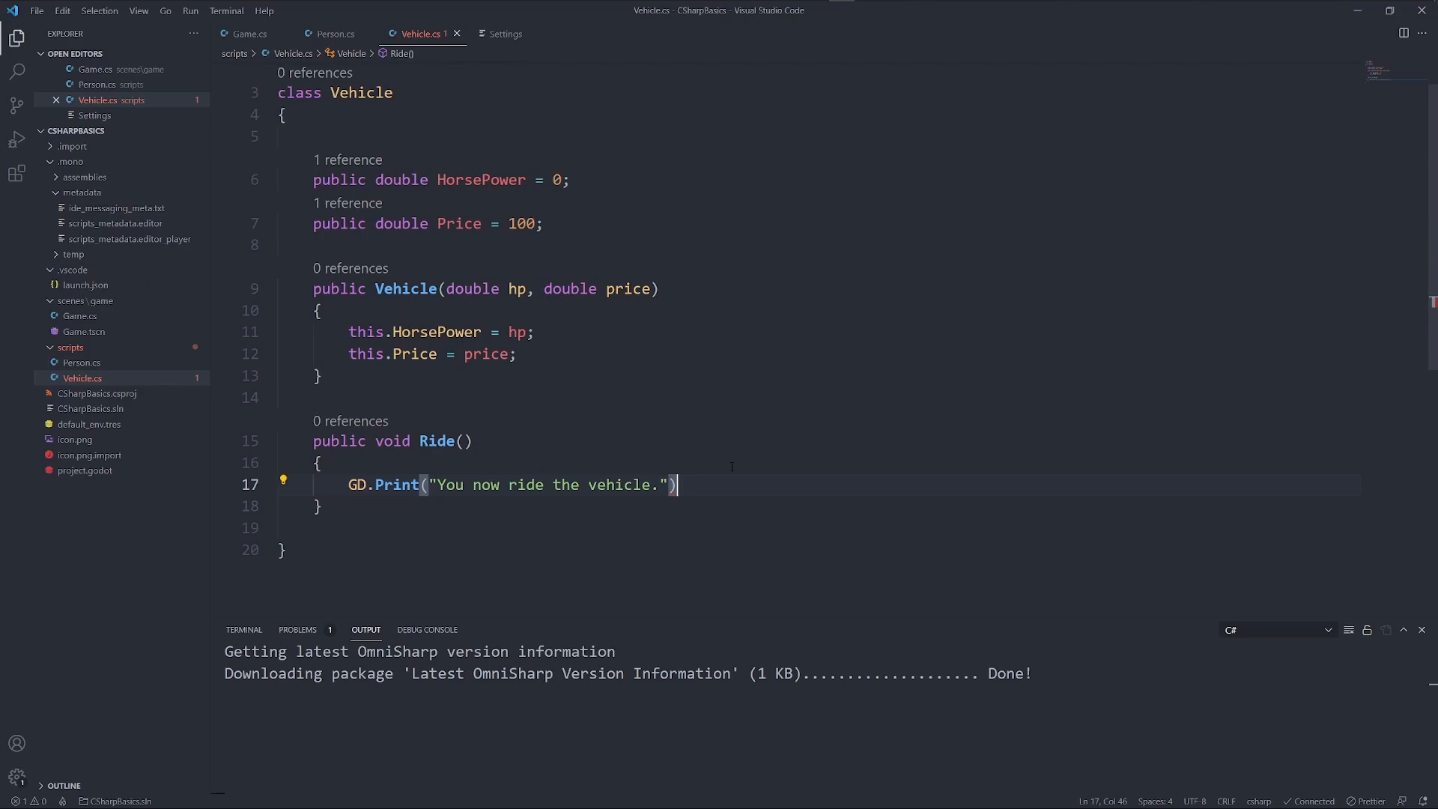
pyautogui.write(';')
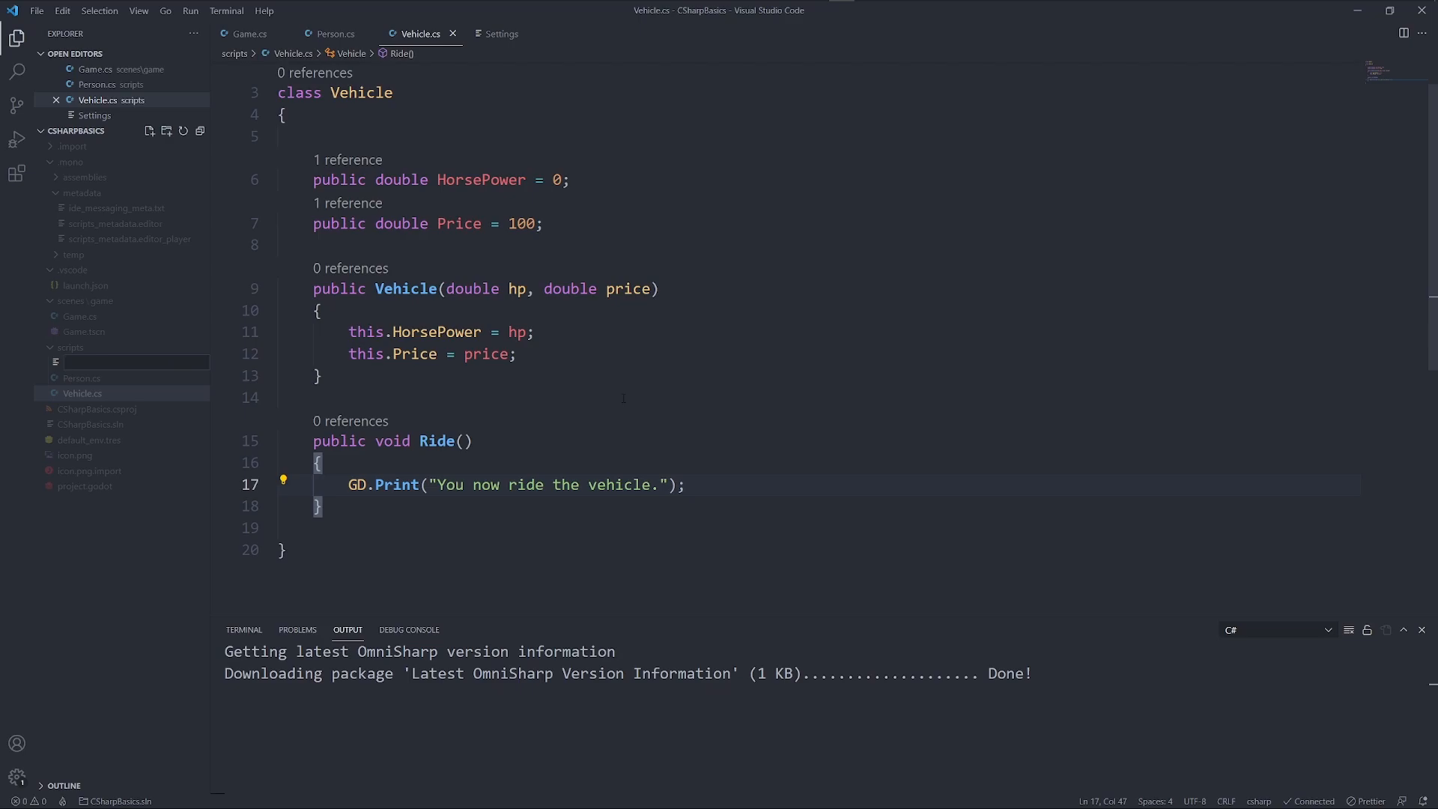
# Create Car.cs with class Car : Vehicle and a constructor calling base(hp, price)
pyautogui.write('Car.cs')
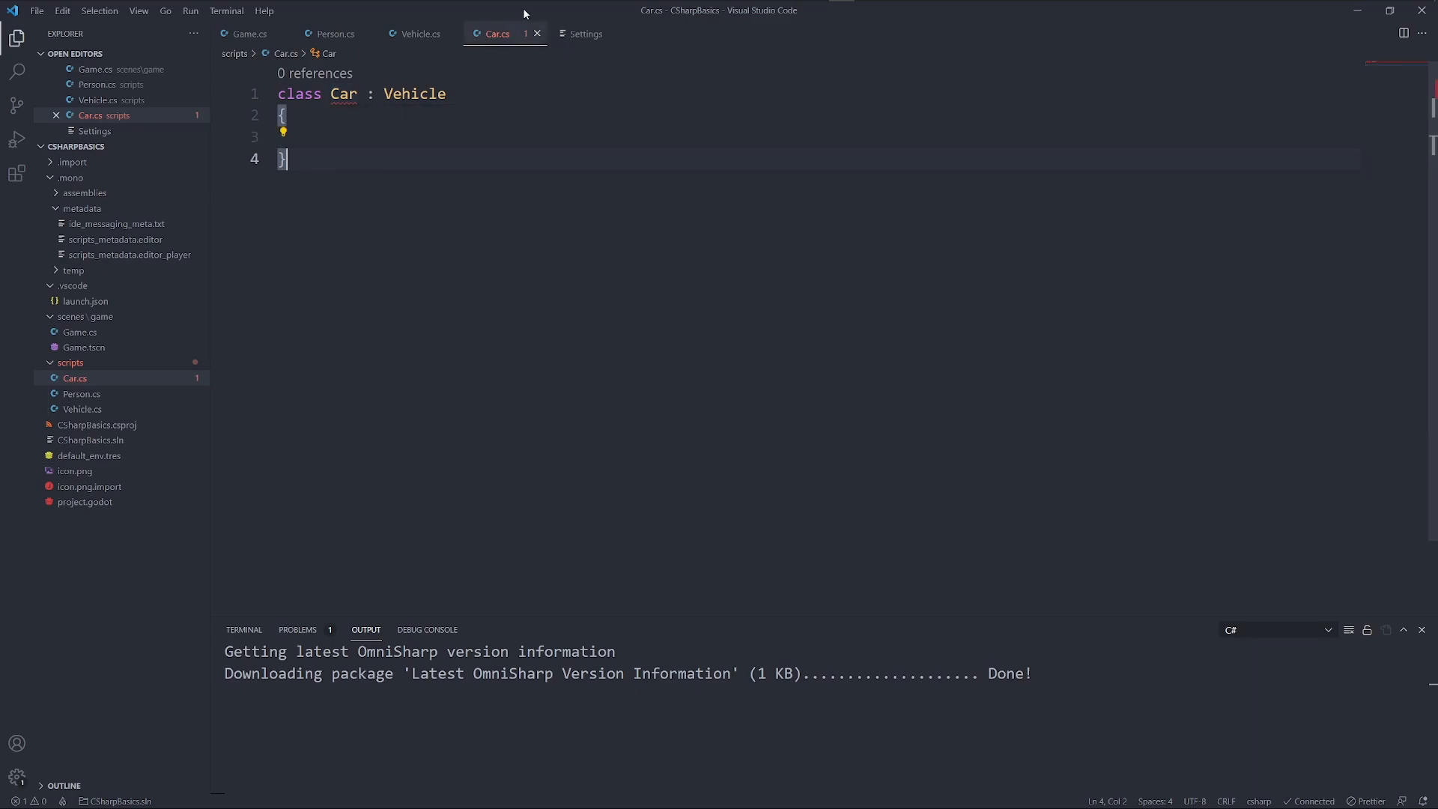
pyautogui.click(420, 33)
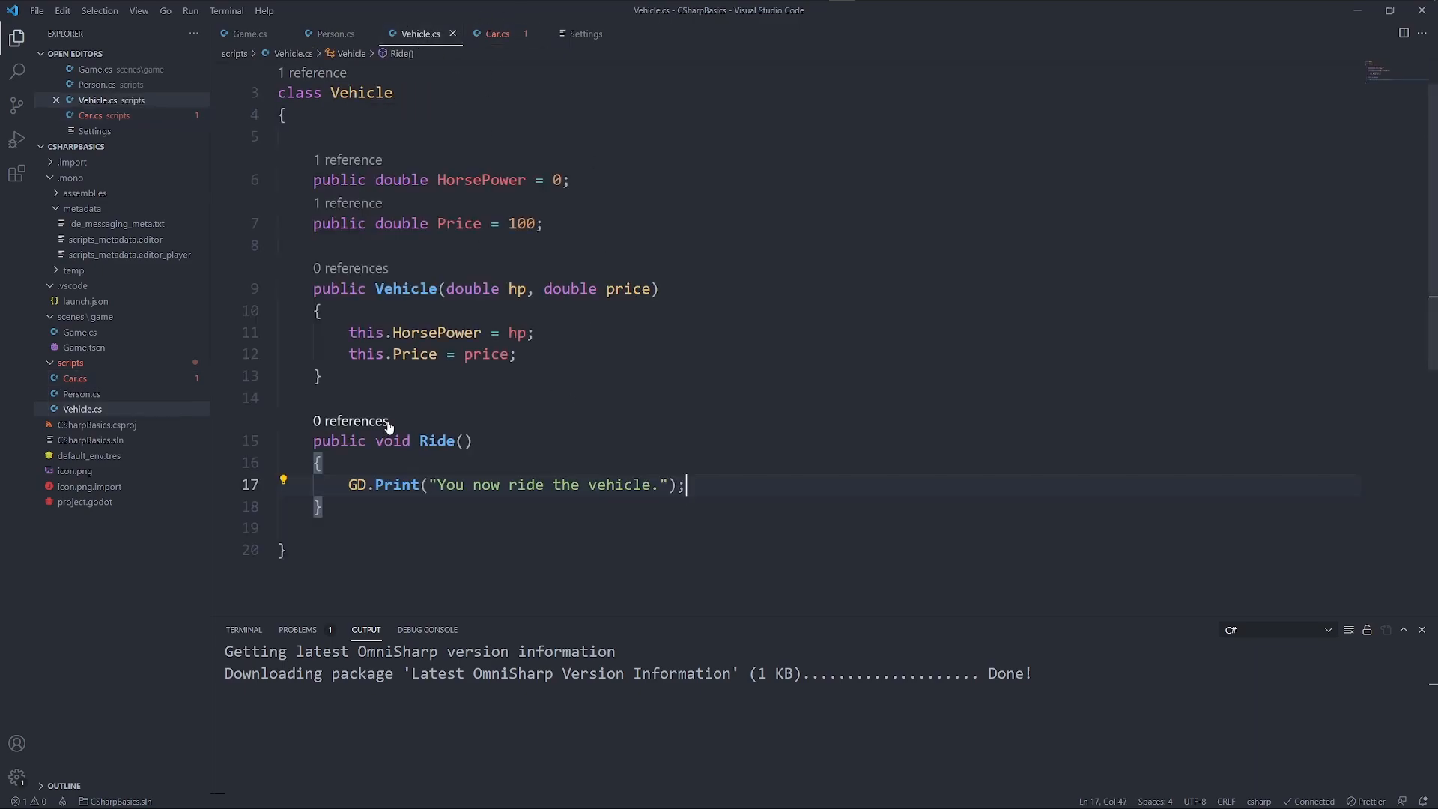
pyautogui.click(497, 34)
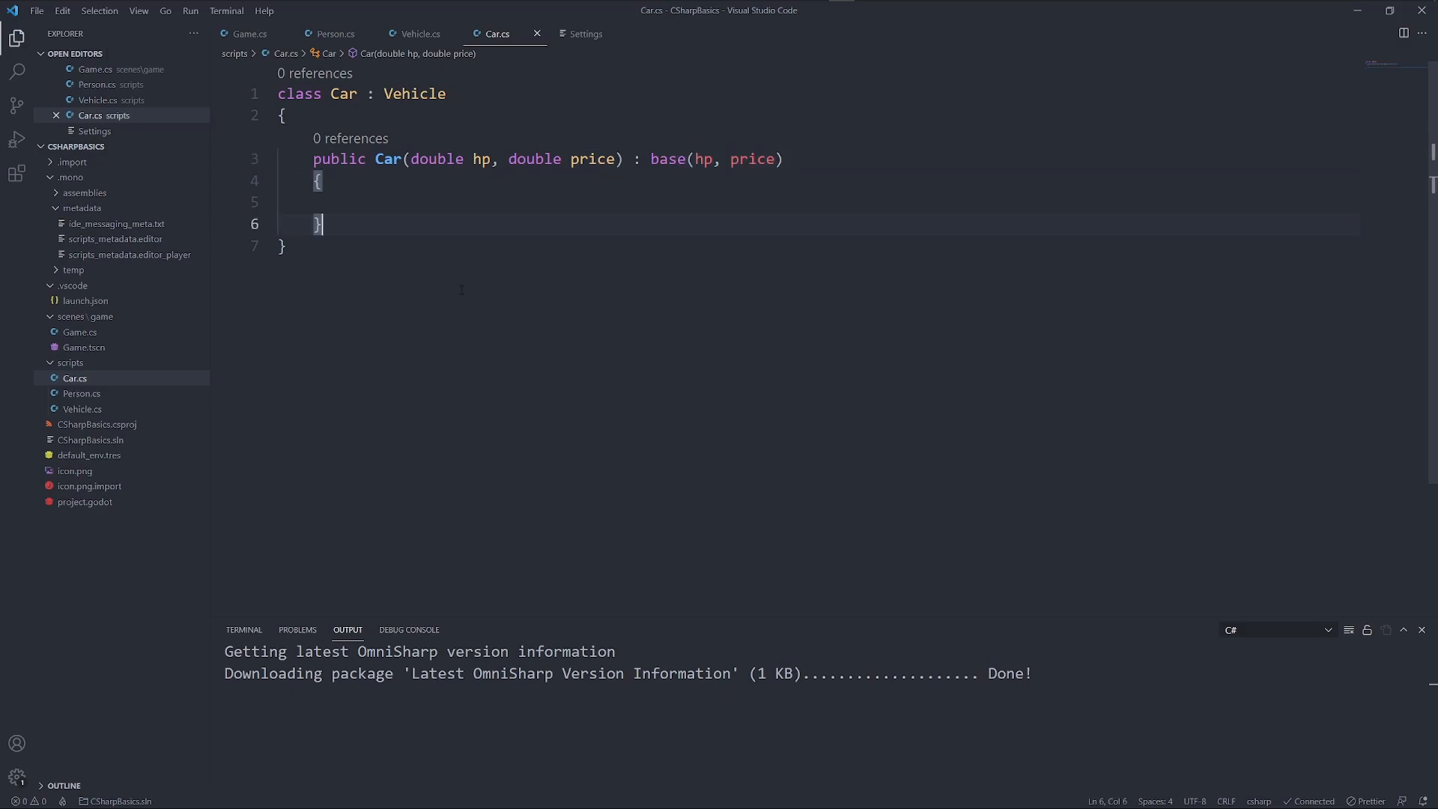
pyautogui.click(786, 159)
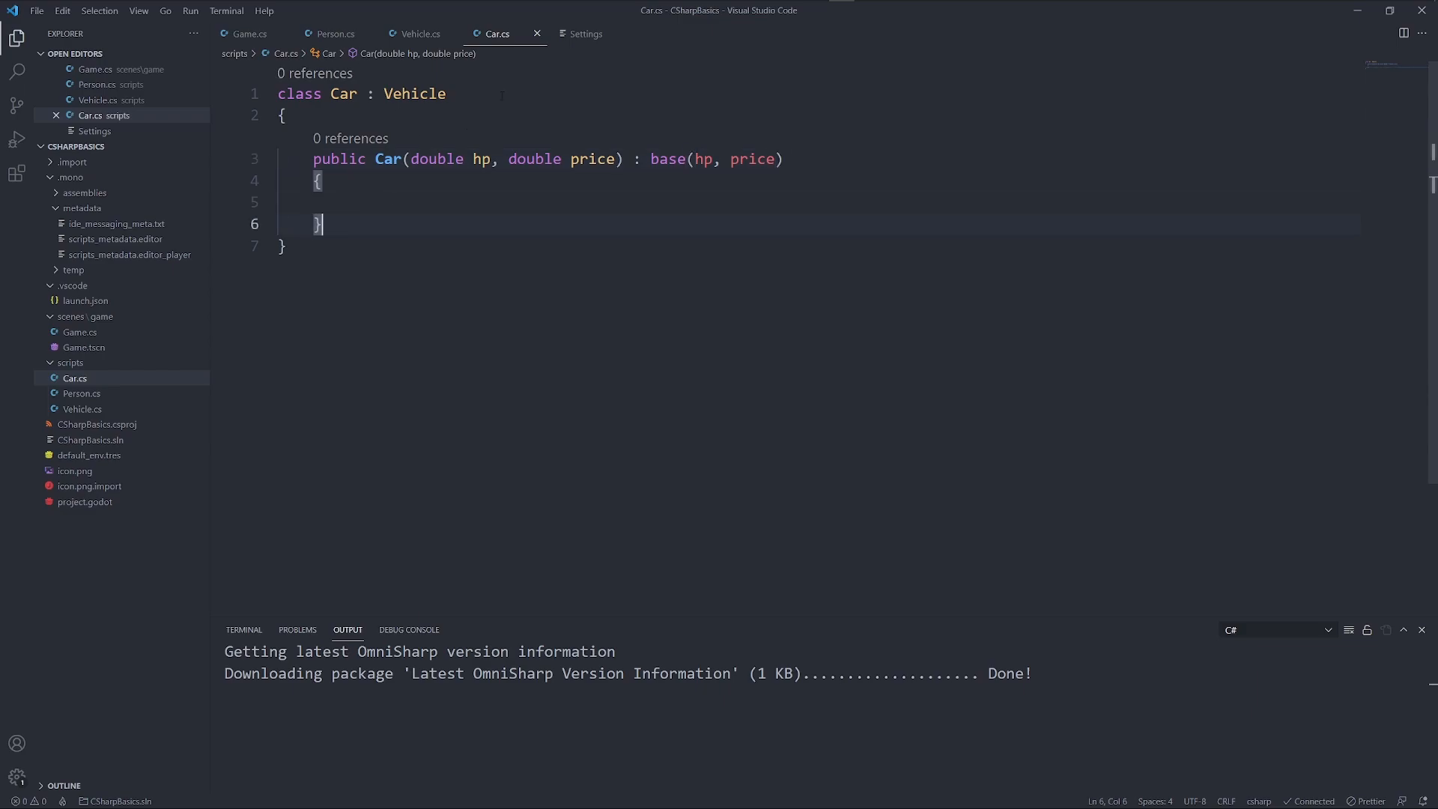
# In Game's _Ready, replace the Person code with Vehicle bmw = new Car(300, 60000)
pyautogui.click(246, 34)
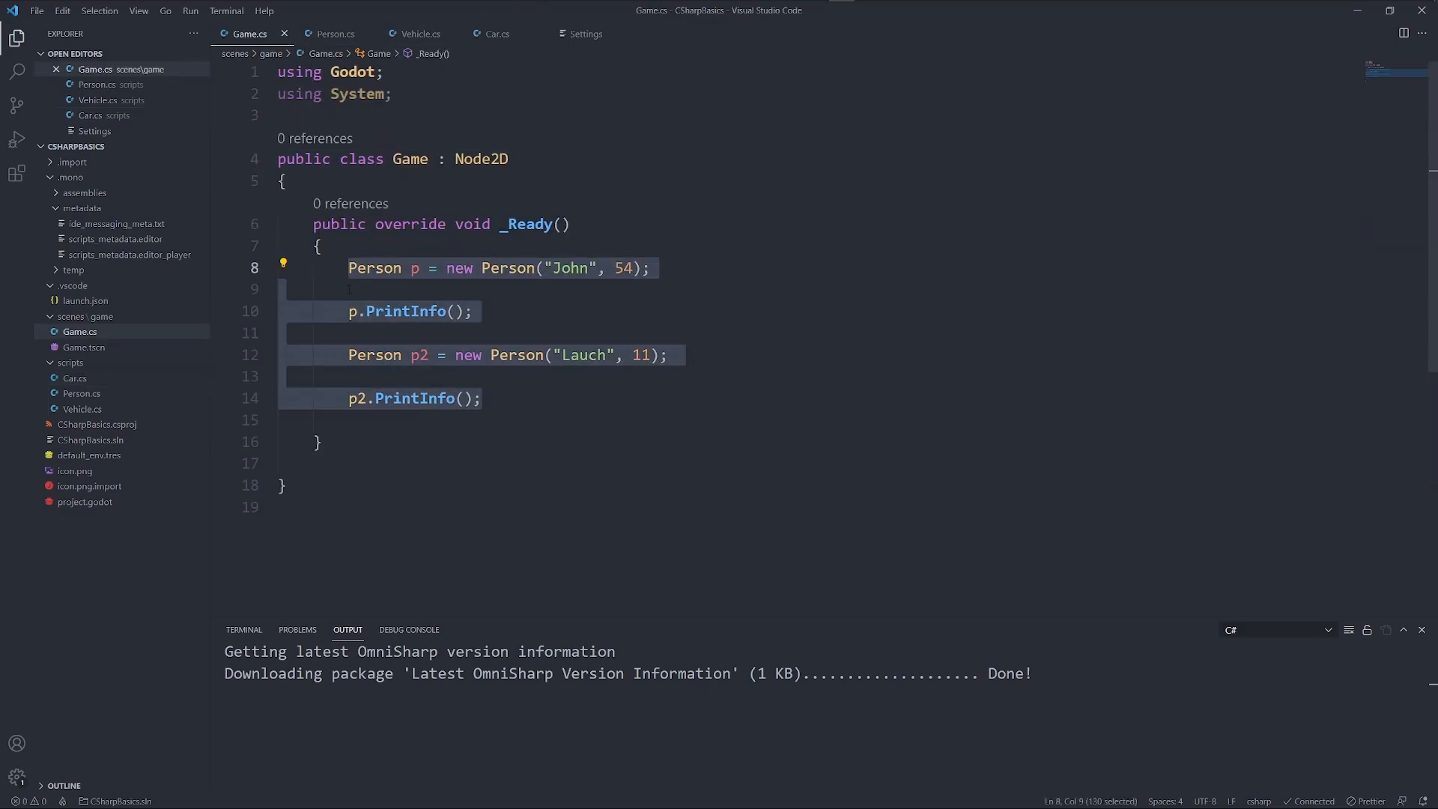
pyautogui.write('Vehicle b')
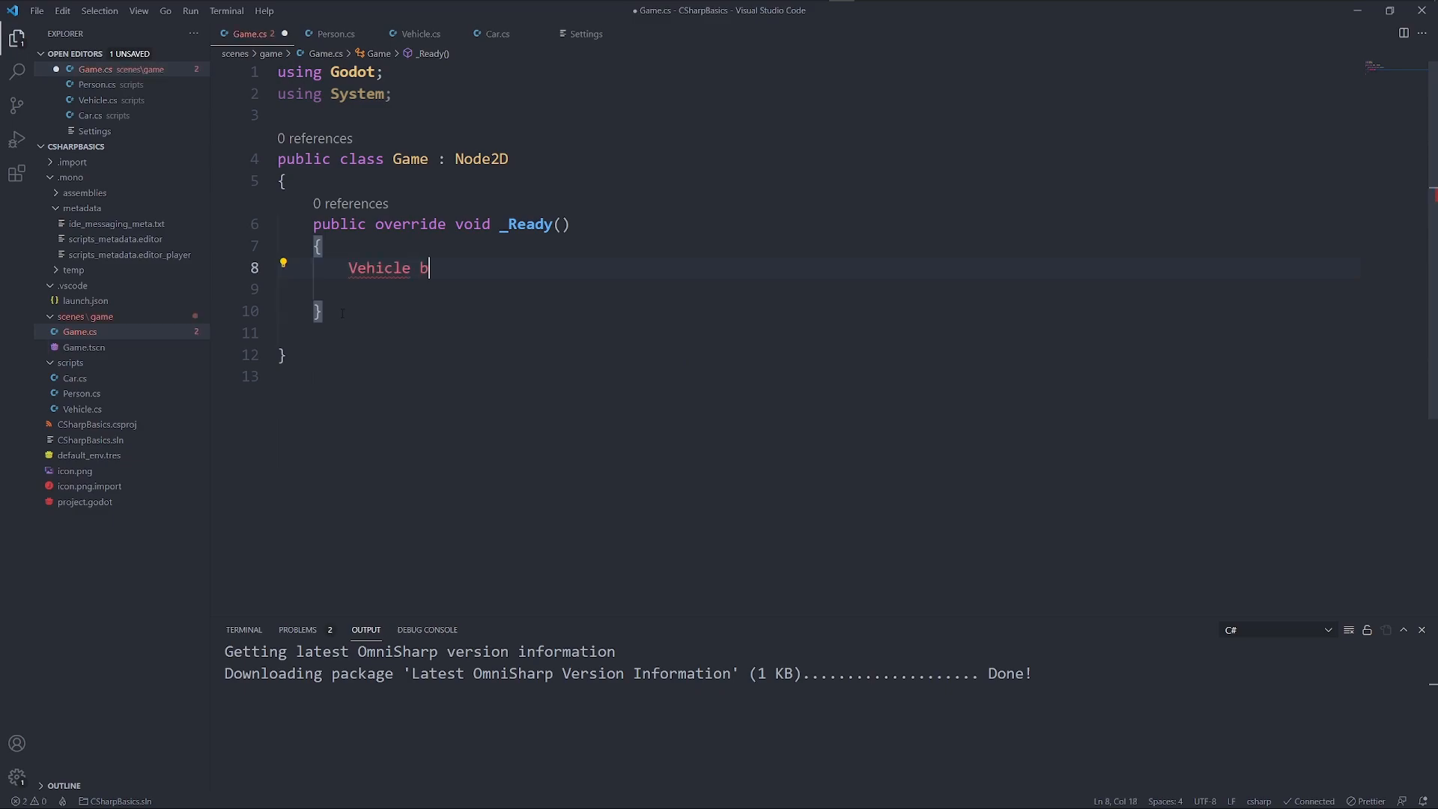
pyautogui.write('mw = new Car();')
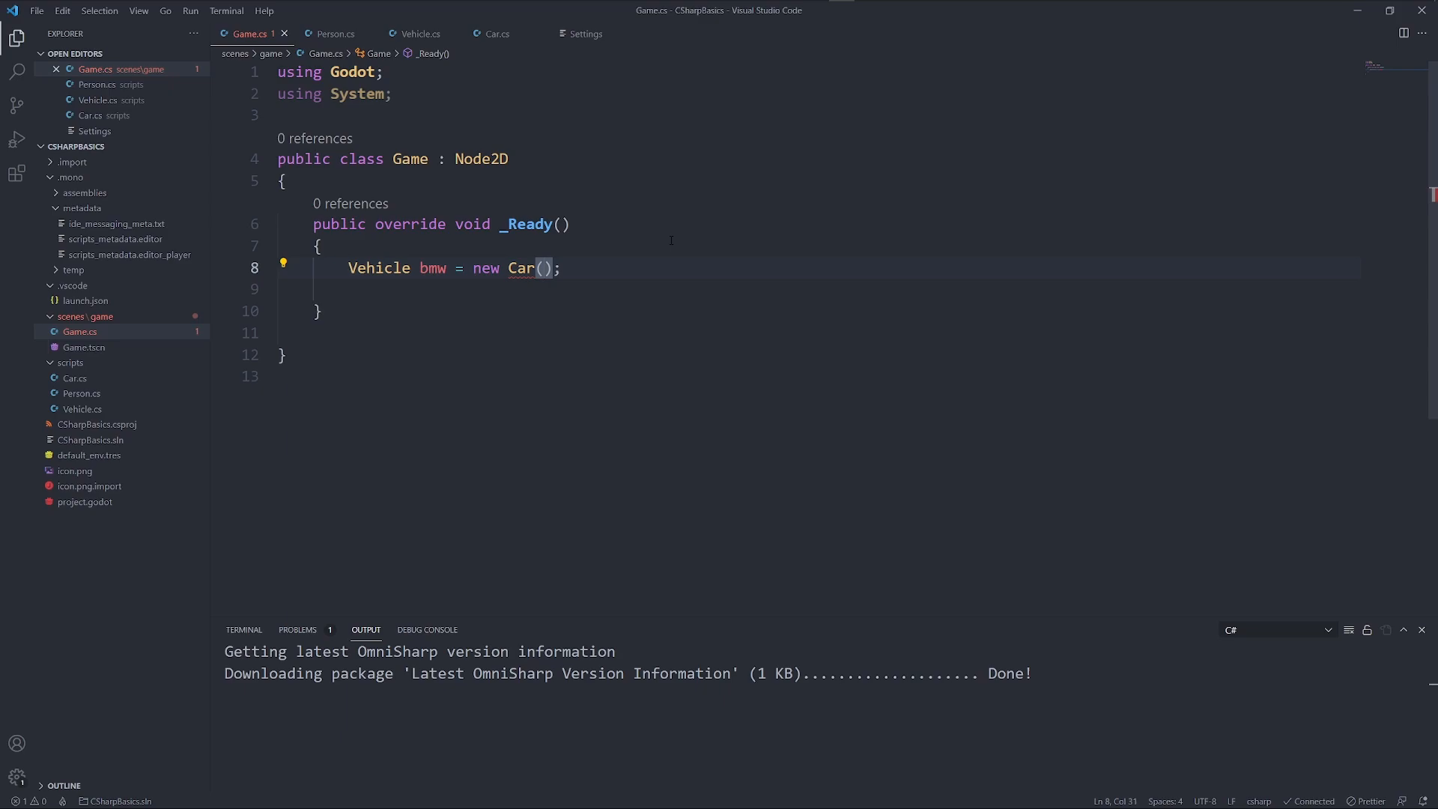
pyautogui.write('300,')
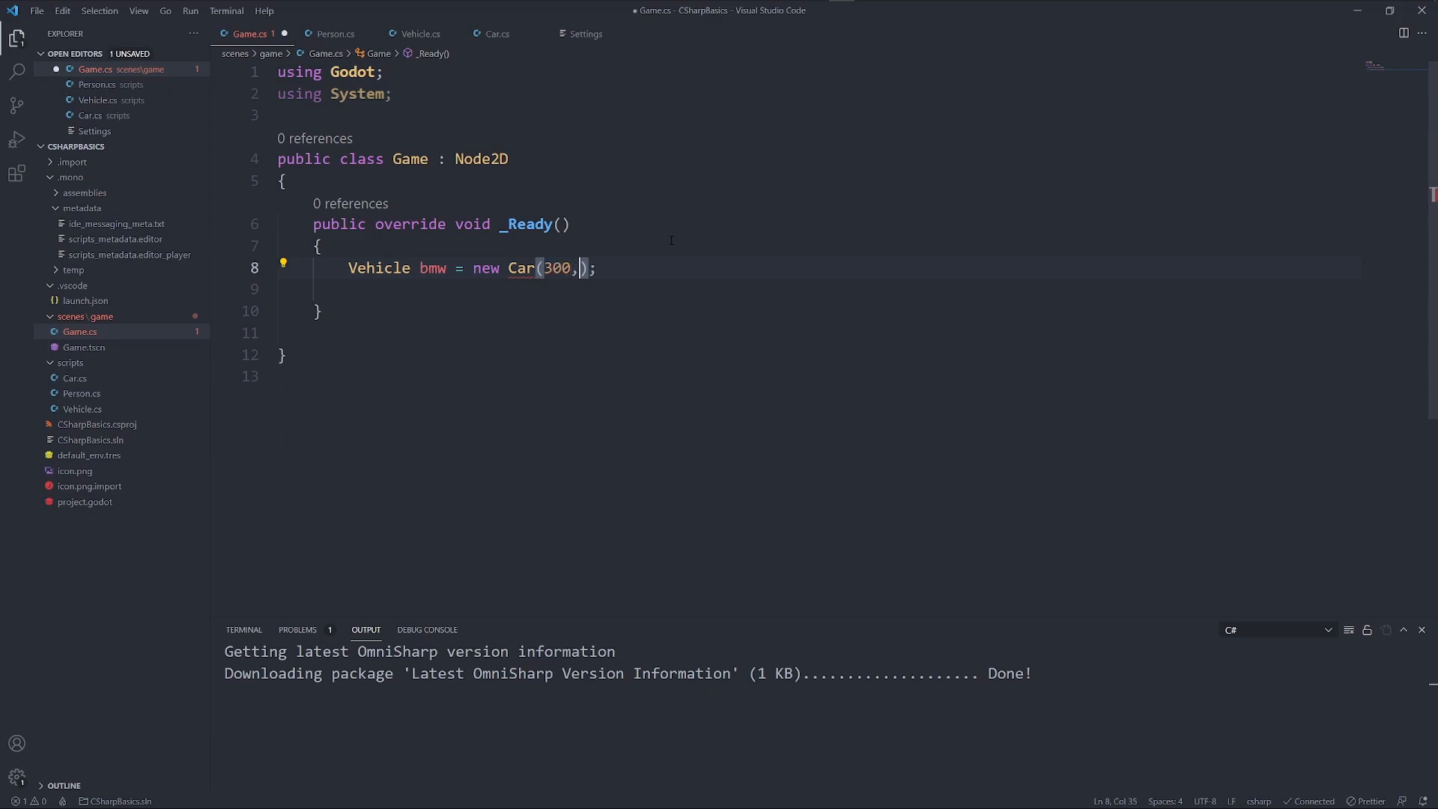
pyautogui.write('" "')
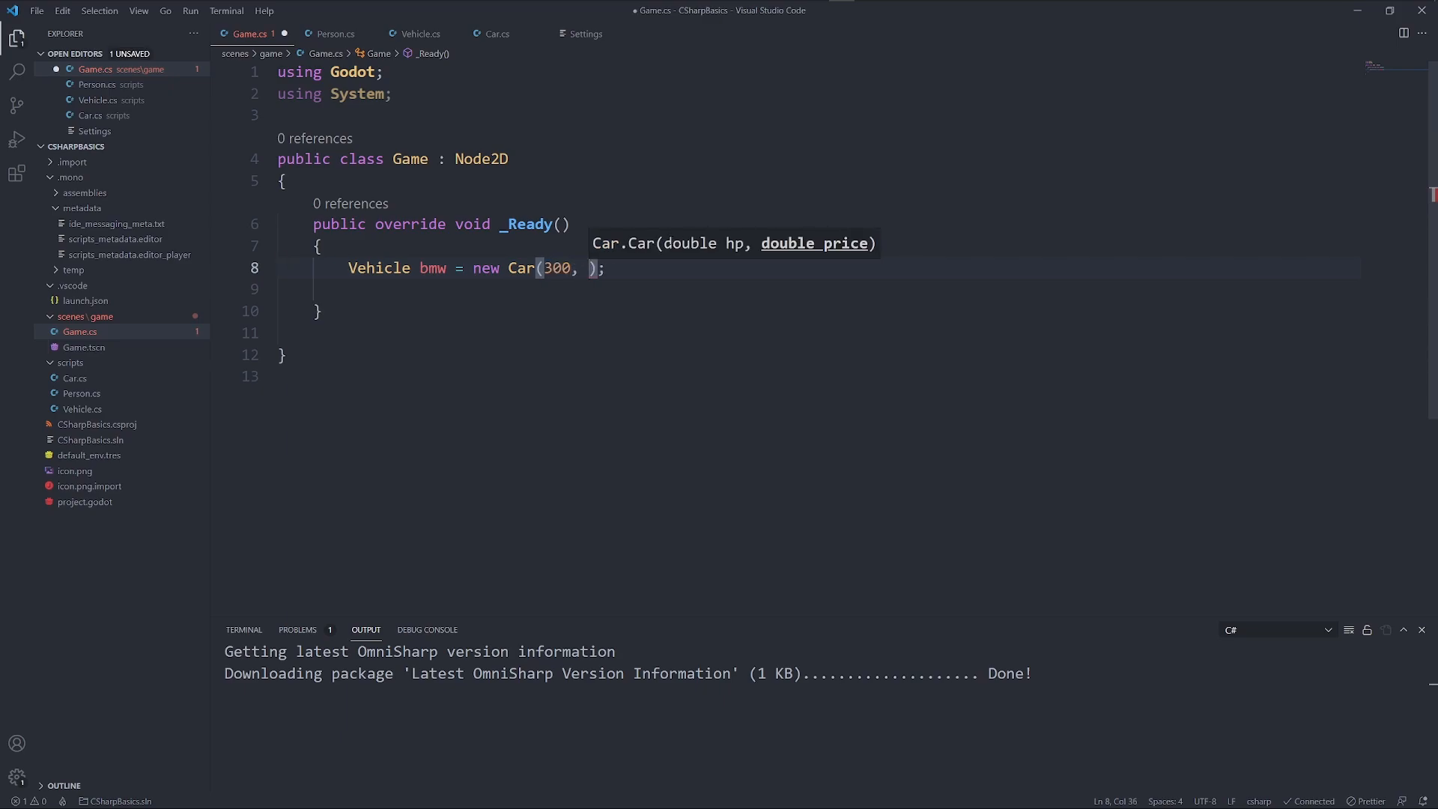
pyautogui.write('60000')
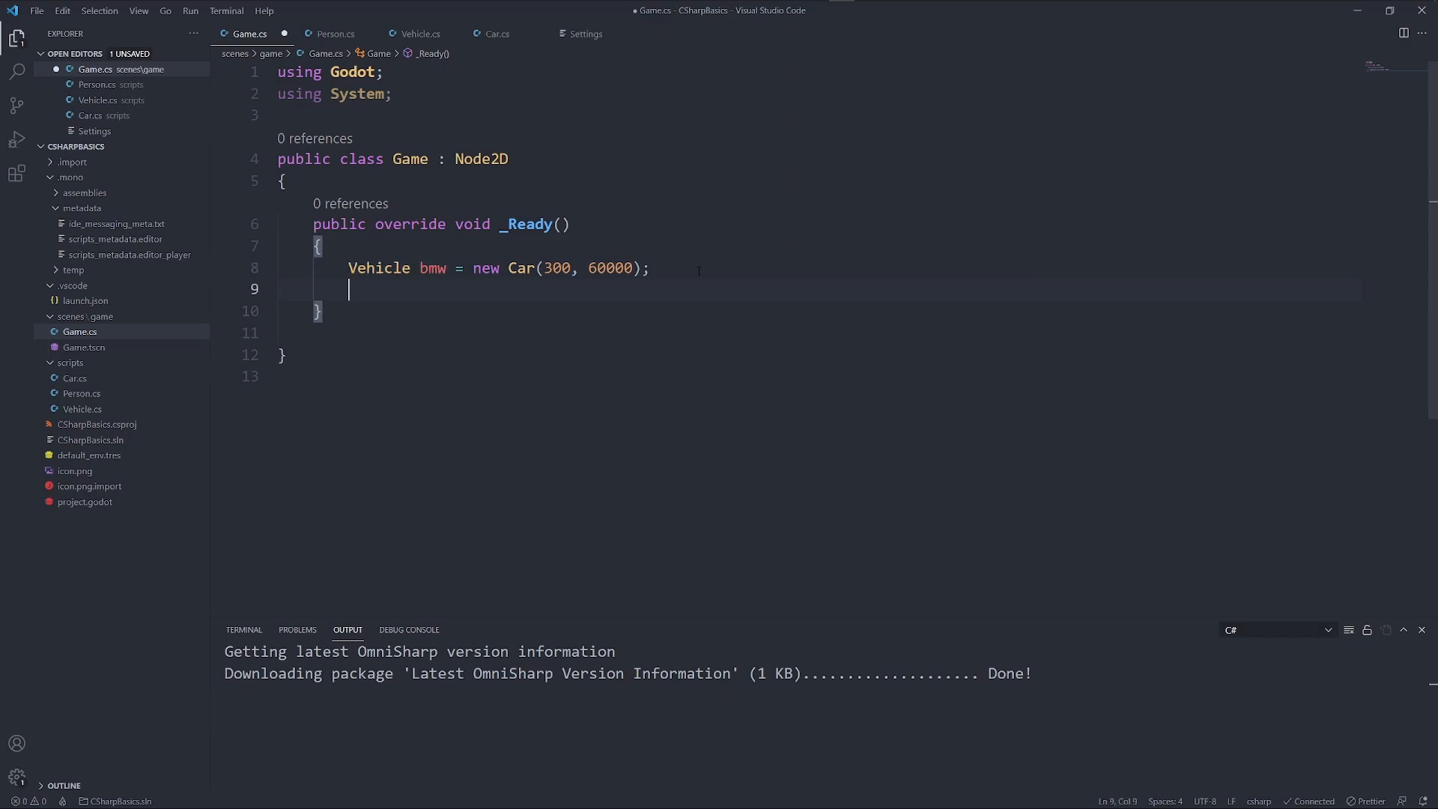
# Declare Car mercedes = new Car(250, 9000…) below bmw
pyautogui.write('Car m')
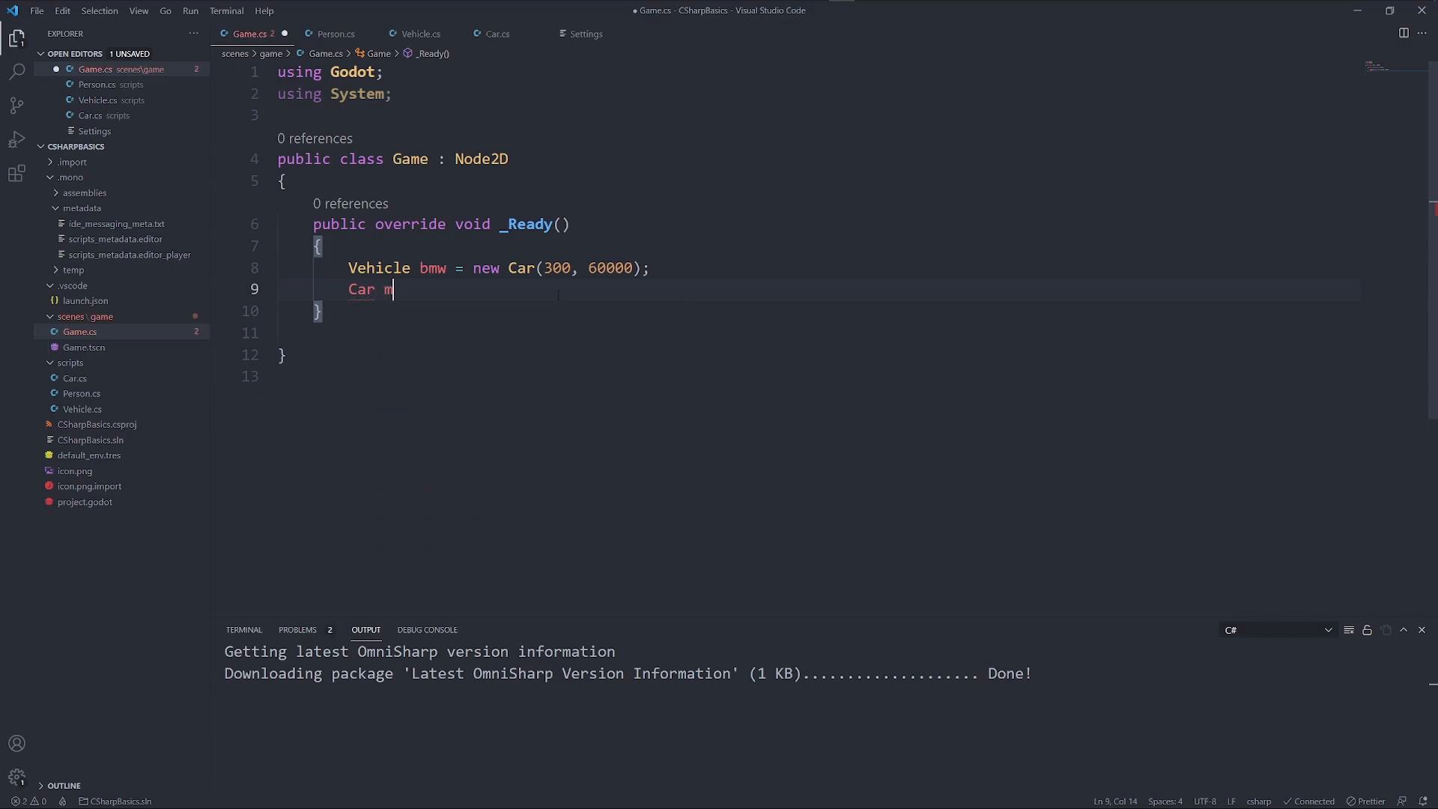
pyautogui.write('ercedes = new Car(')
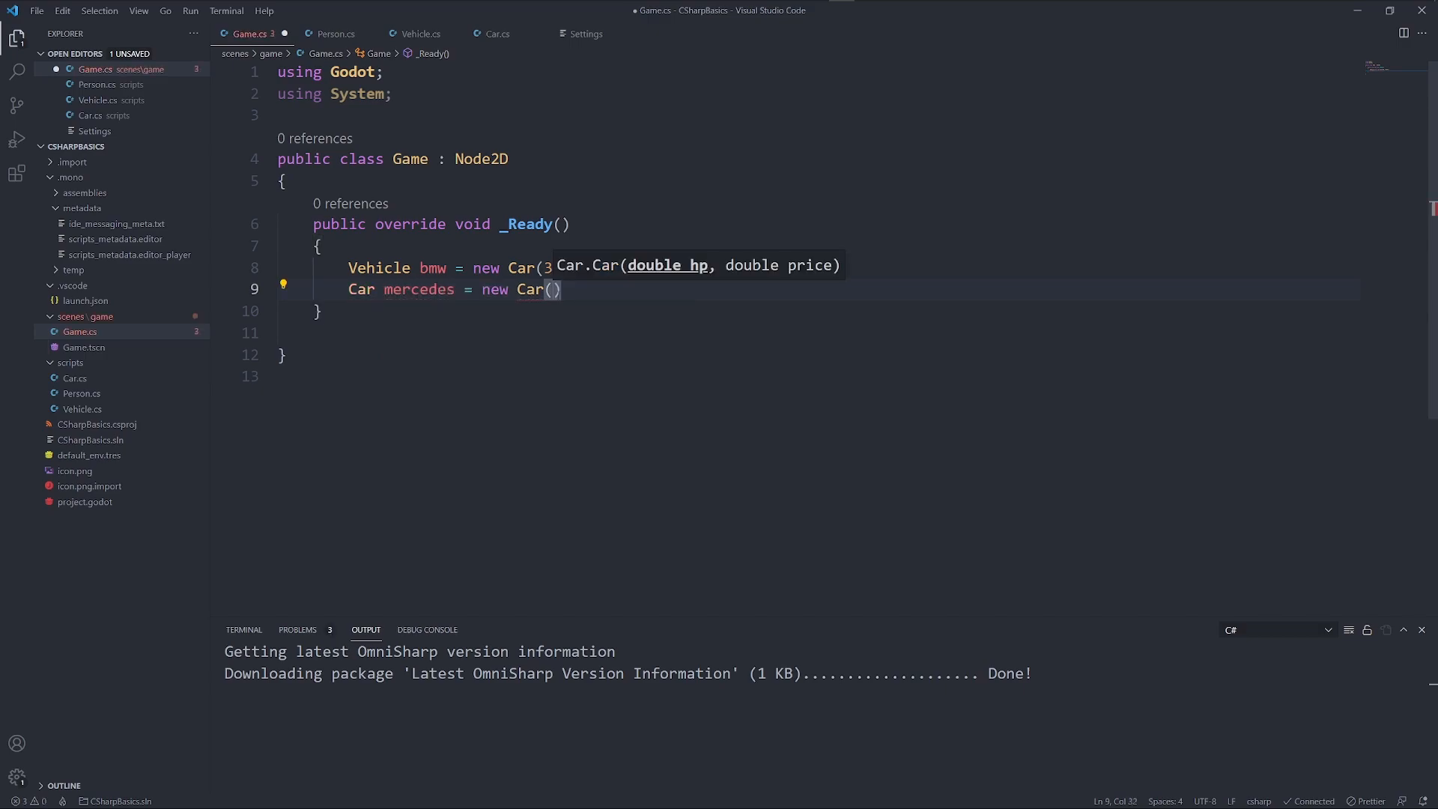
pyautogui.write('250,')
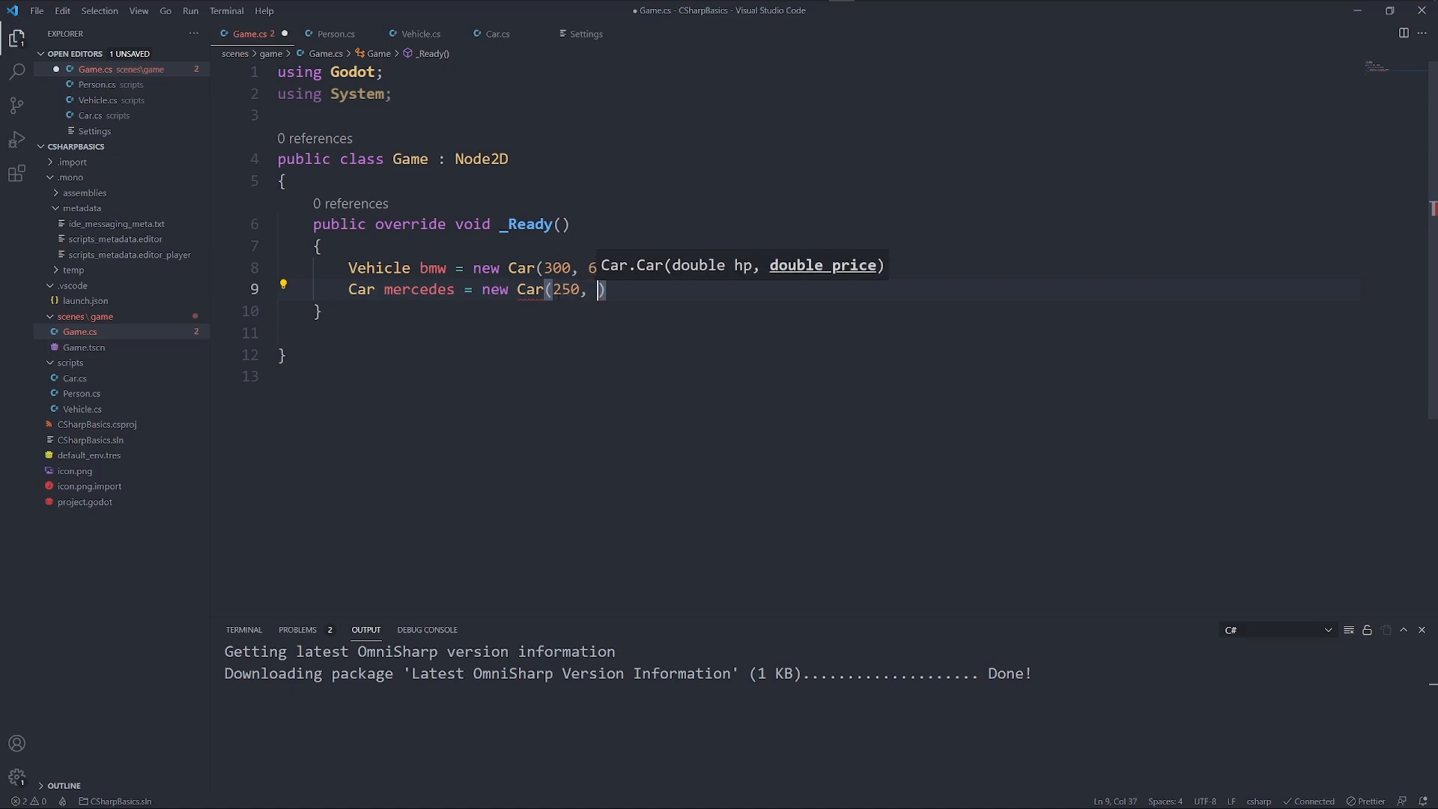
pyautogui.write('9000')
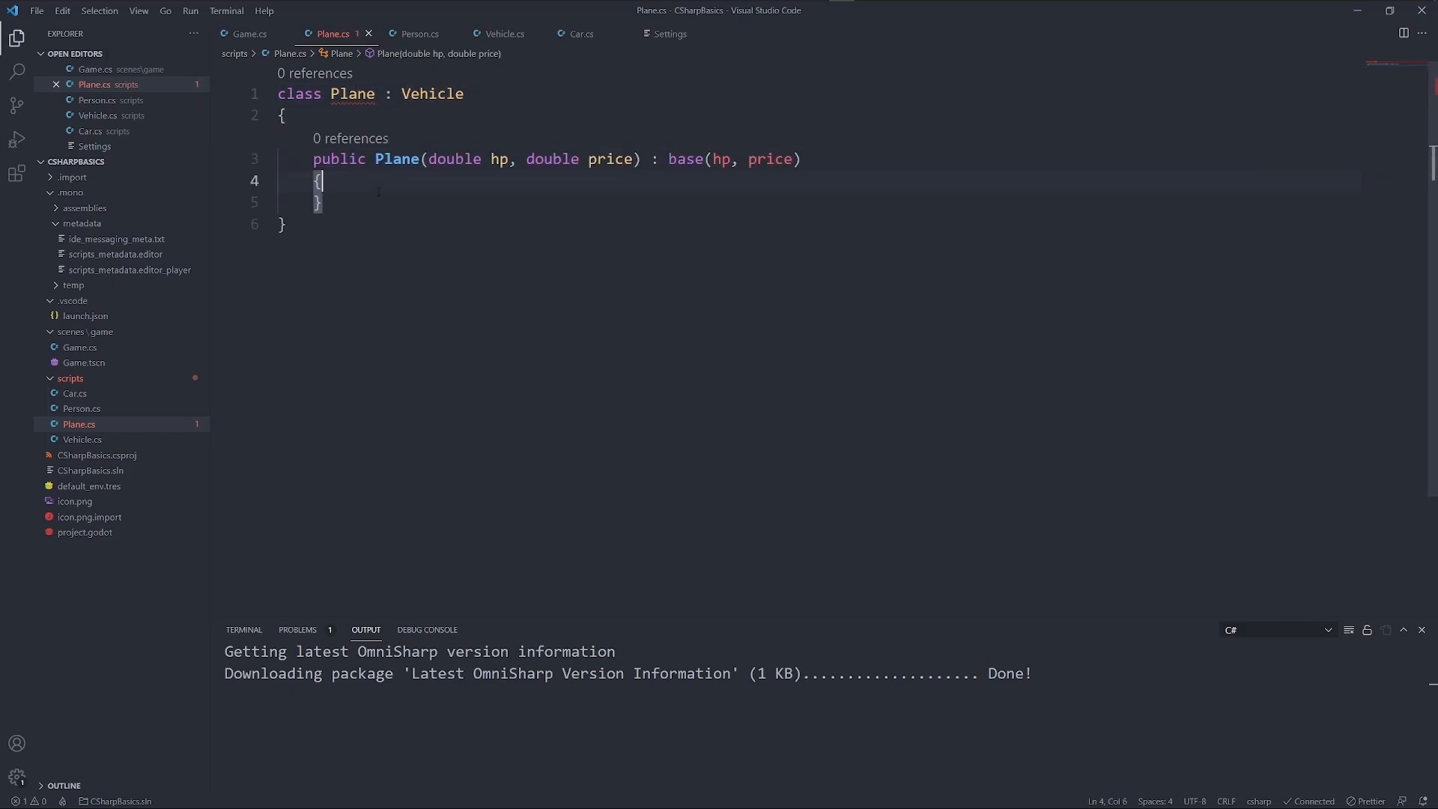
# Open a blank line inside the Plane constructor that passes hp and price to base
pyautogui.press('Enter')
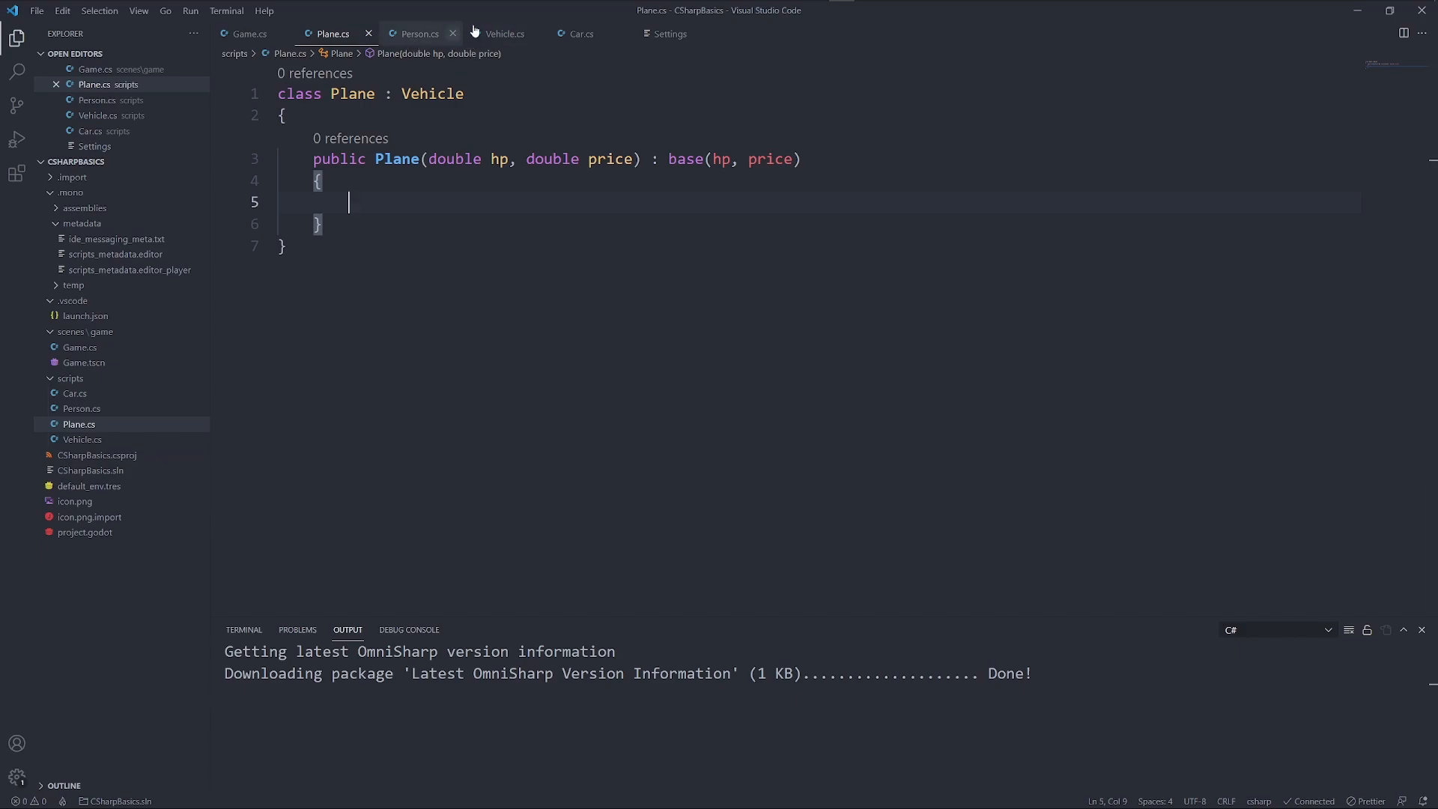
# In Game, create Vehicle p = new Plane(5000, 10000000) and call Ride on bmw, mercedes and p
pyautogui.click(254, 33)
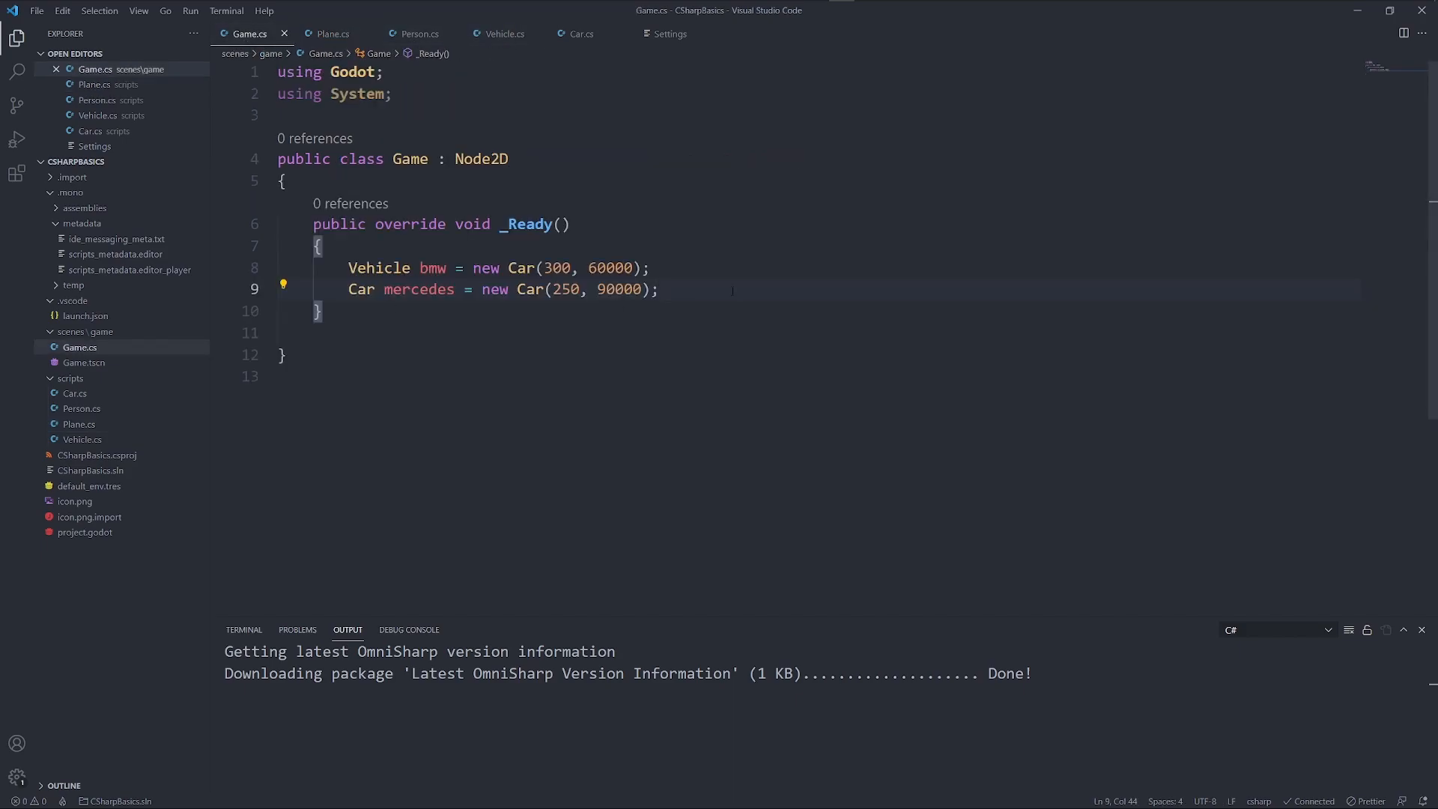
pyautogui.write('P')
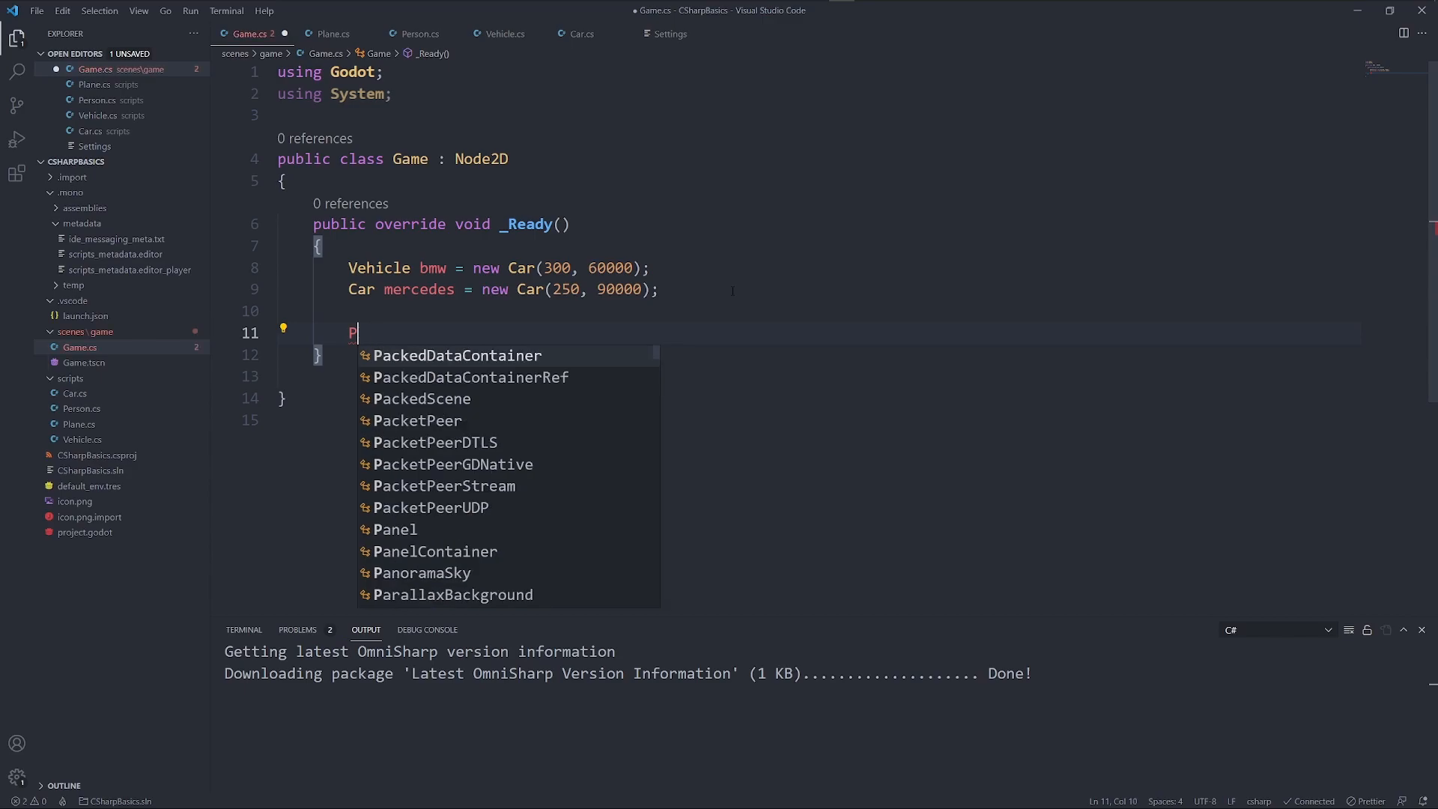
pyautogui.write('Vehicle p = n')
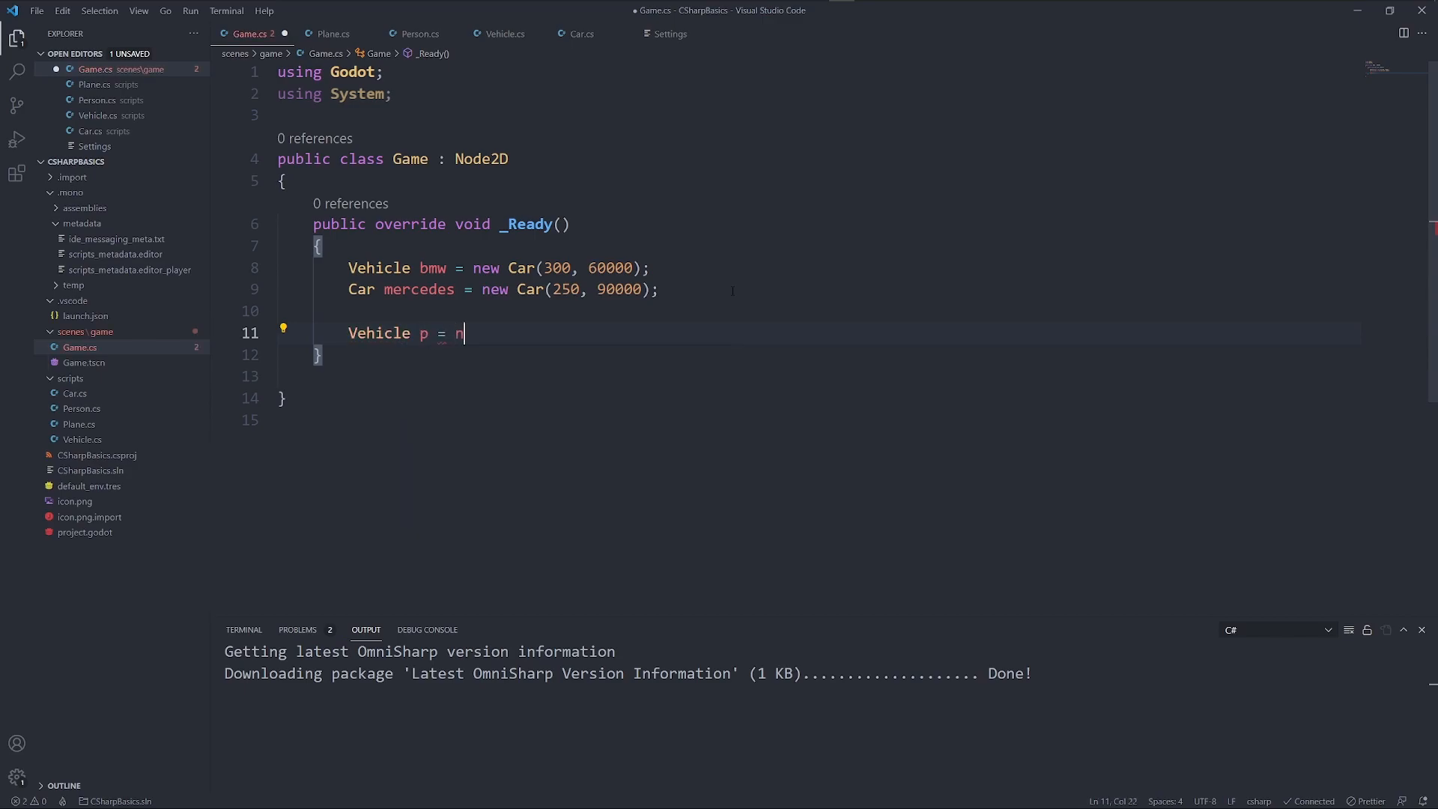
pyautogui.write('ew Plane')
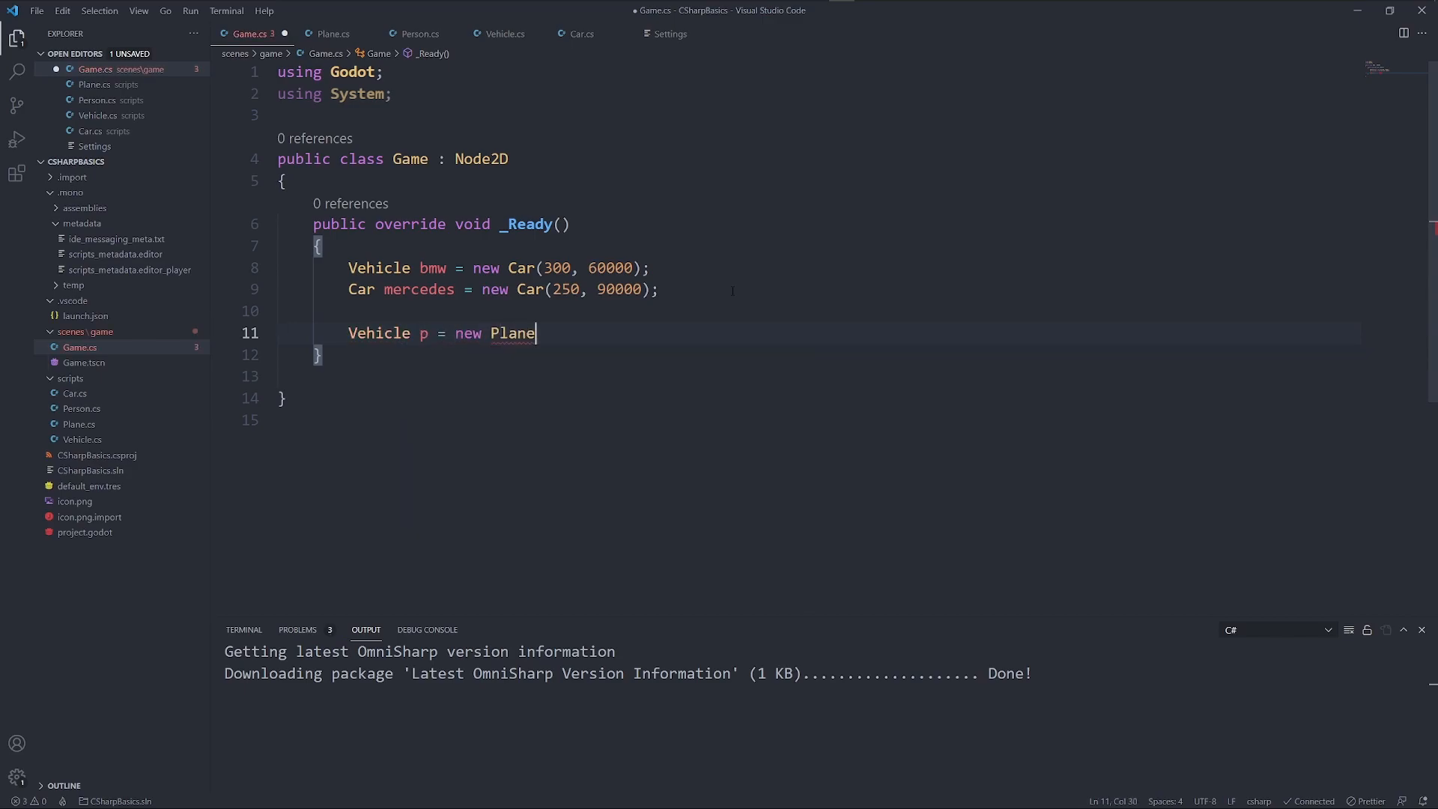
pyautogui.write('(5000)')
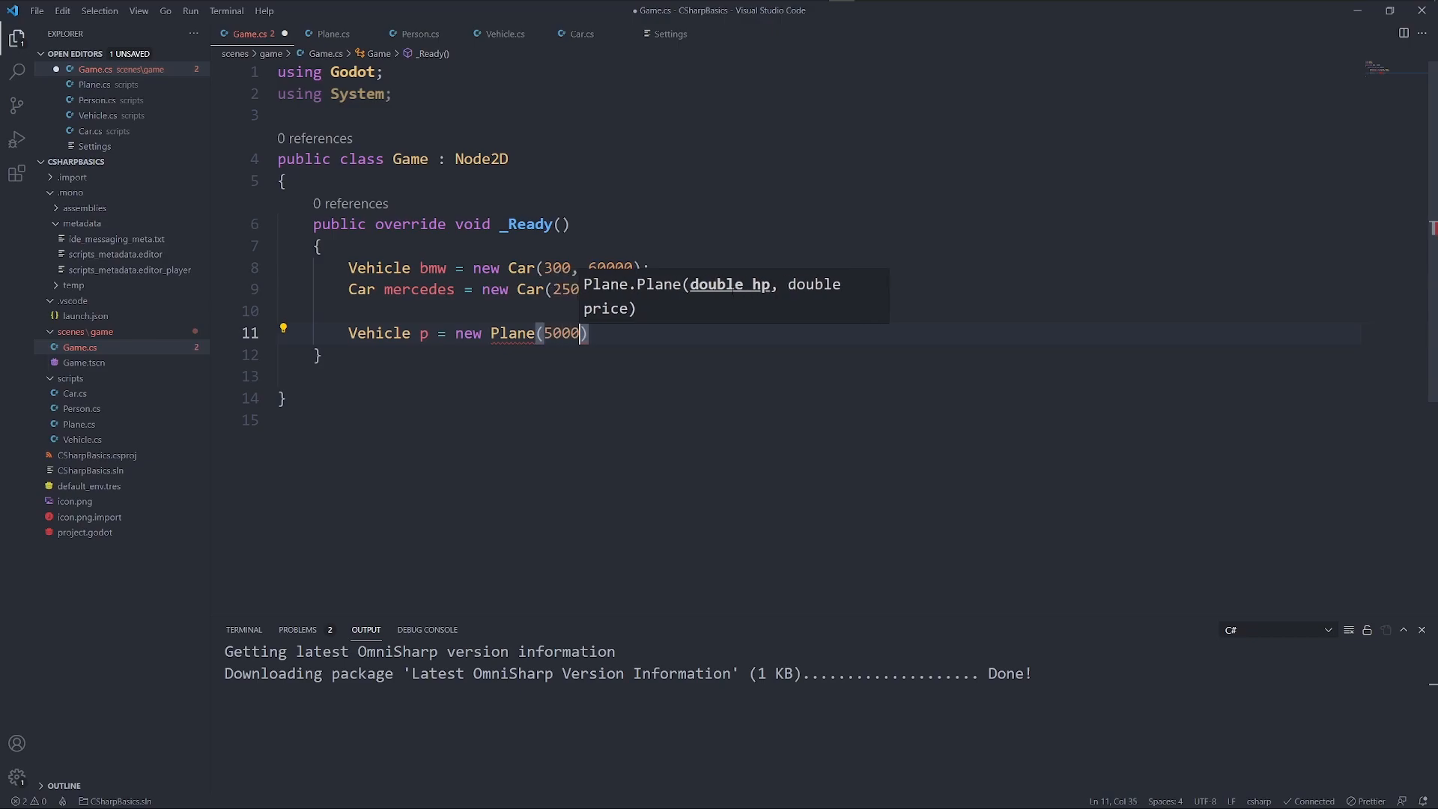
pyautogui.write(', 10000000')
pyautogui.write('p.')
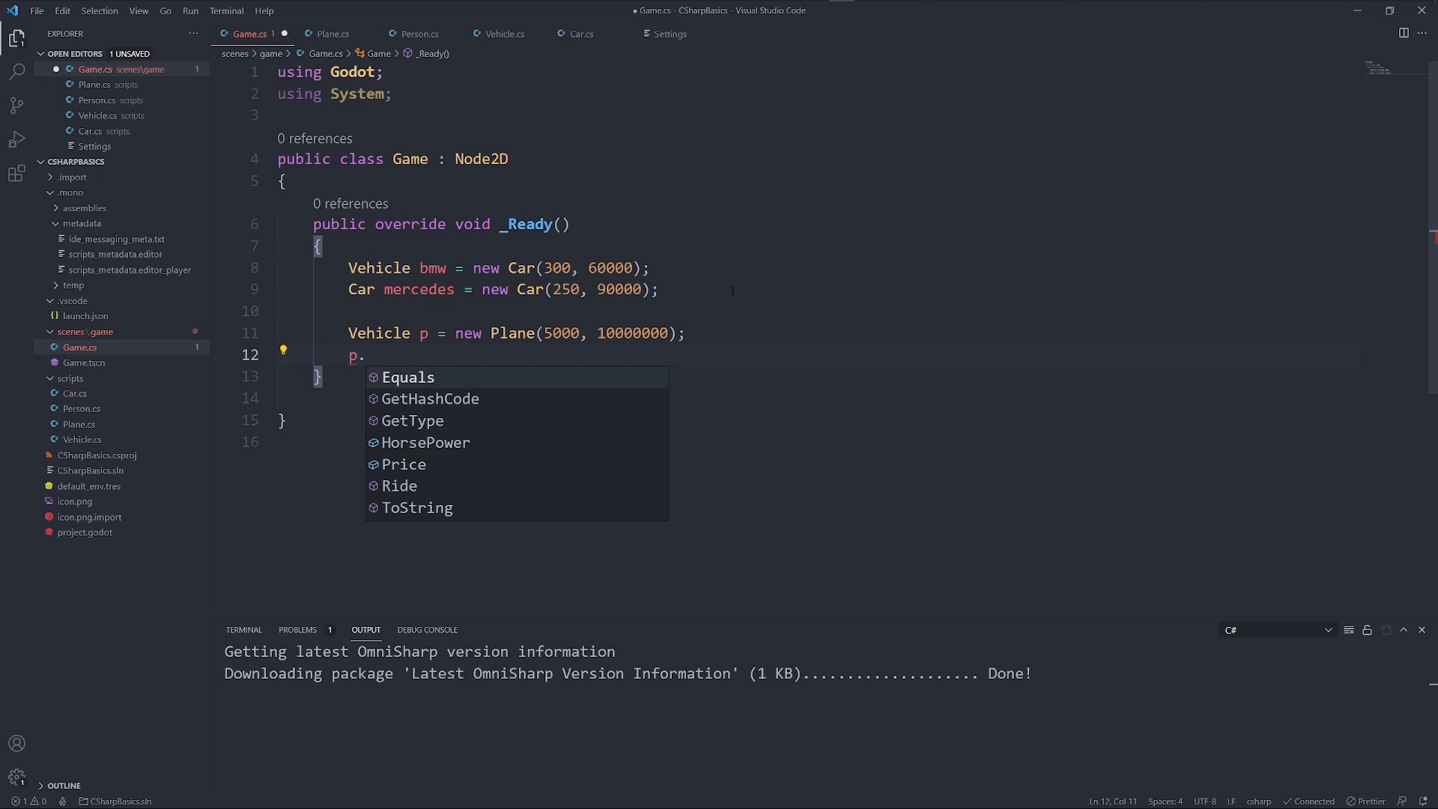
pyautogui.click(399, 485)
pyautogui.write('me')
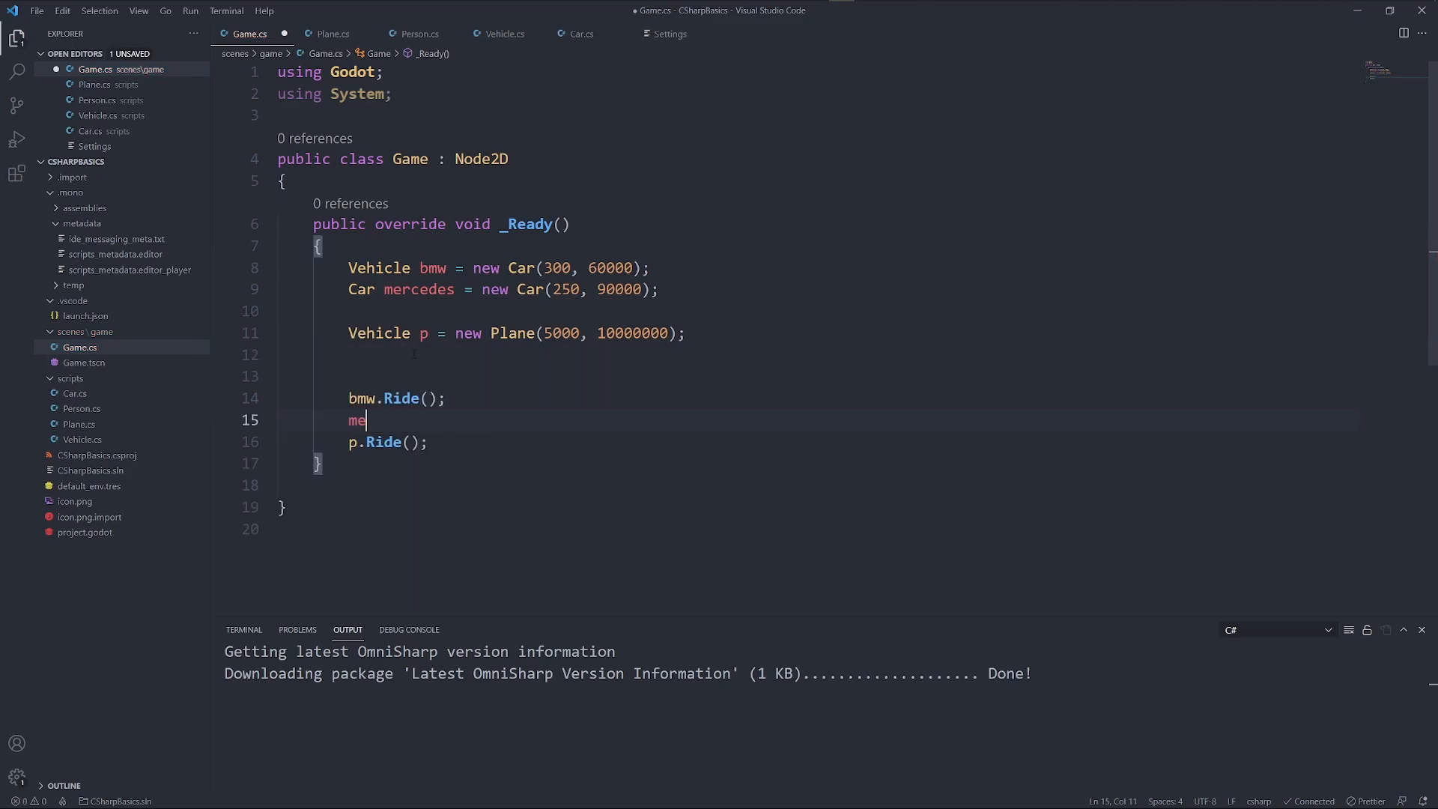
pyautogui.write('rcedes.Ride(')
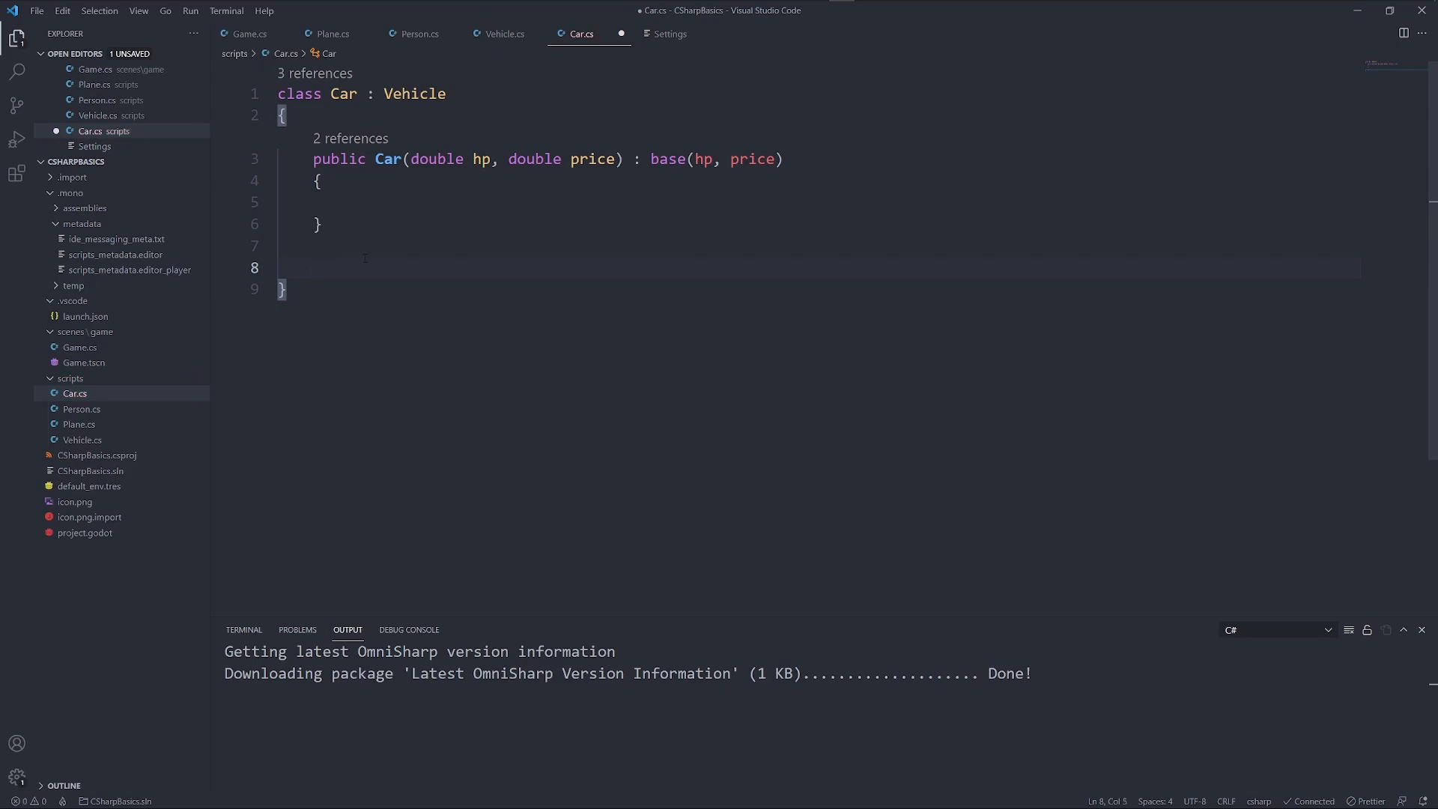
# Add 'using Godot;' and 'new public void Ride()' with GD.Print messages to Car and Plane, then run
pyautogui.write('new public void Ride(')
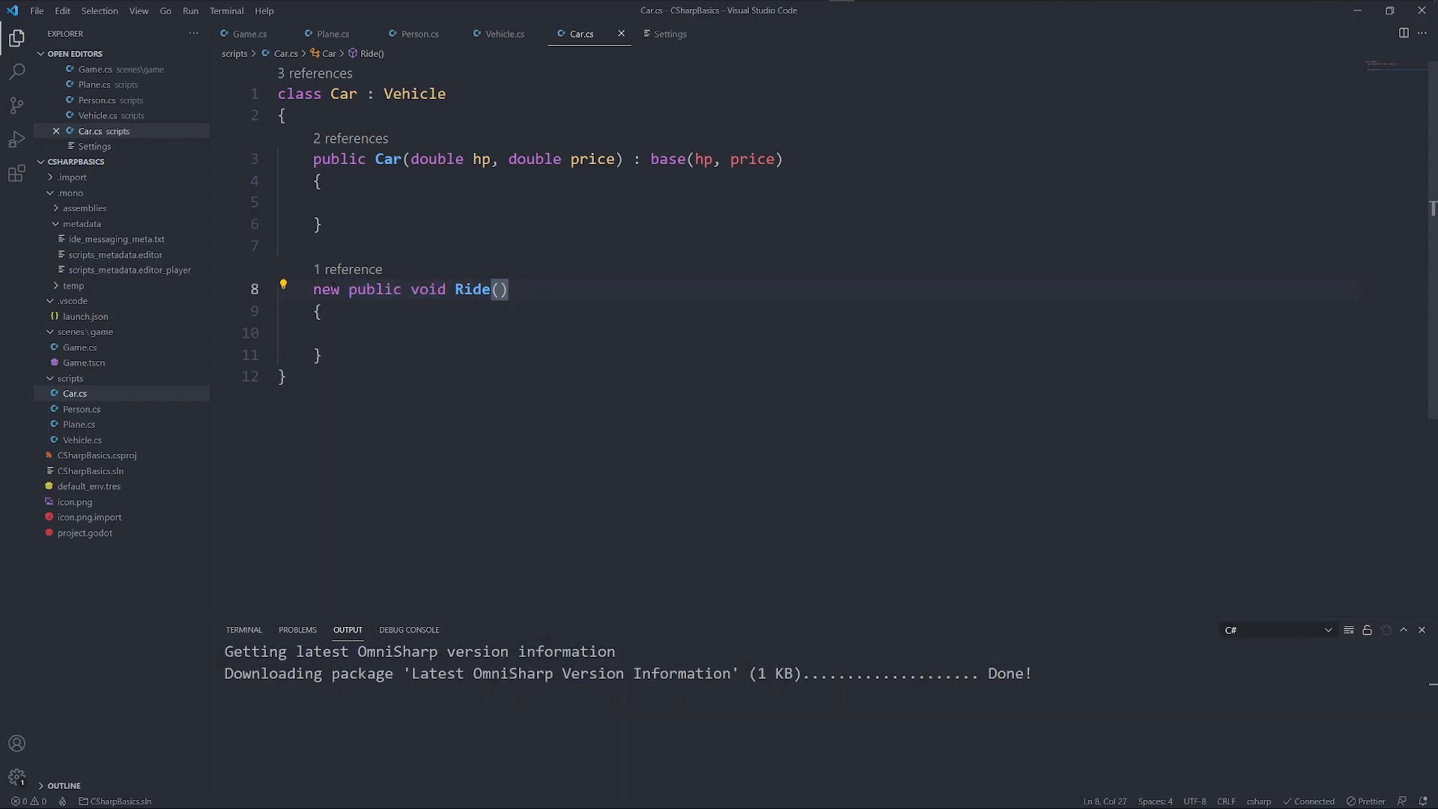
pyautogui.doubleClick(326, 289)
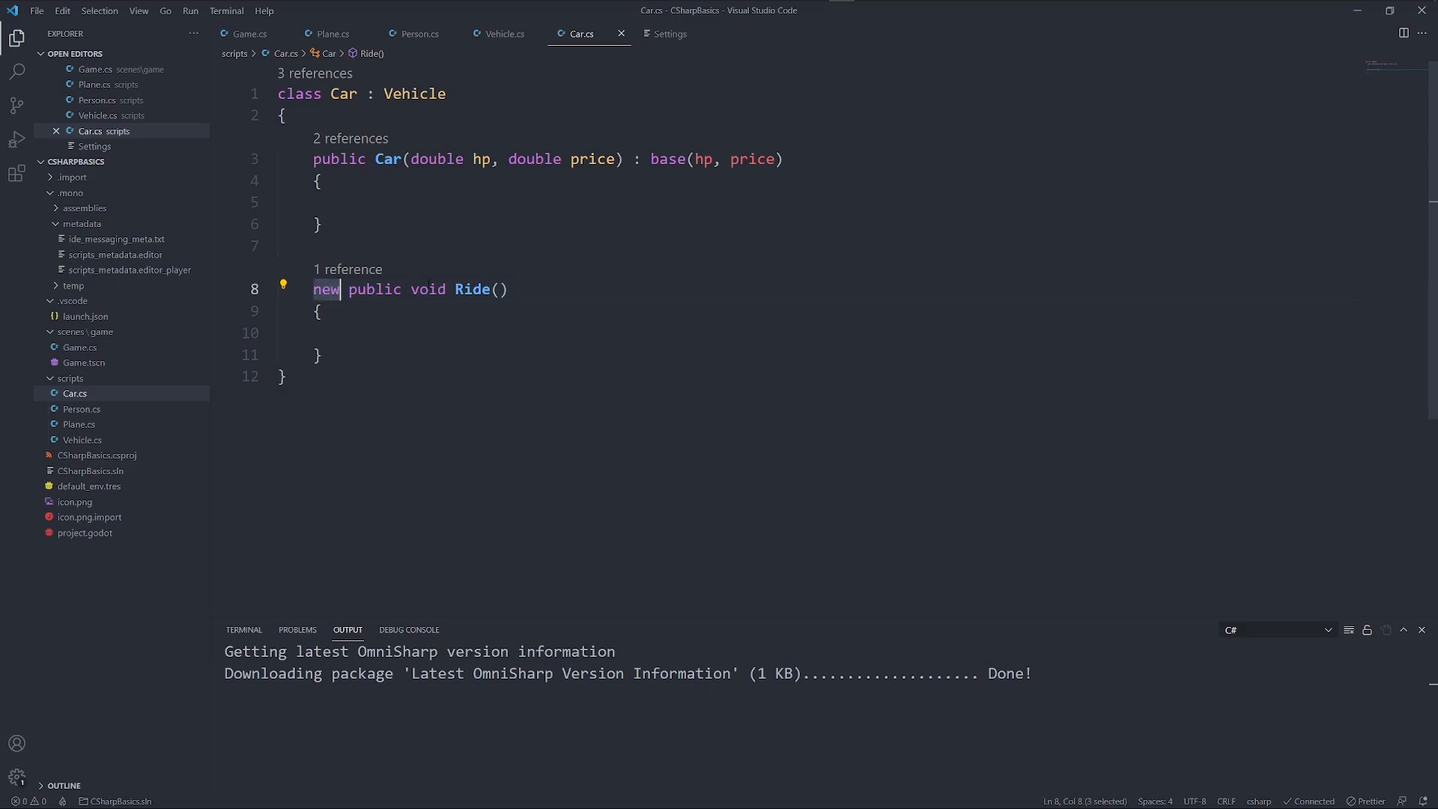
pyautogui.write('using Godot;')
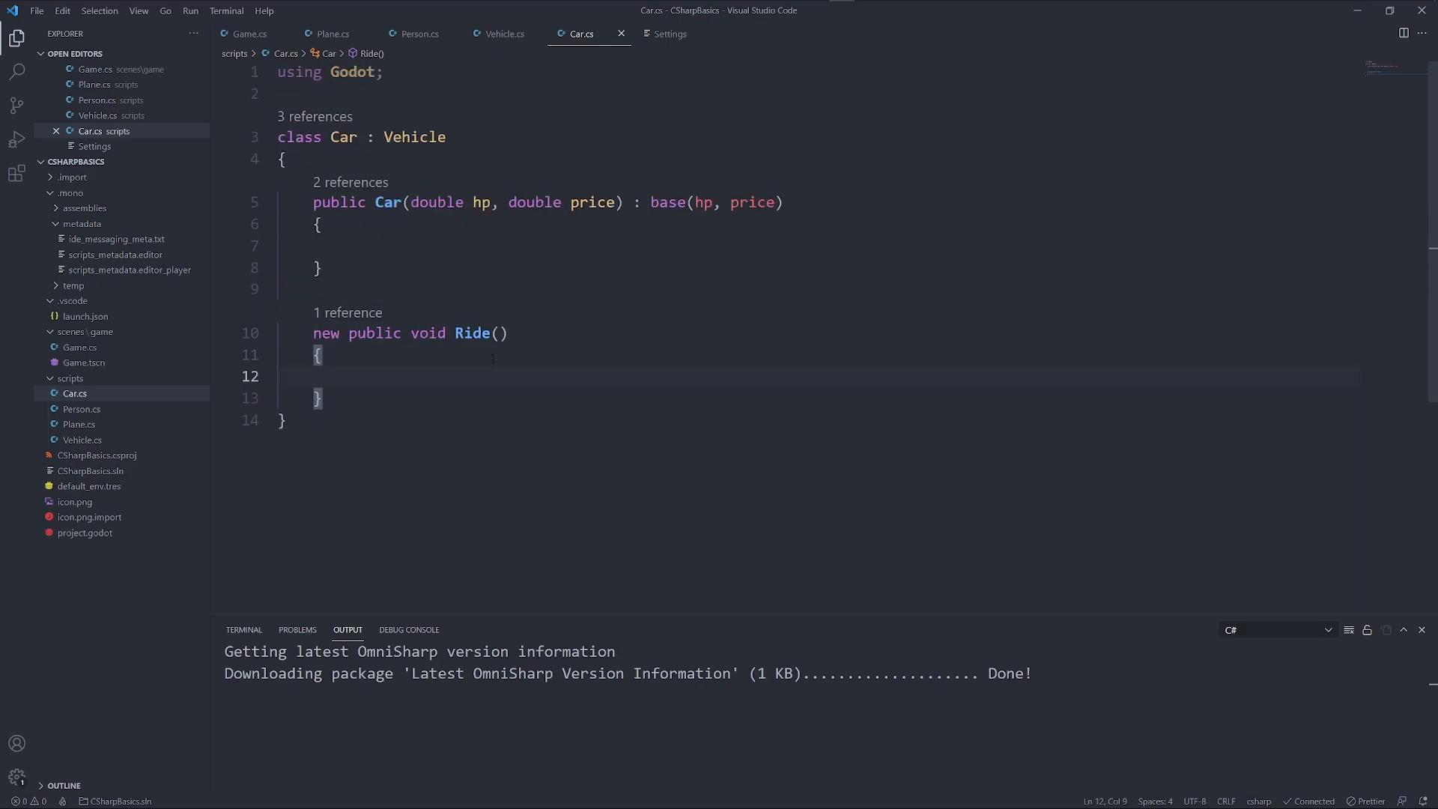
pyautogui.write('GD.Pr')
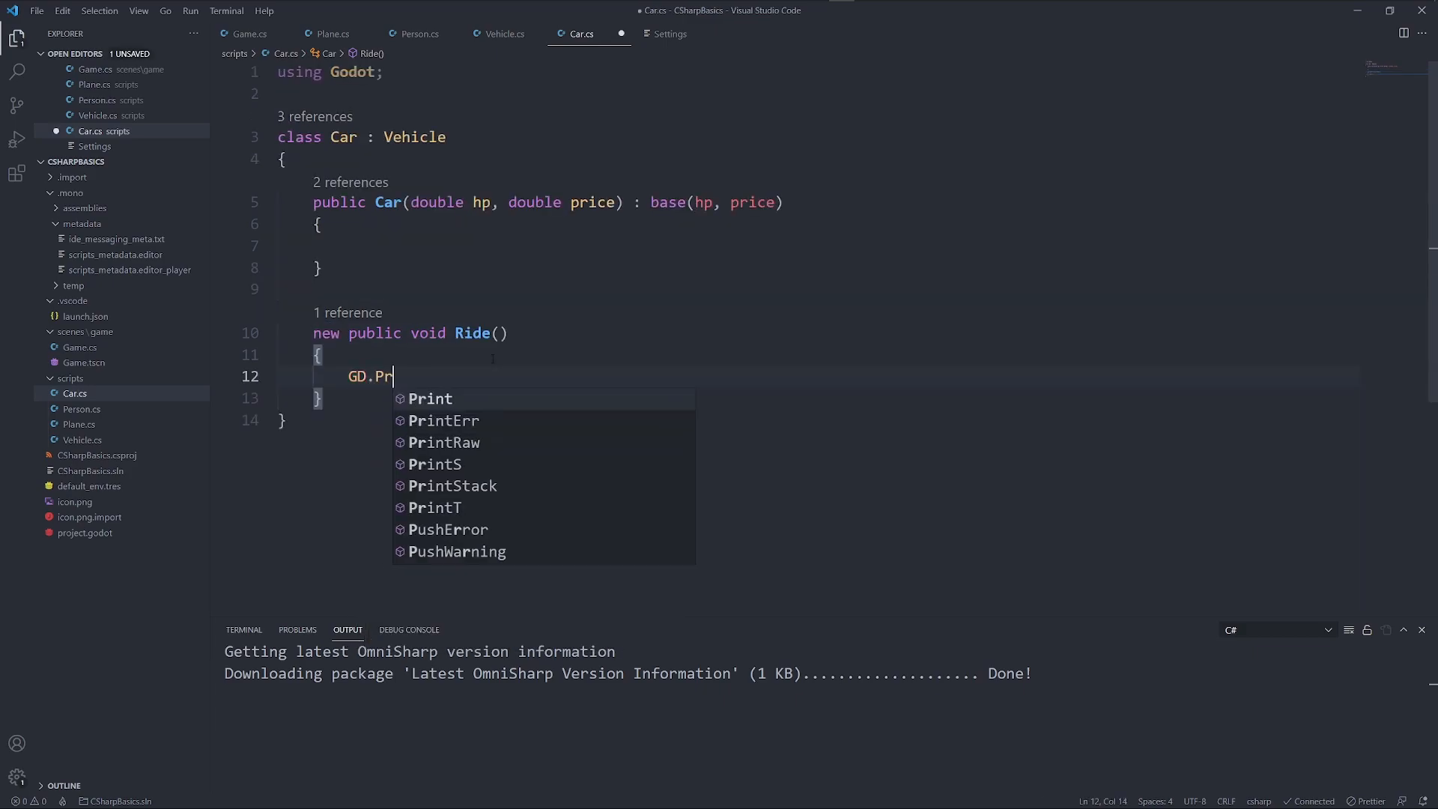
pyautogui.write('int("")')
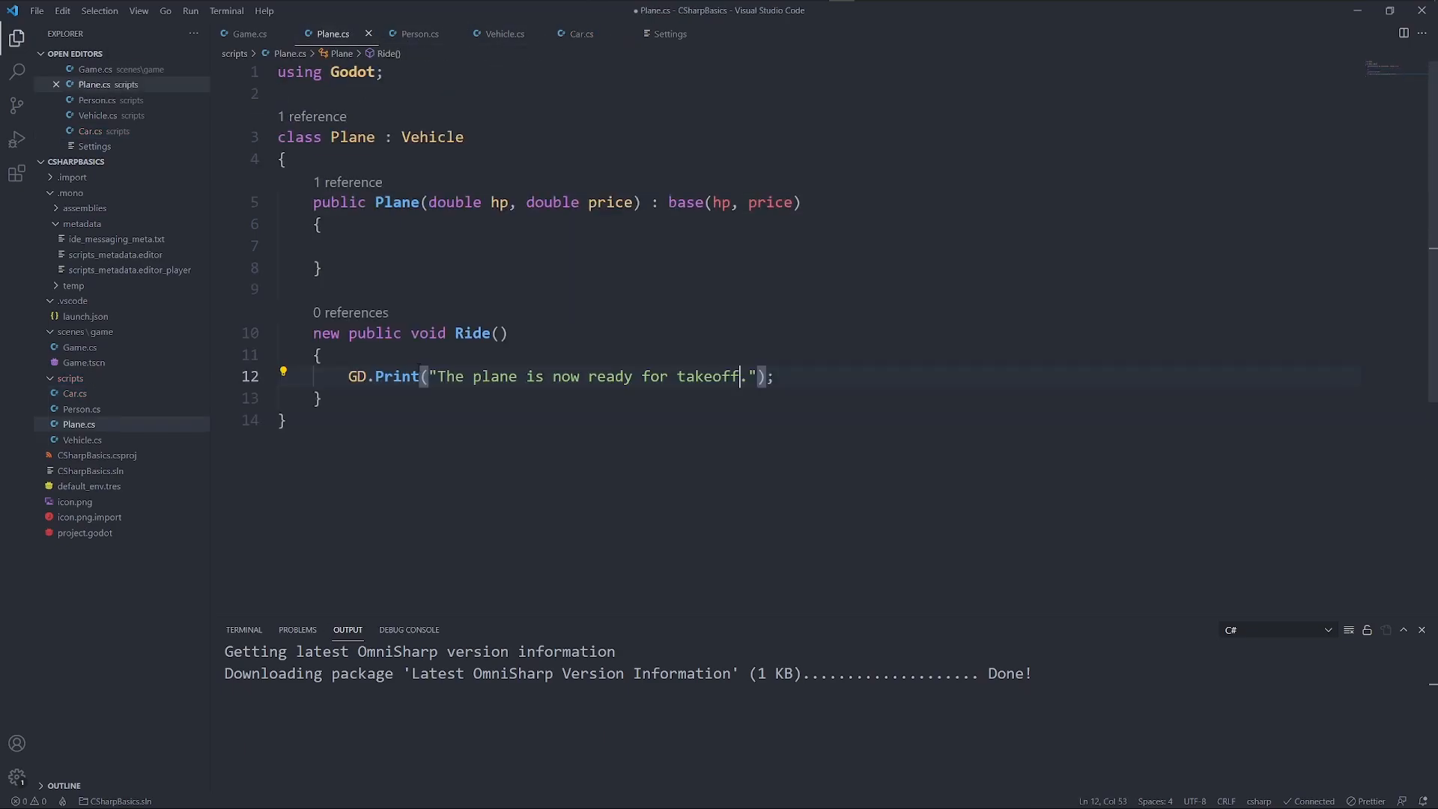
pyautogui.click(249, 34)
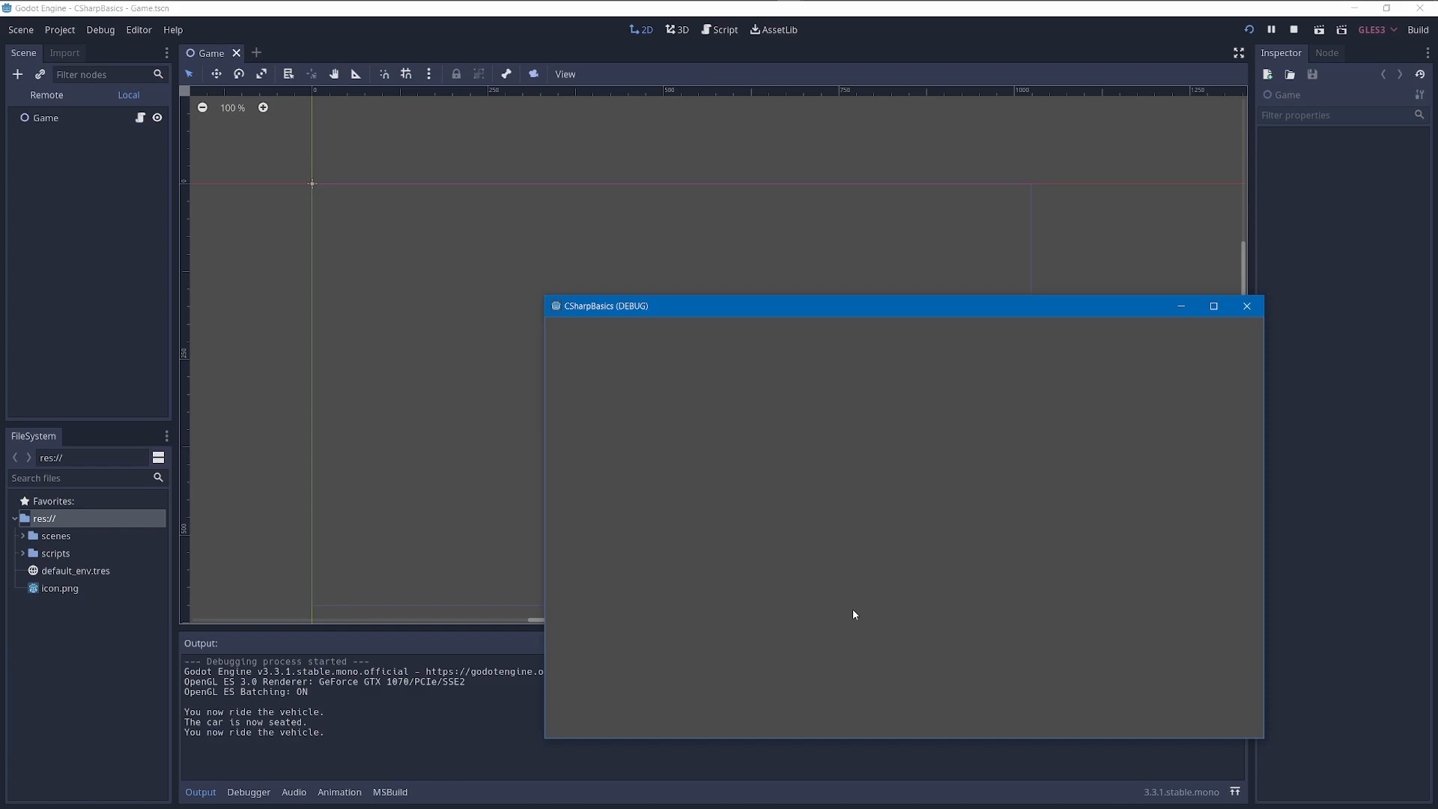
pyautogui.moveTo(719, 642)
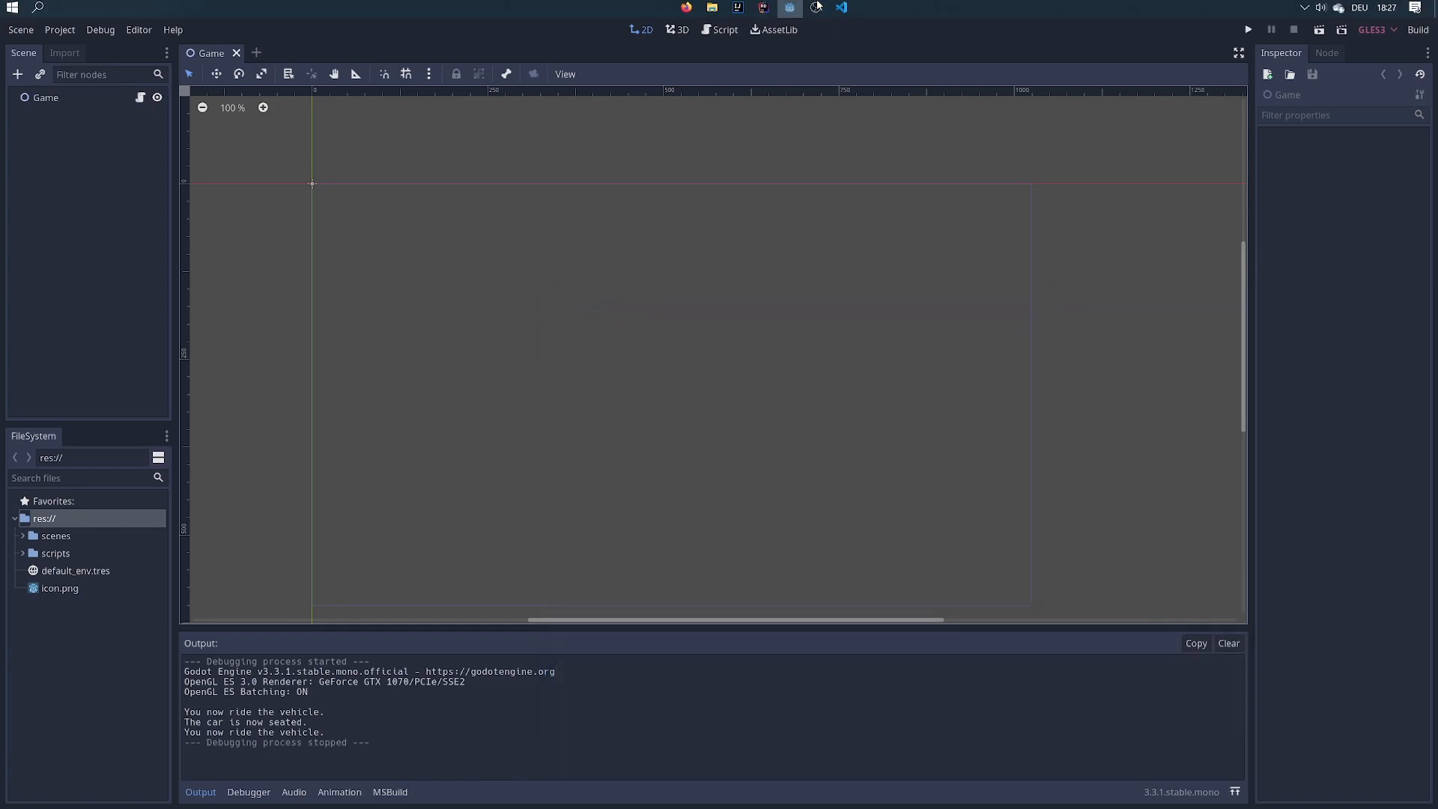
# Declare bmw as Car and p as Plane in Game, remove the extra blank line, and save
pyautogui.click(843, 6)
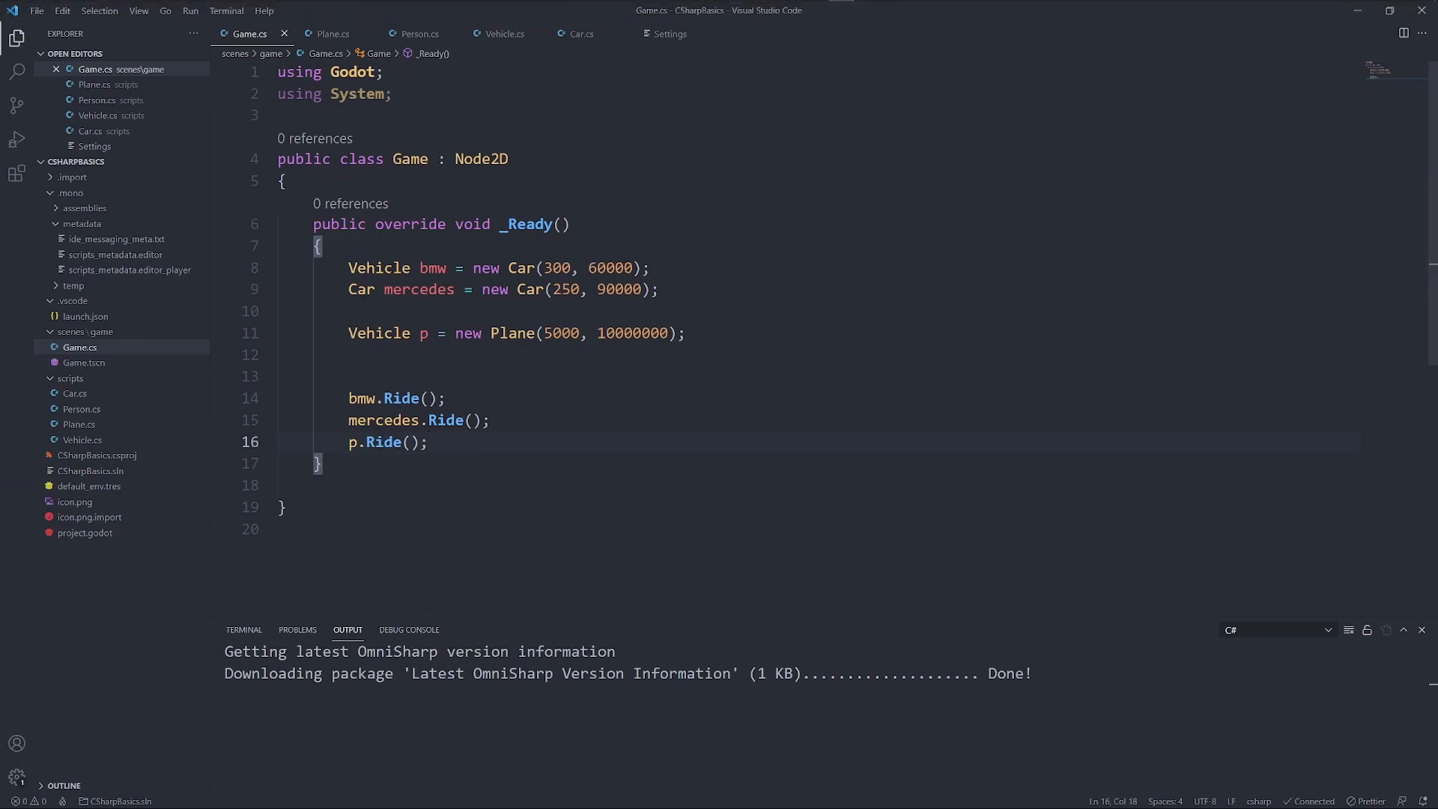
pyautogui.moveTo(361, 398)
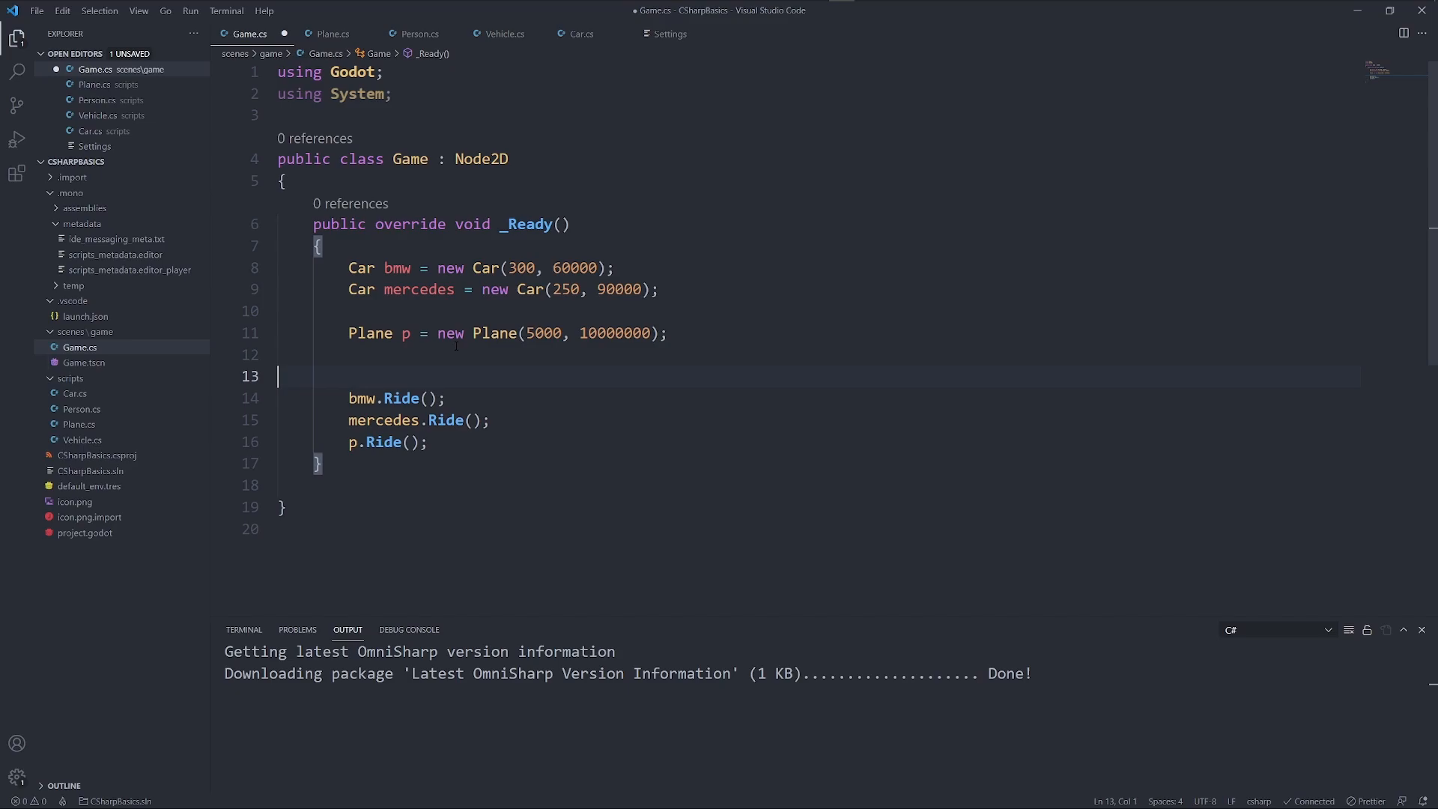
pyautogui.press('Backspace')
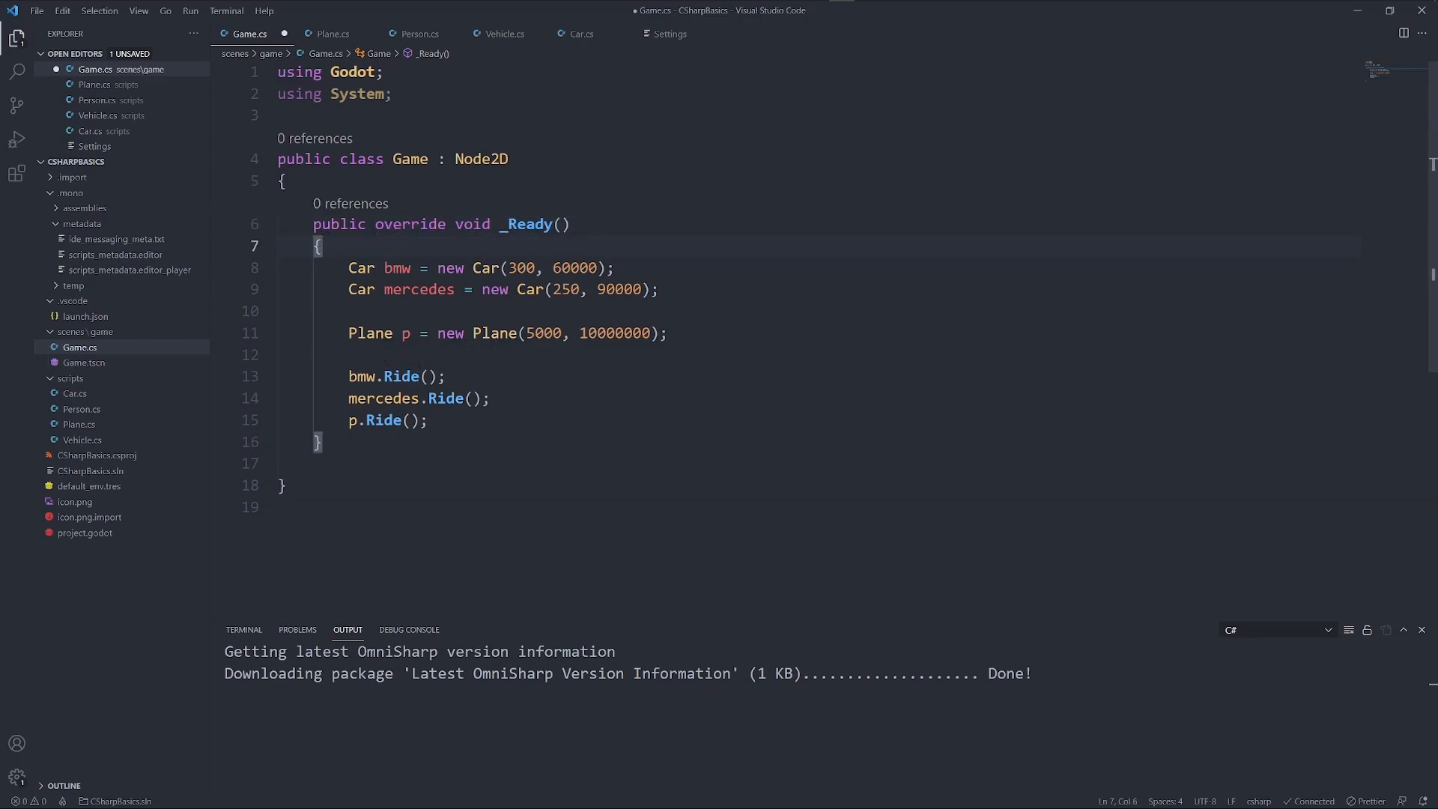
pyautogui.click(428, 420)
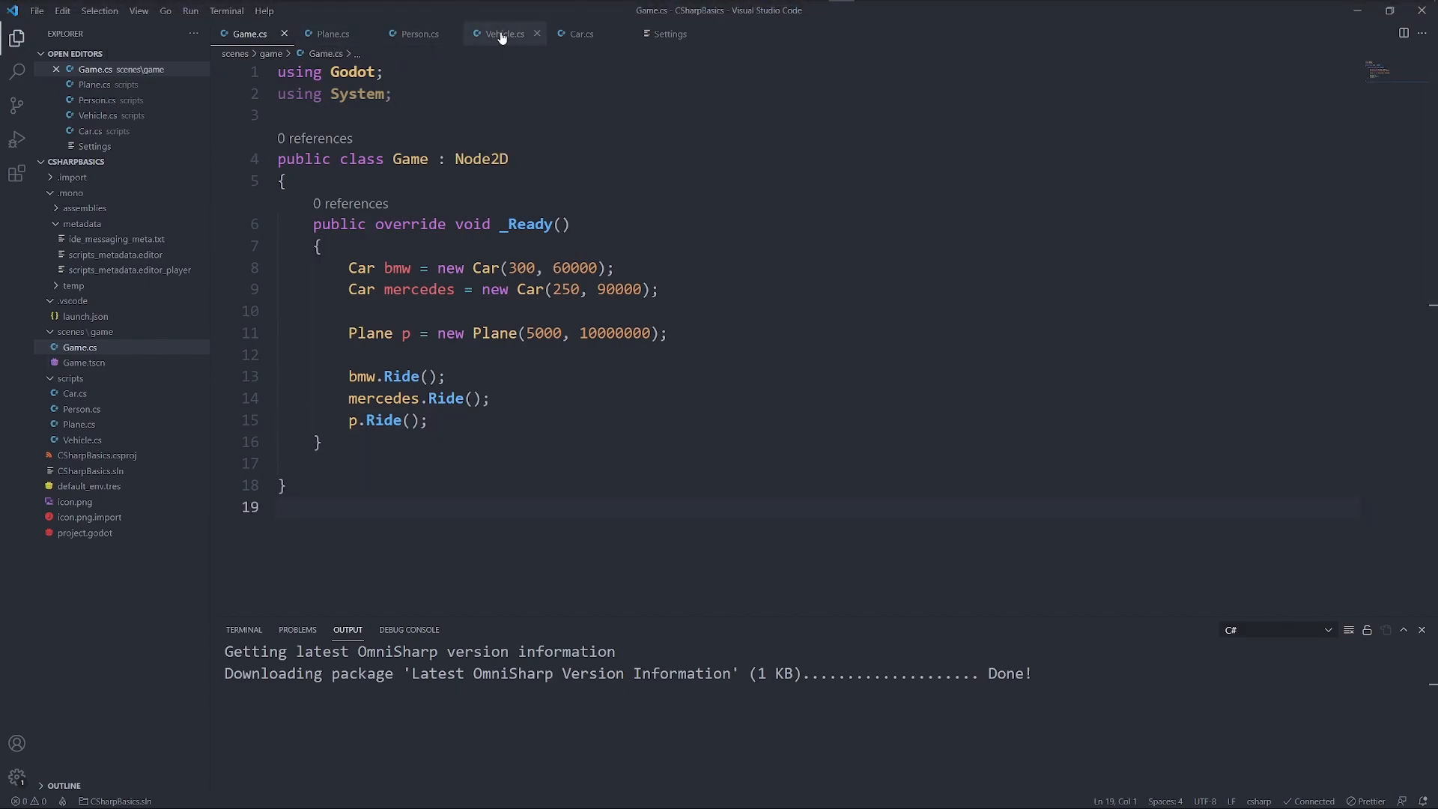
# Mark Vehicle's Ride as virtual and change Plane's Ride from new to override
pyautogui.click(502, 33)
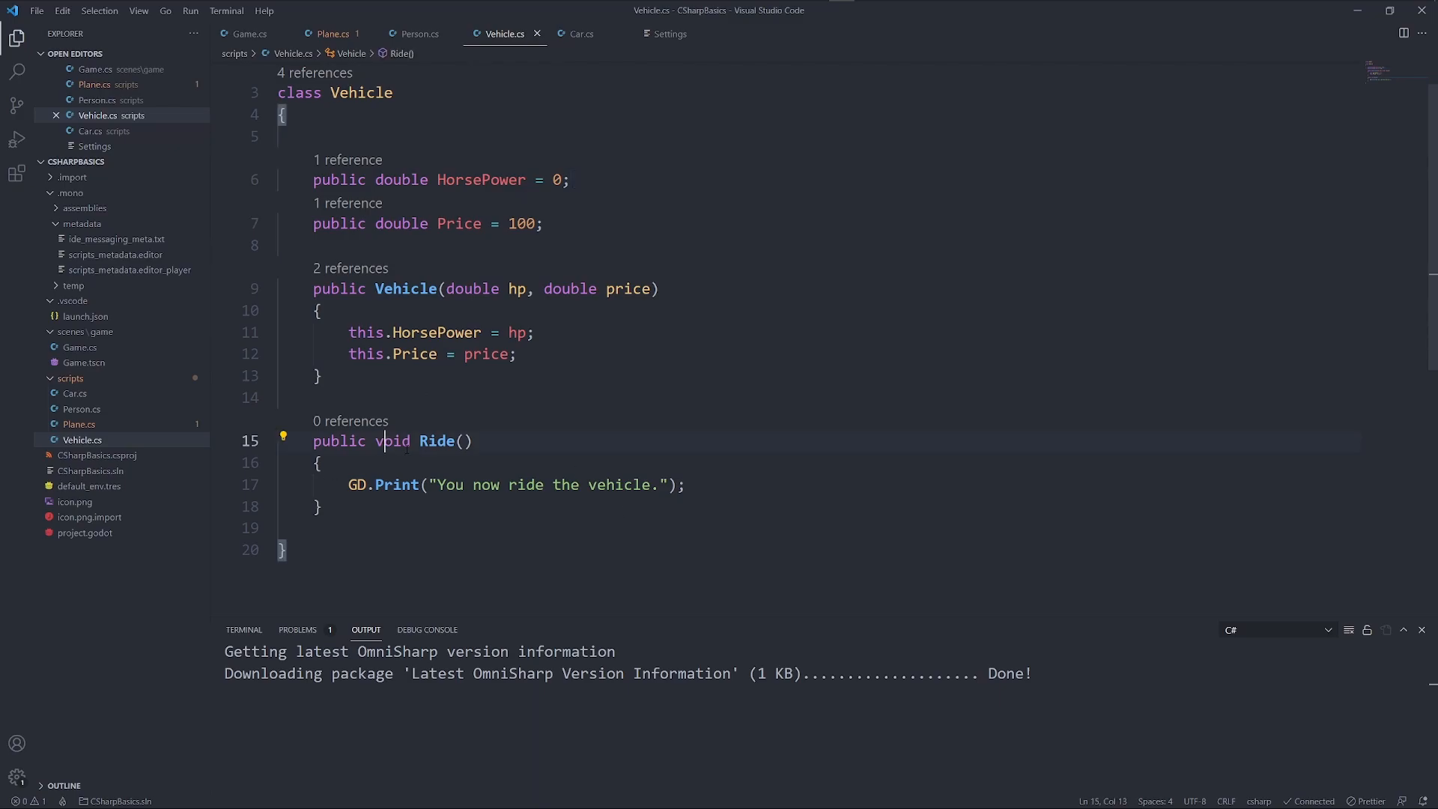
pyautogui.write('virtual')
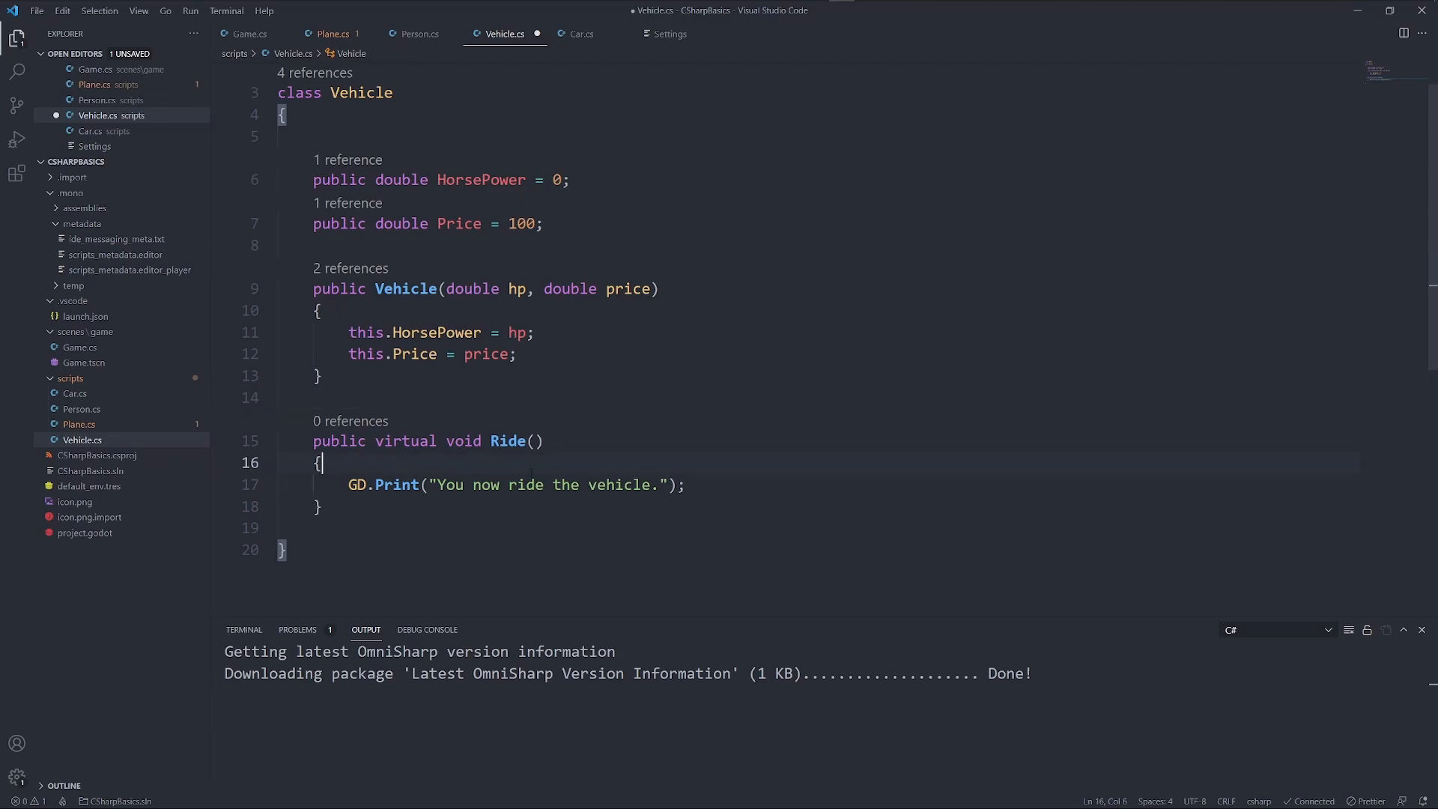
pyautogui.click(329, 33)
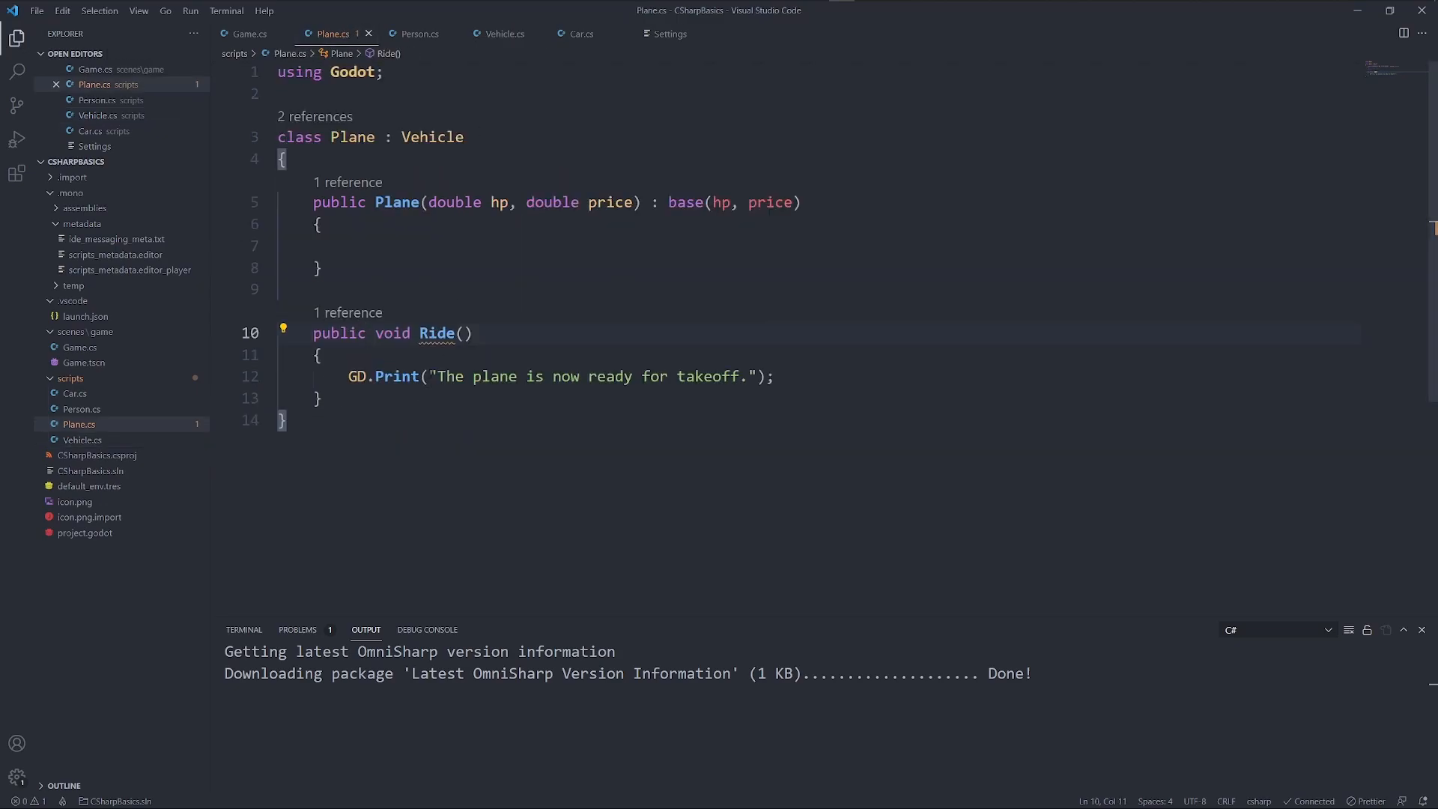
pyautogui.write('override')
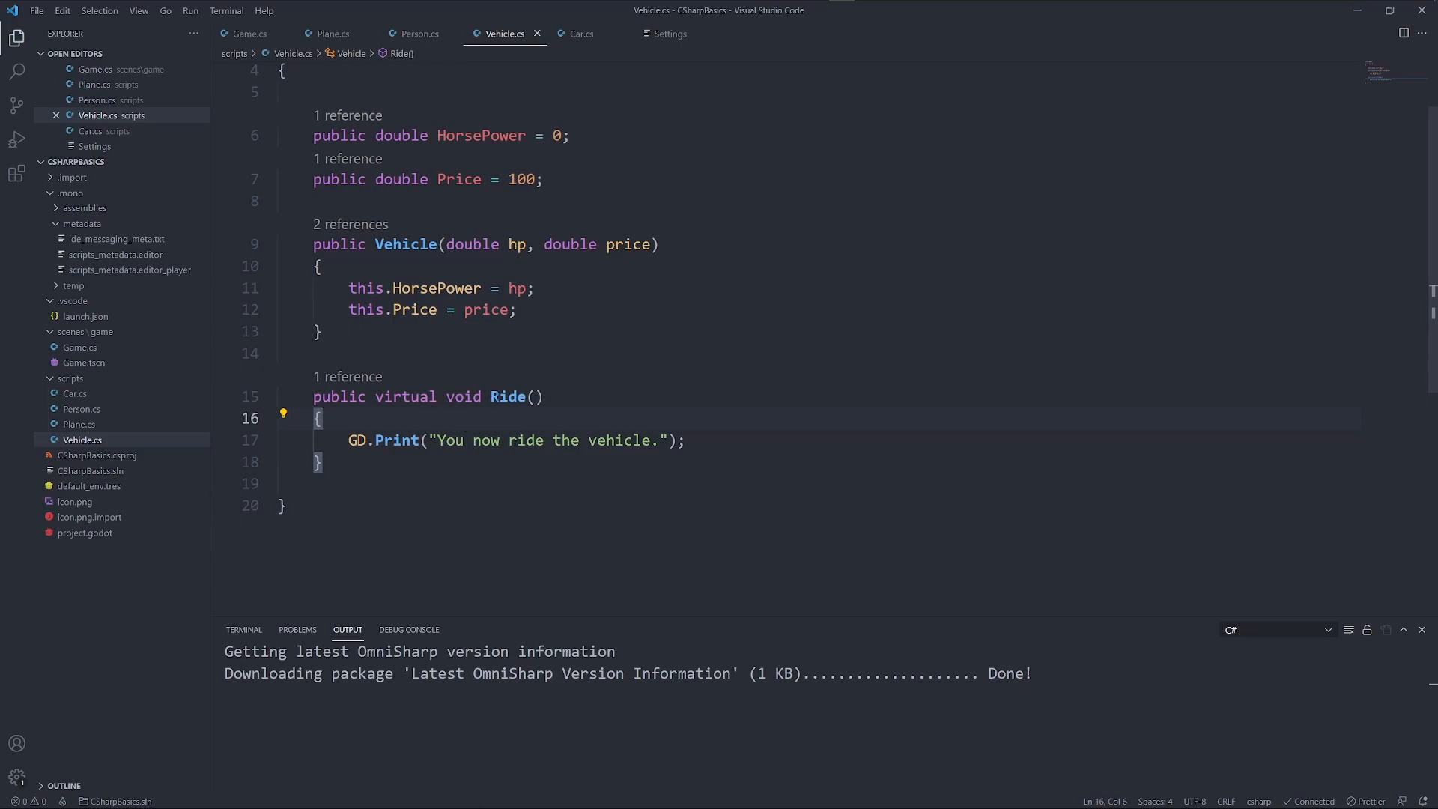
pyautogui.click(542, 396)
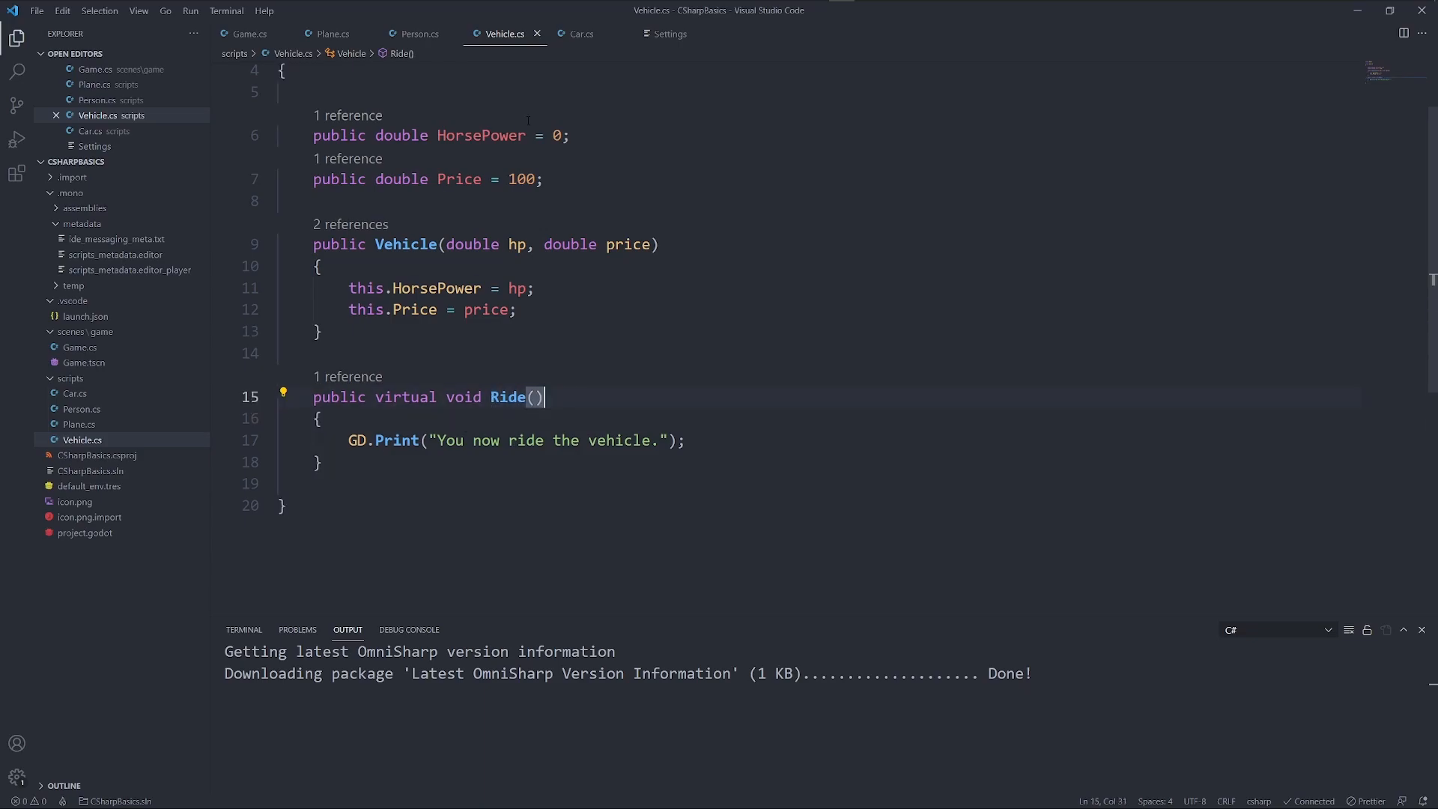
pyautogui.moveTo(513, 133)
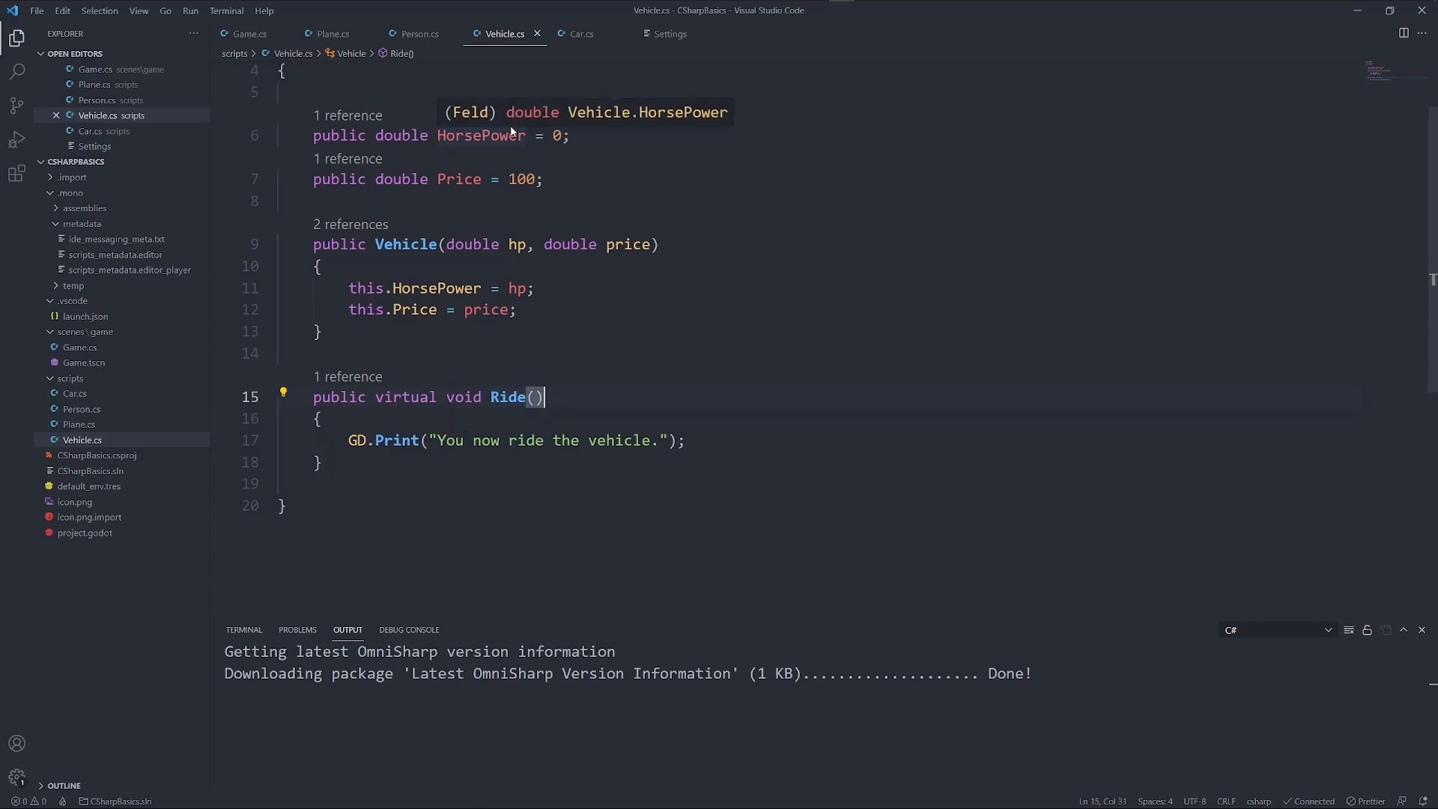
pyautogui.moveTo(473, 408)
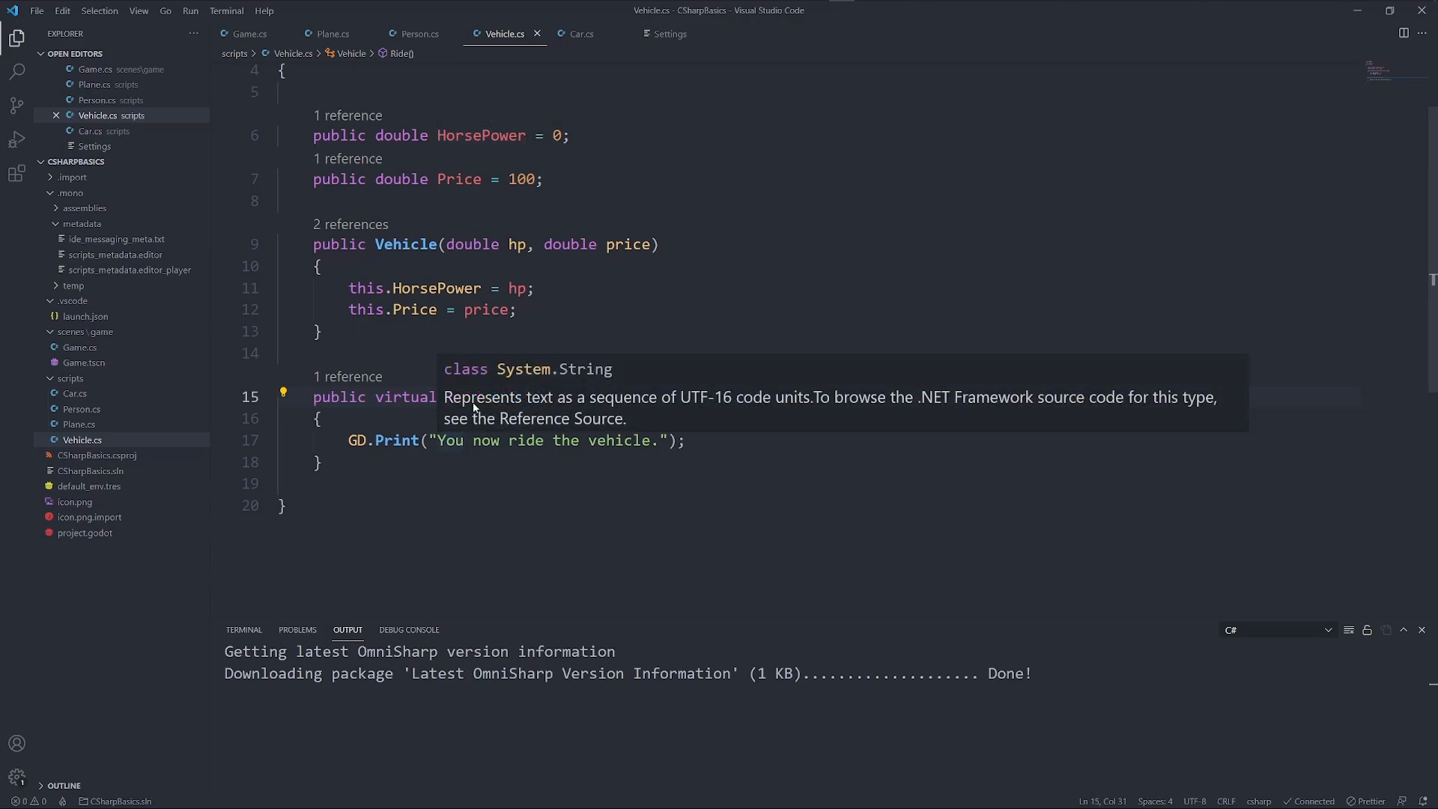
pyautogui.click(247, 34)
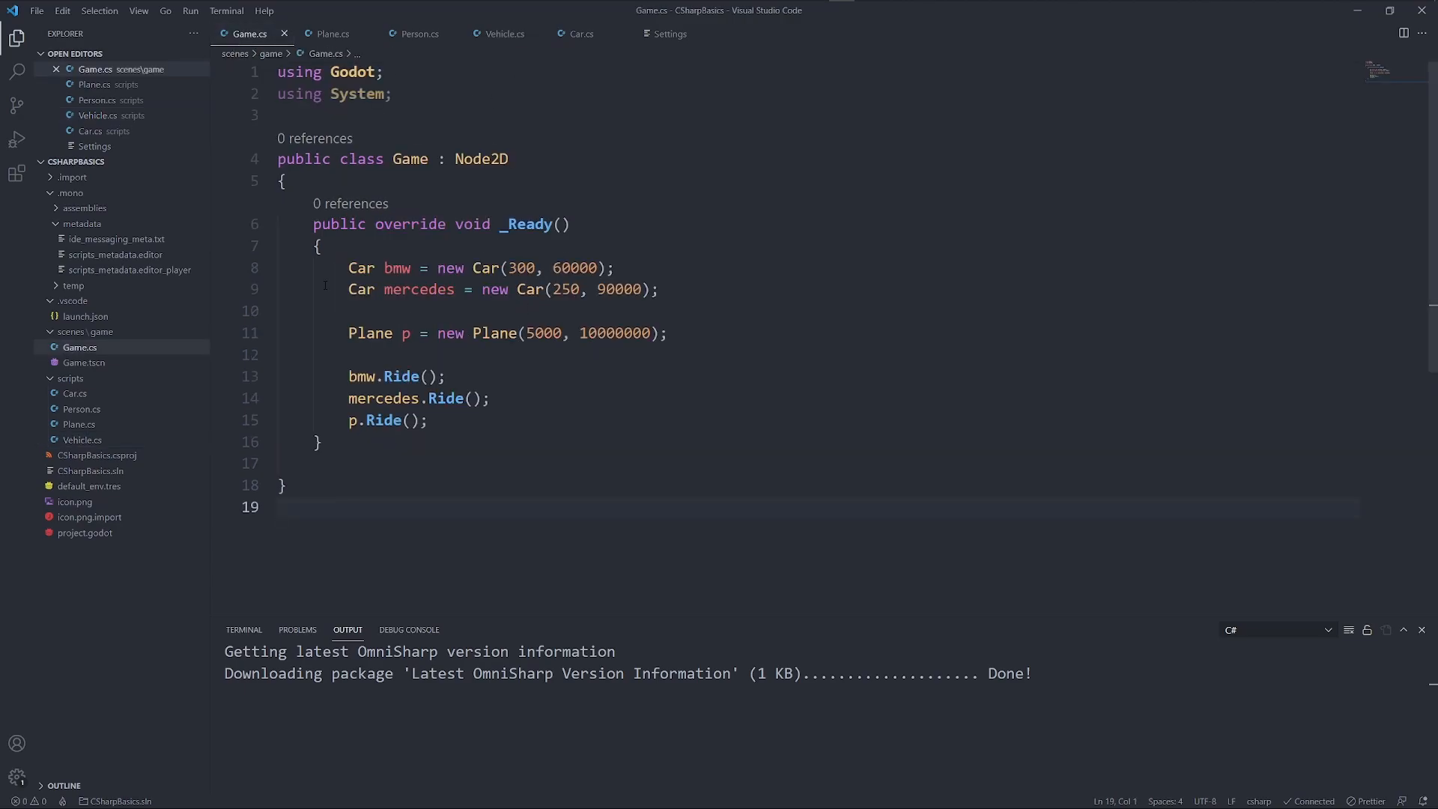
# Declare bmw as a Vehicle again while still building it as a new Car
pyautogui.write('Vehicle')
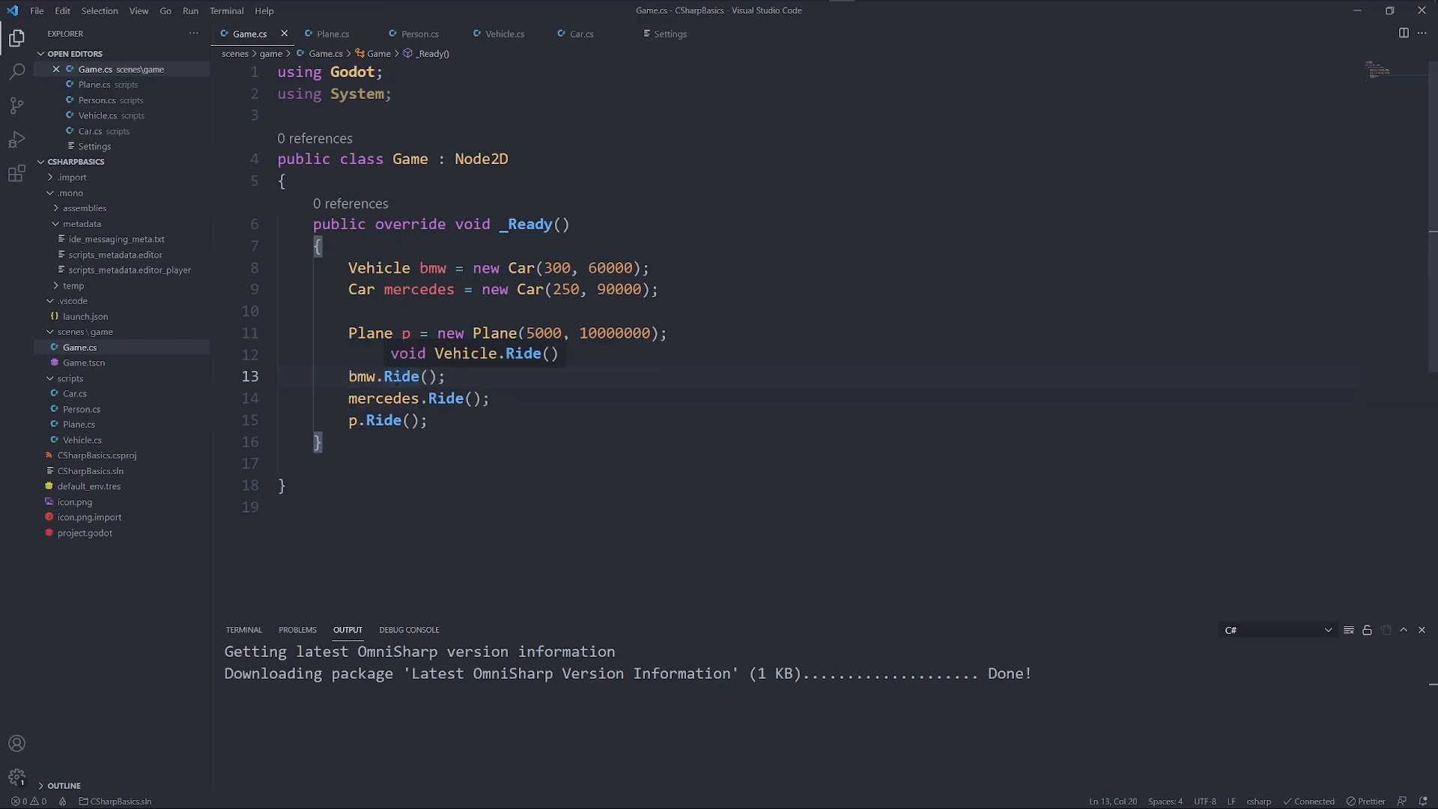
pyautogui.moveTo(743, 385)
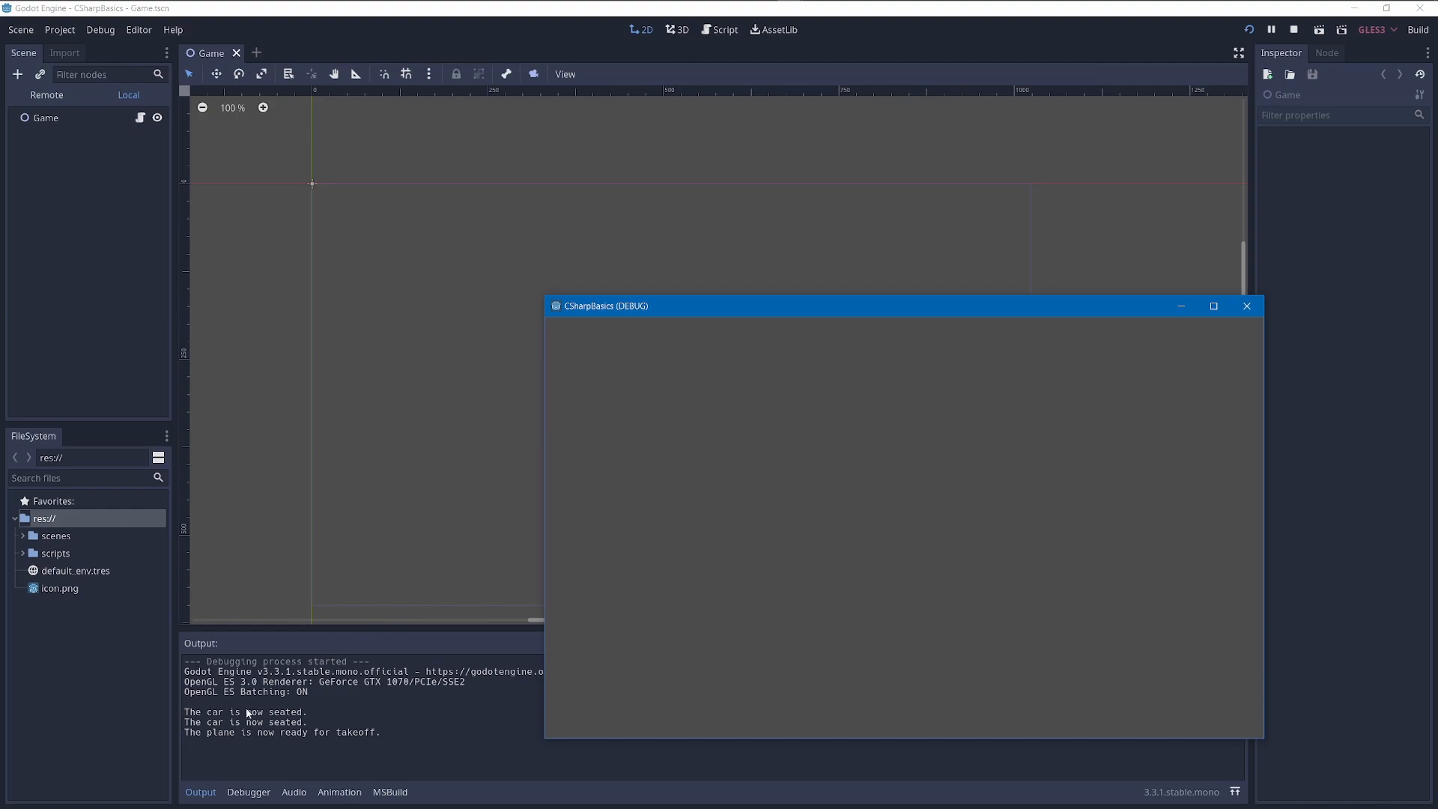
pyautogui.moveTo(539, 744)
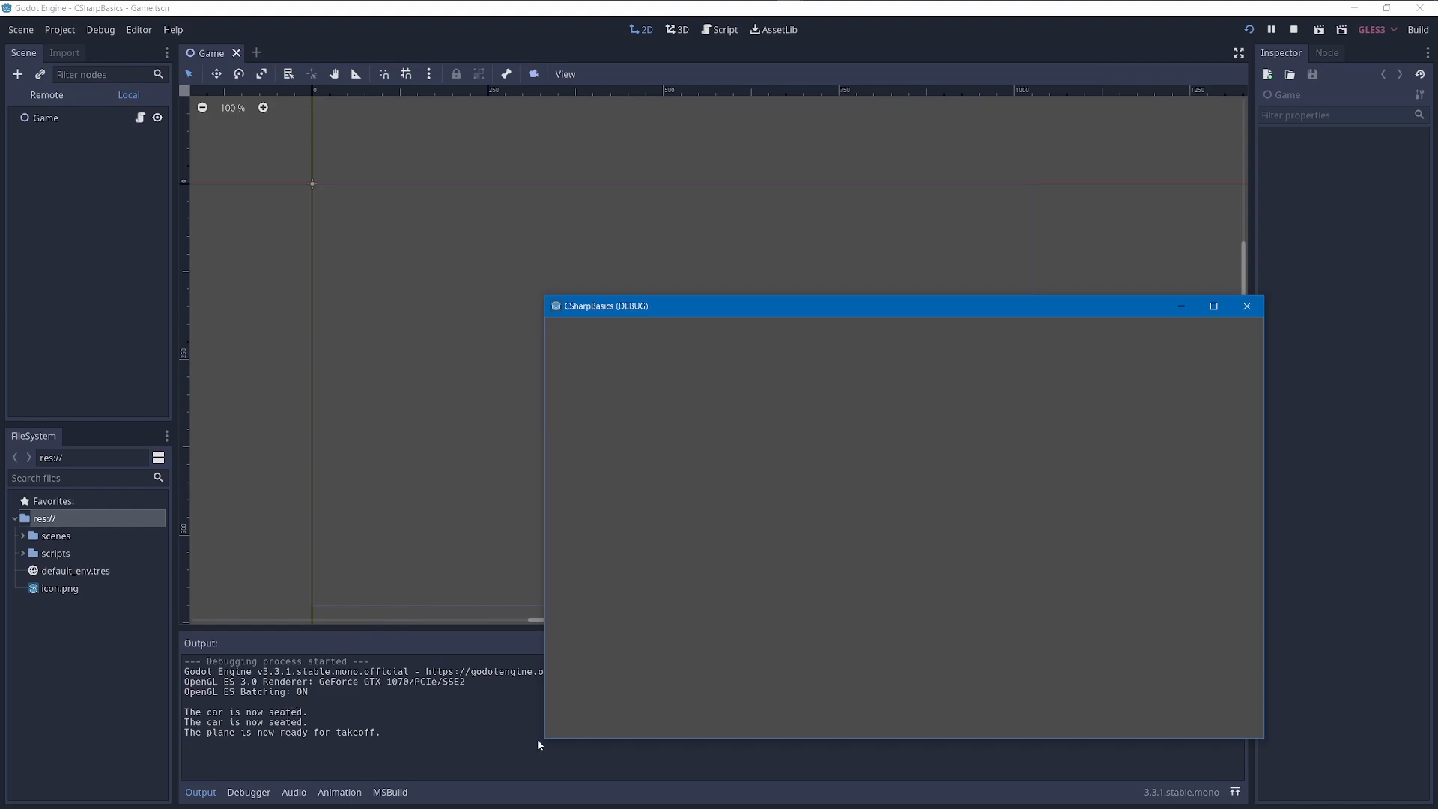
pyautogui.moveTo(1253, 282)
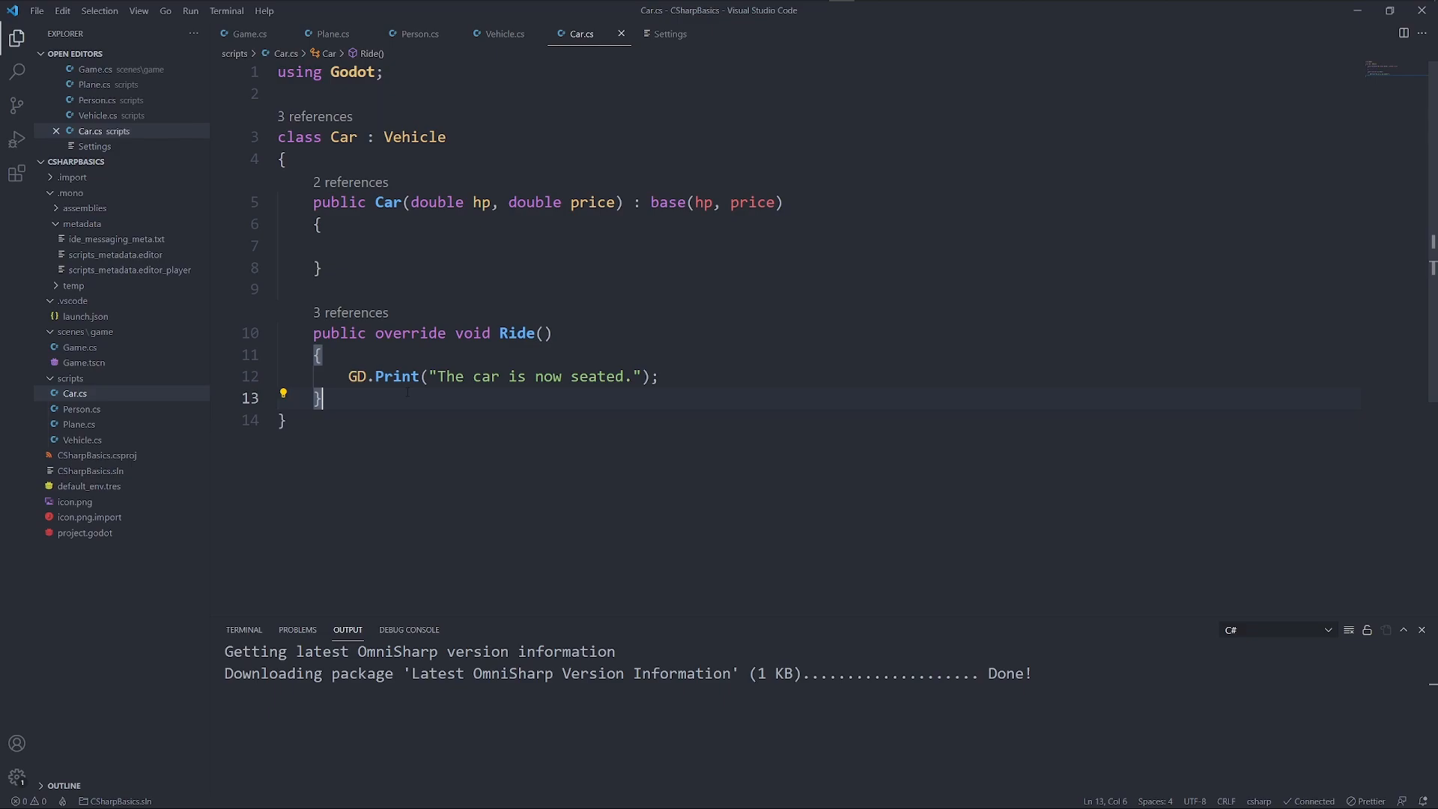
# Add 'public bool Electric = false;' to the Car class
pyautogui.write('public bool')
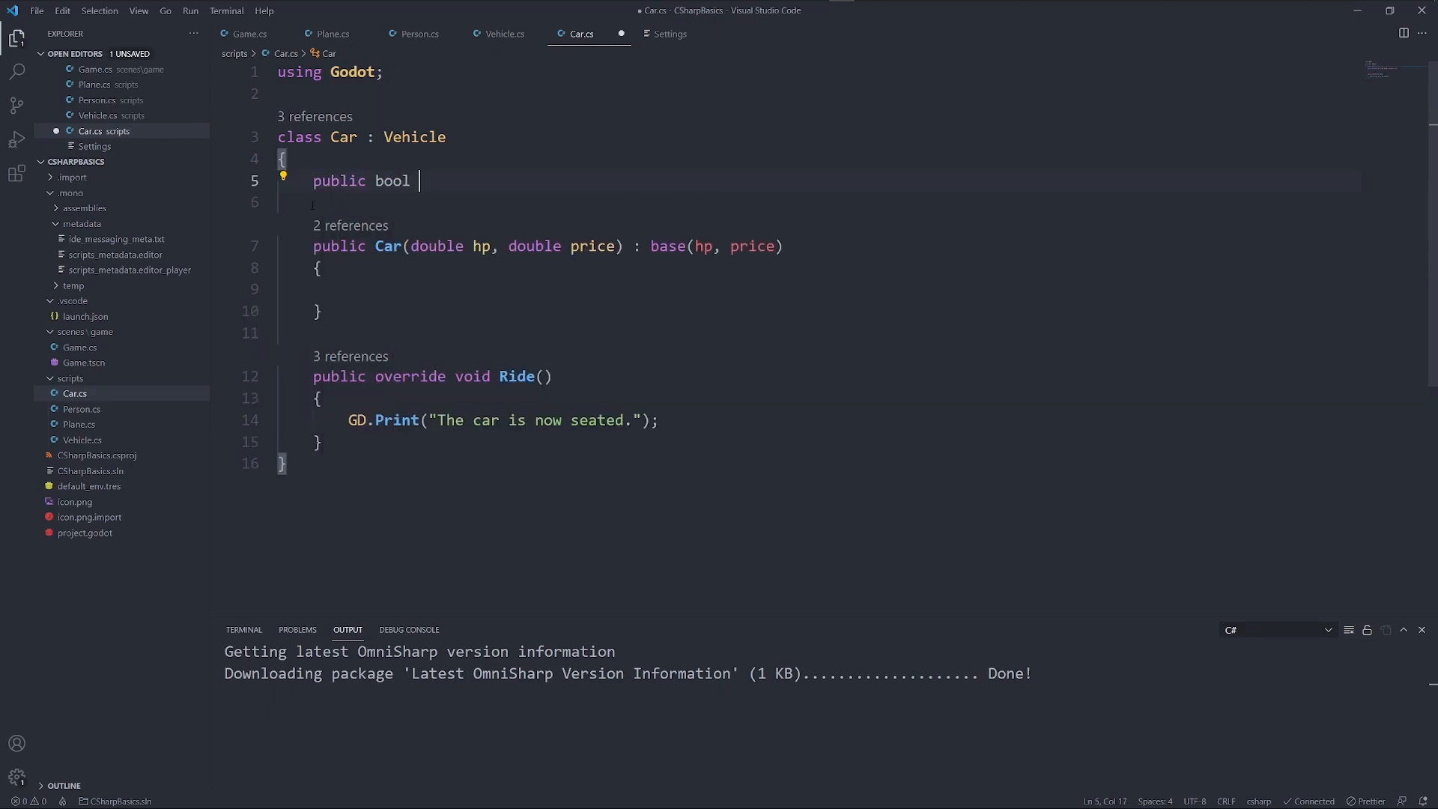
pyautogui.write('Electric')
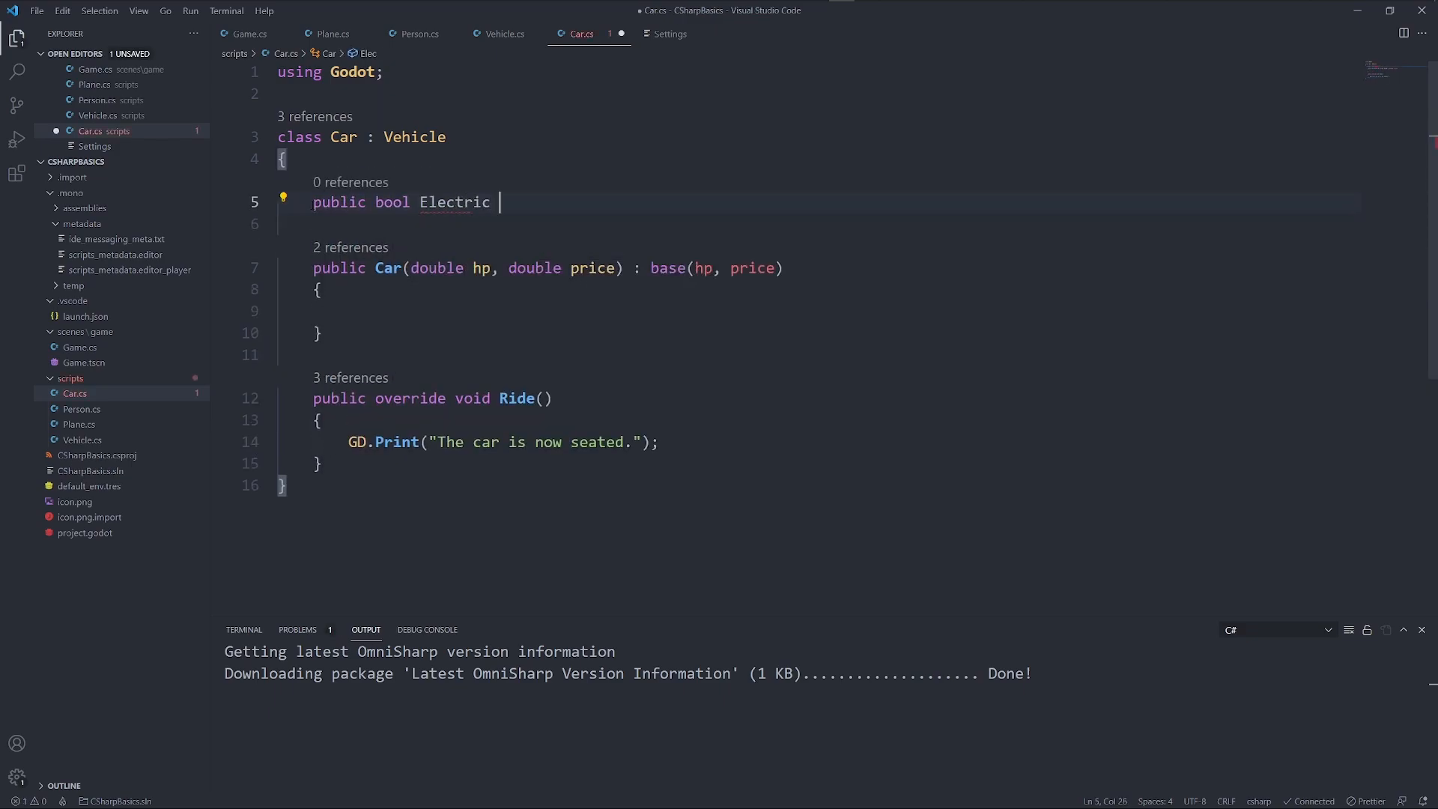
pyautogui.write('= false;')
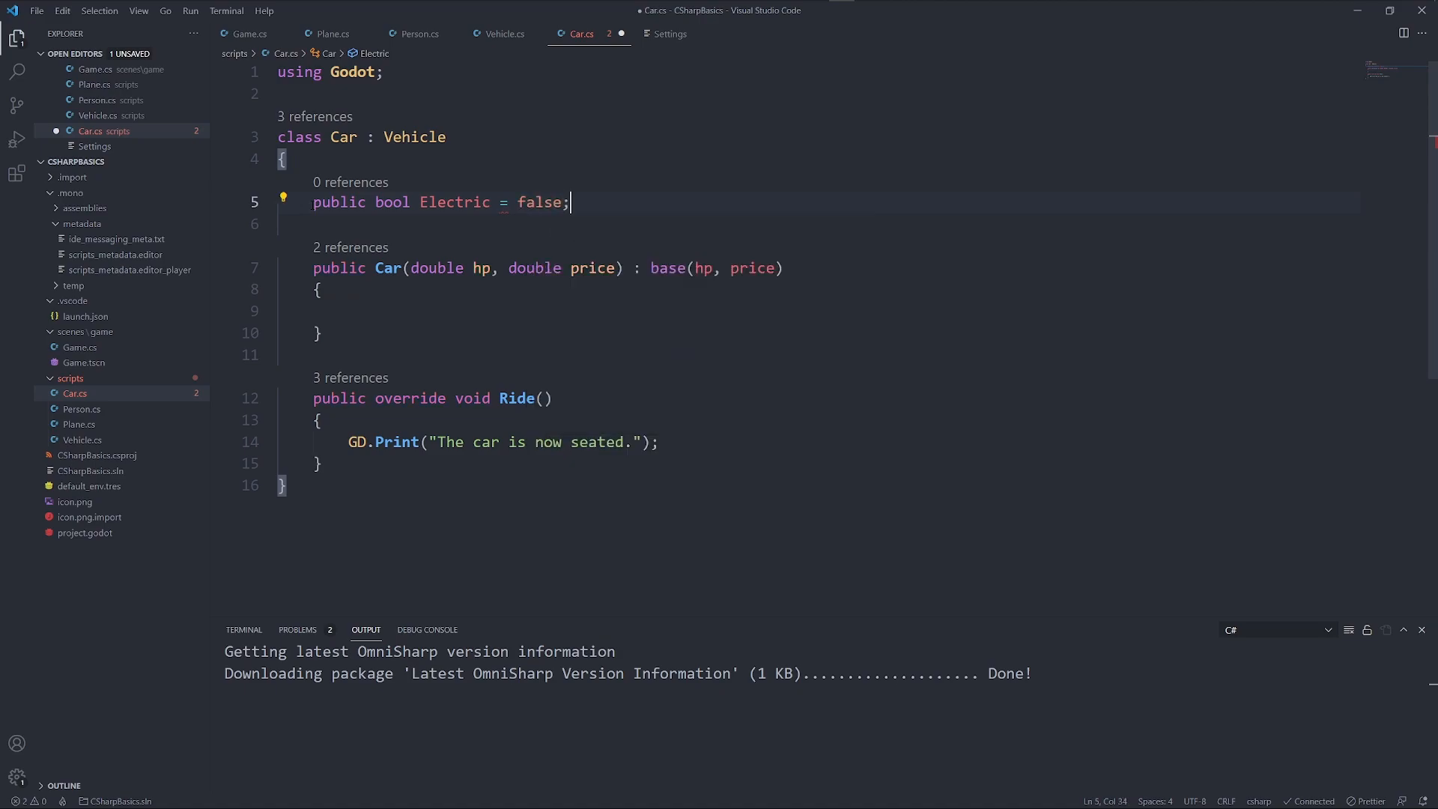
pyautogui.write(', Electric')
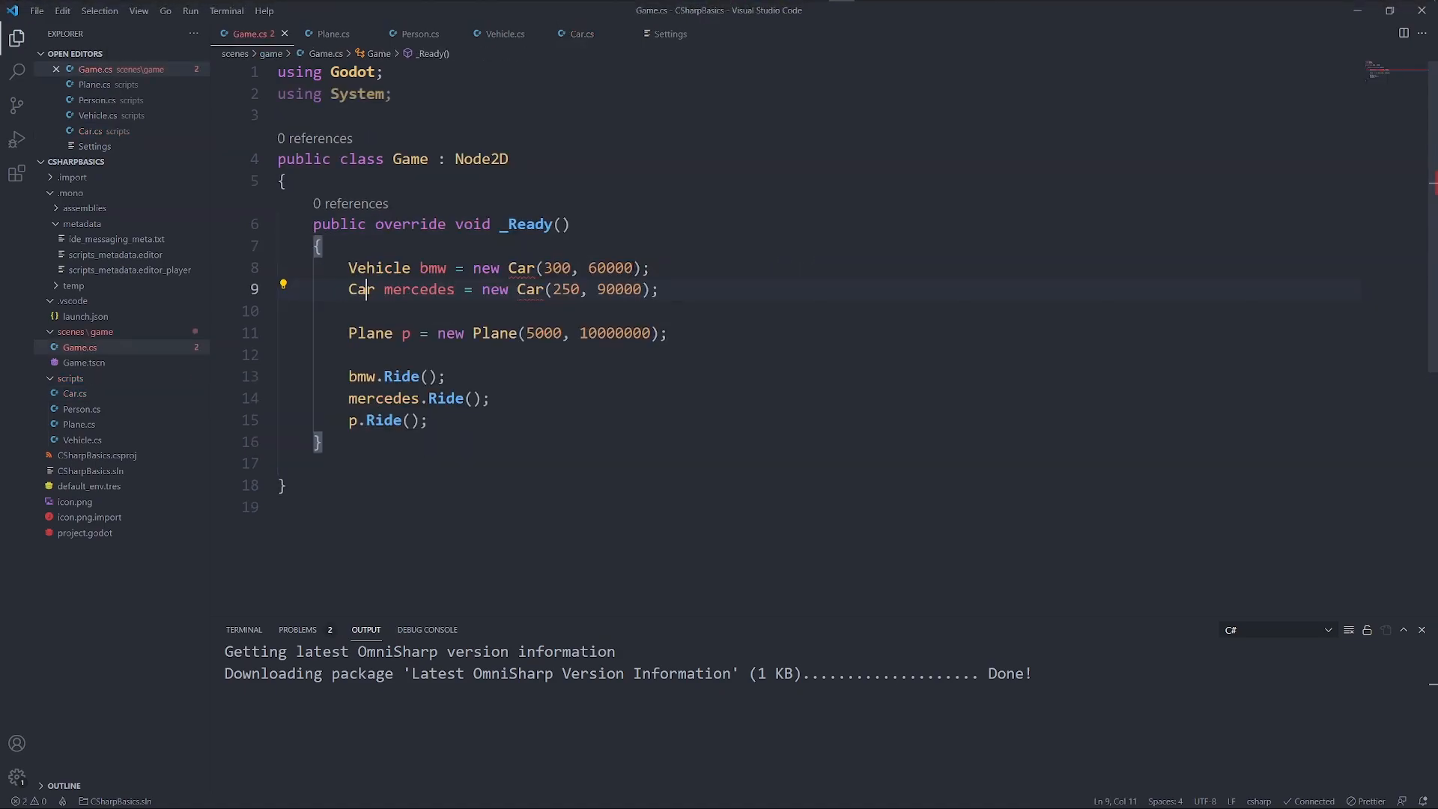
# Pass true for bmw and false for mercedes, and print 'Our mercedes is…' via a ternary on Electric
pyautogui.write(', tr')
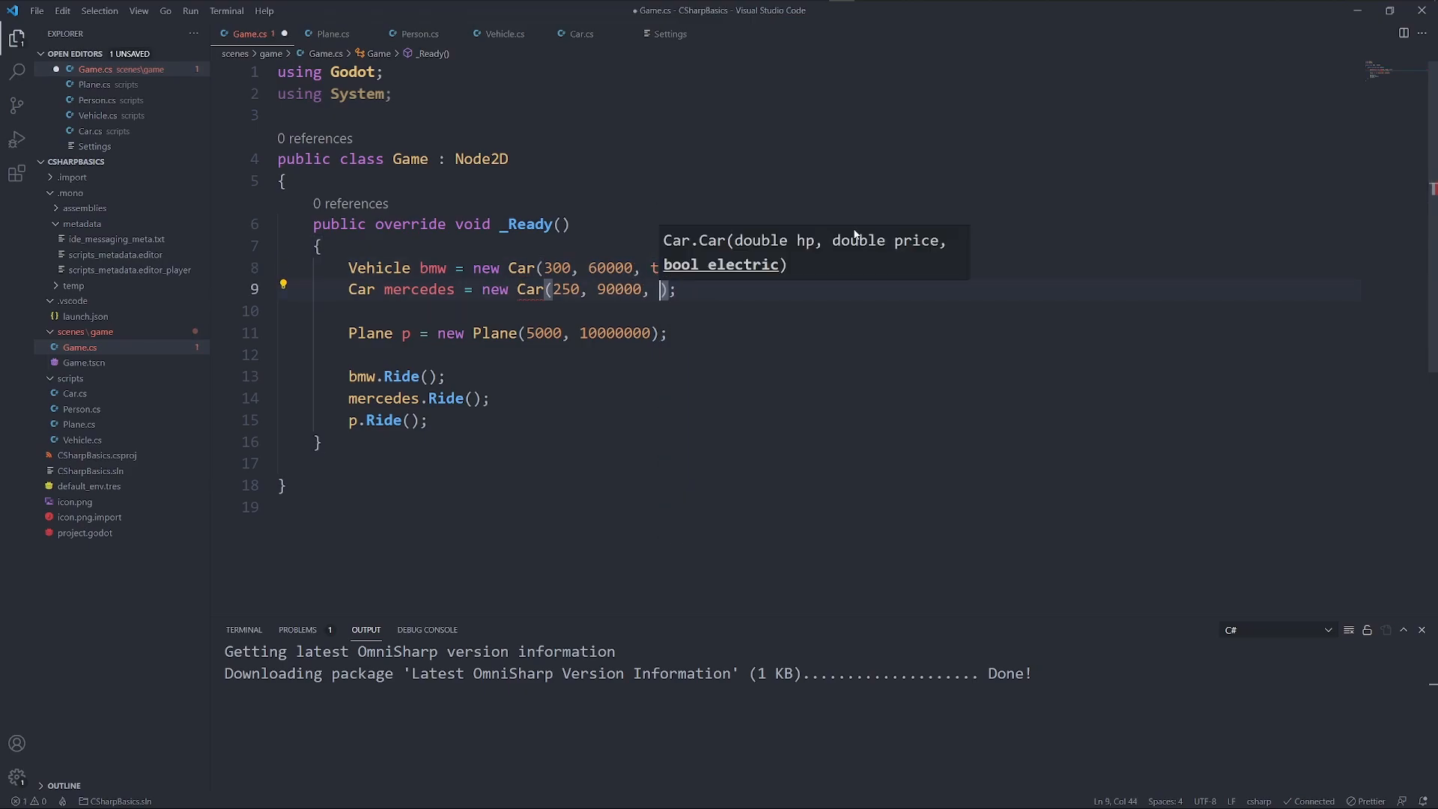
pyautogui.write('false')
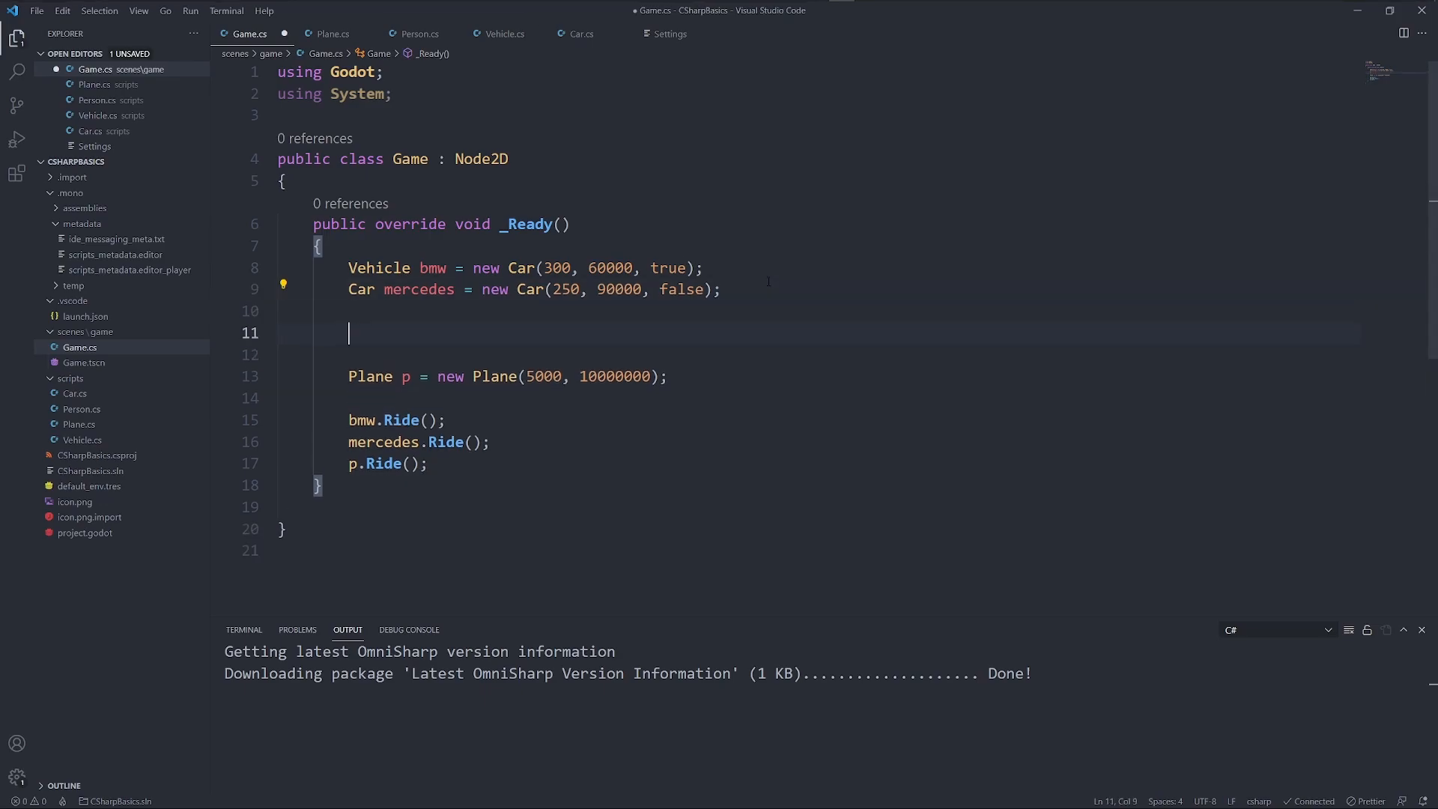
pyautogui.write('GD.Print(')
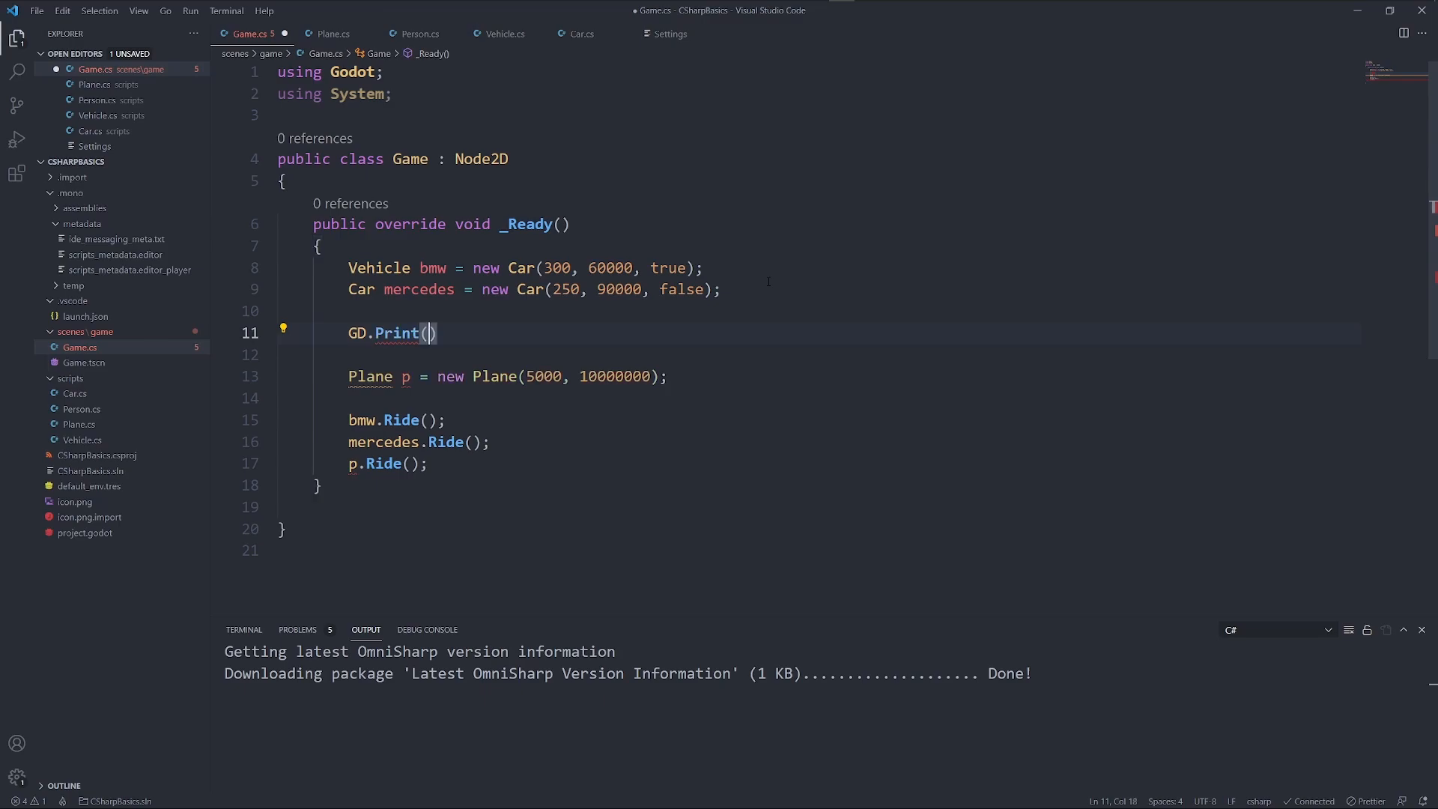
pyautogui.write('""')
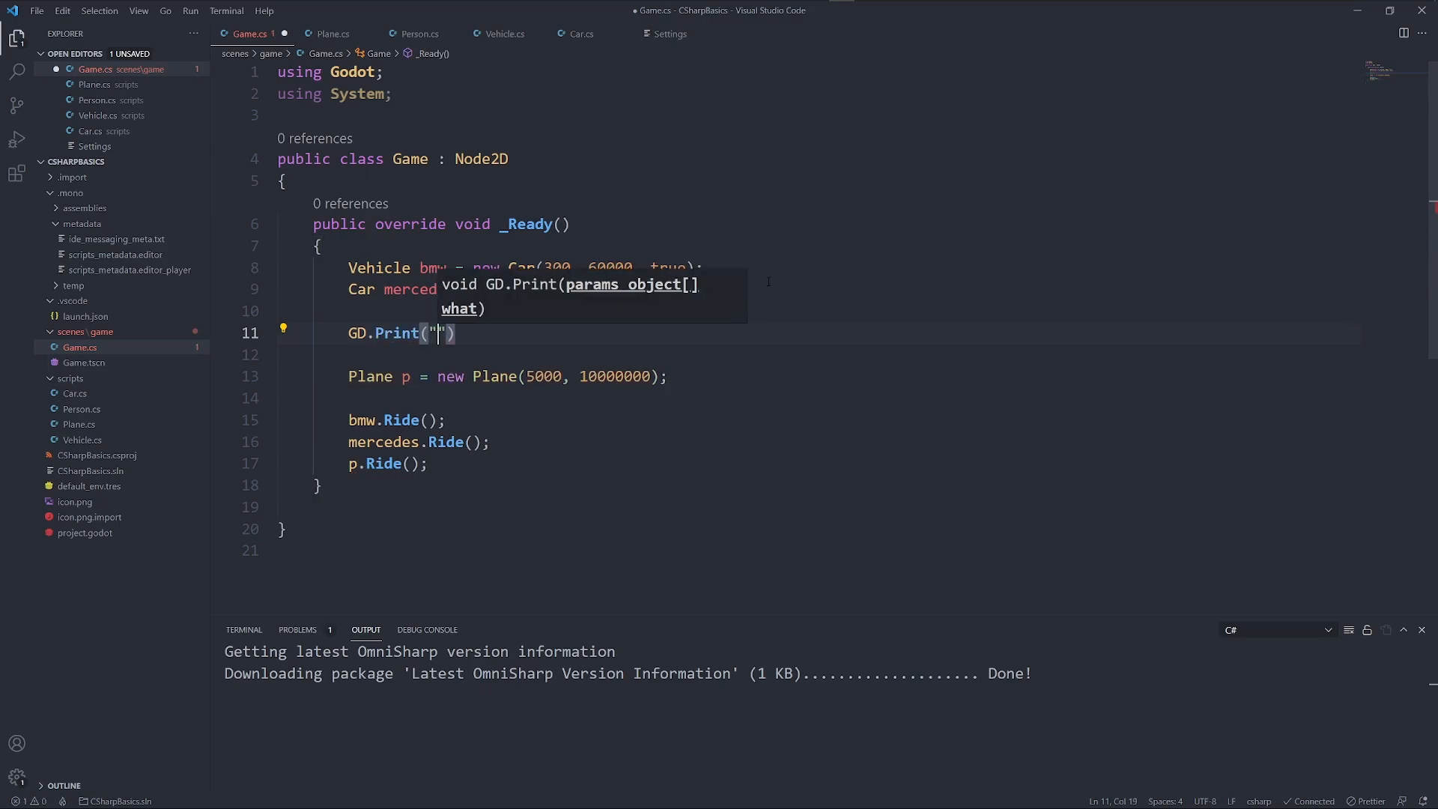
pyautogui.write('Our mercedes is " + (mercedes.Electric ? "" : " not')
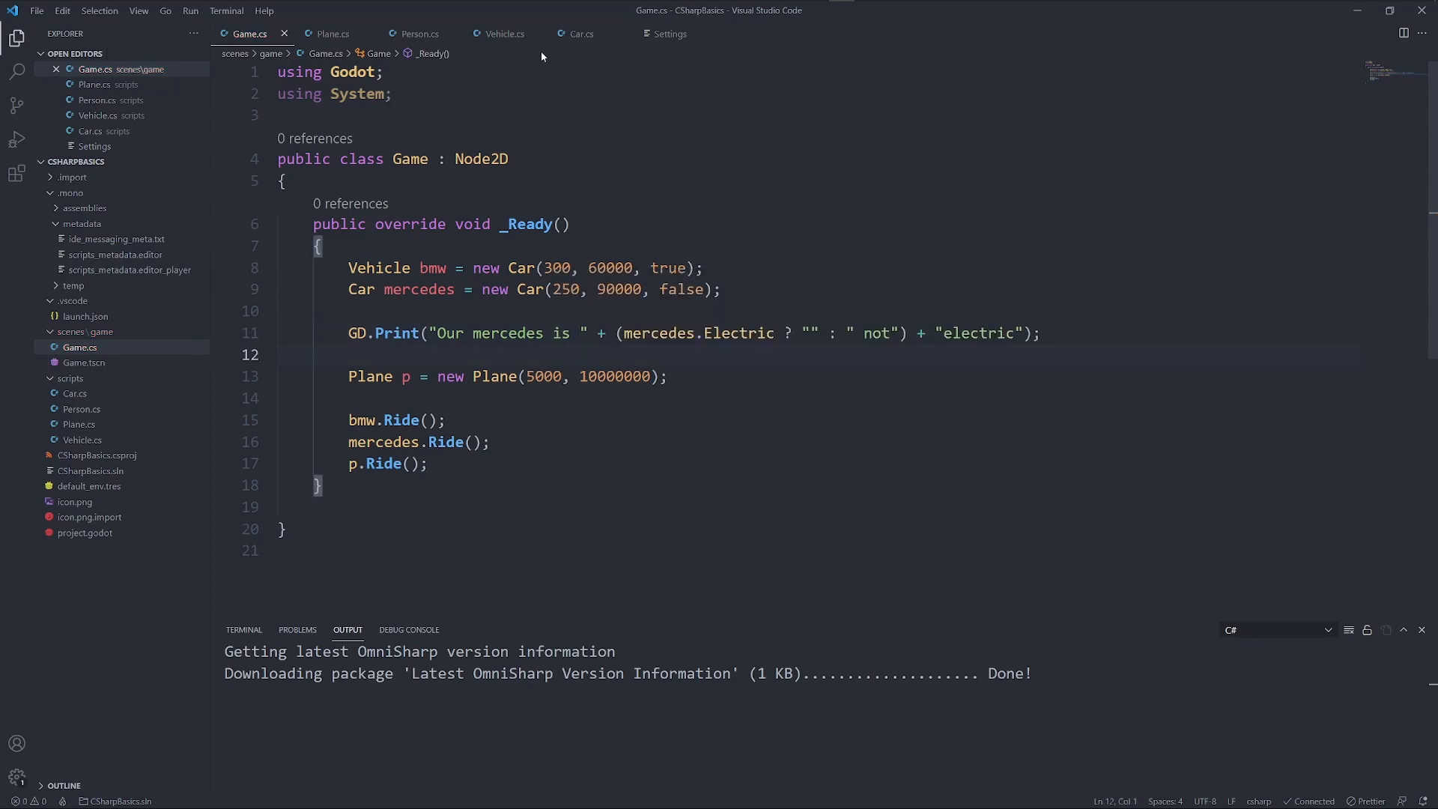
pyautogui.click(472, 333)
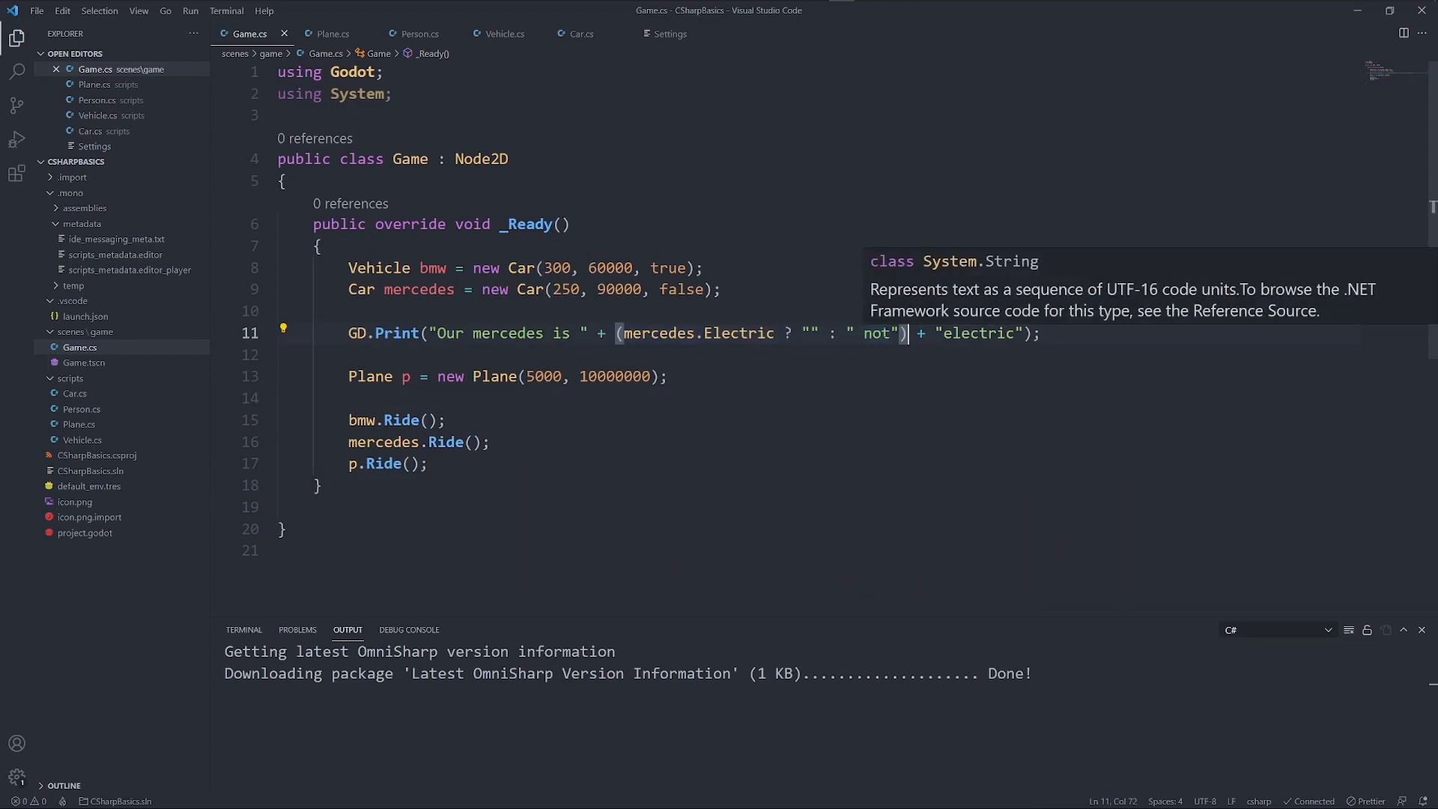
pyautogui.moveTo(392, 363)
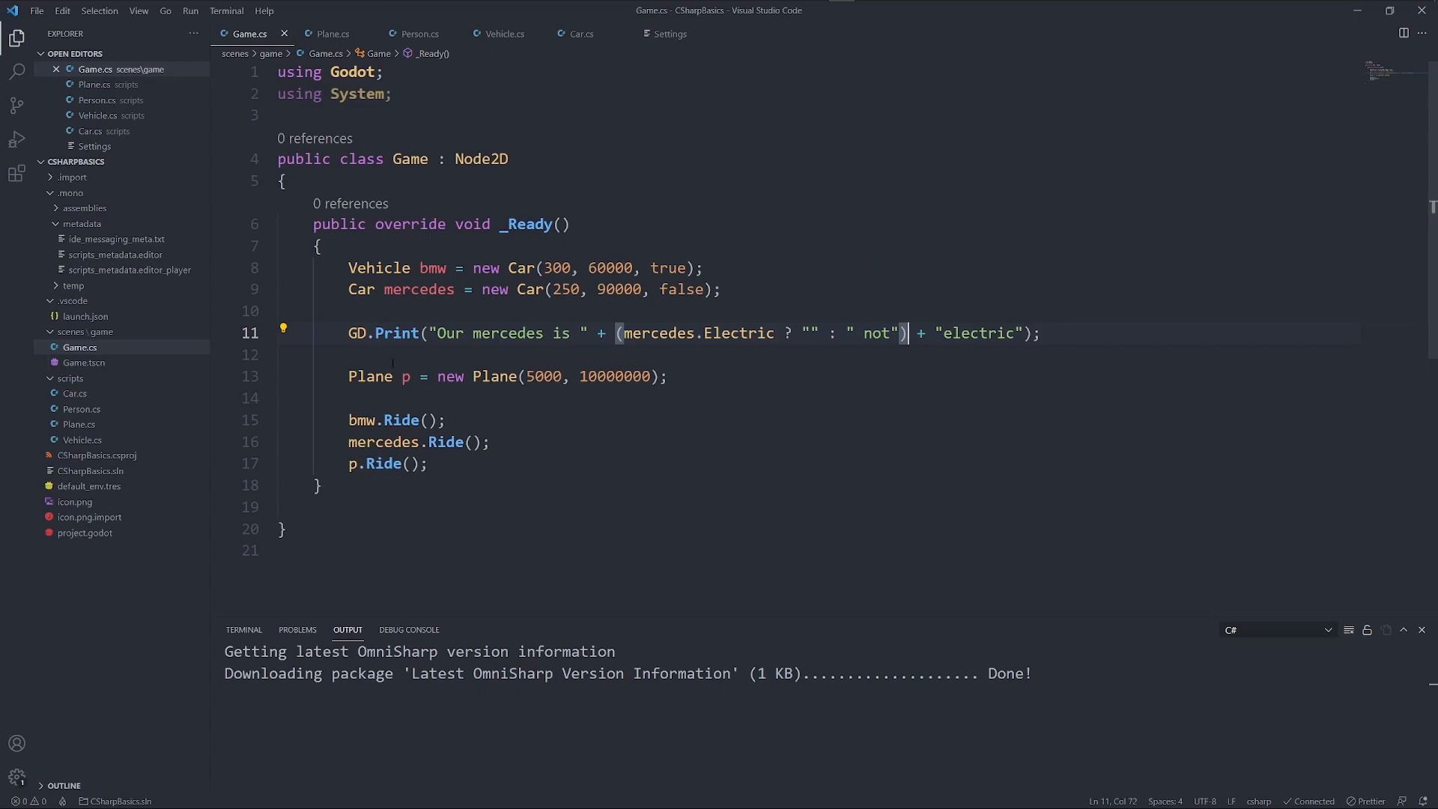
pyautogui.moveTo(346, 333); pyautogui.dragTo(1025, 333)
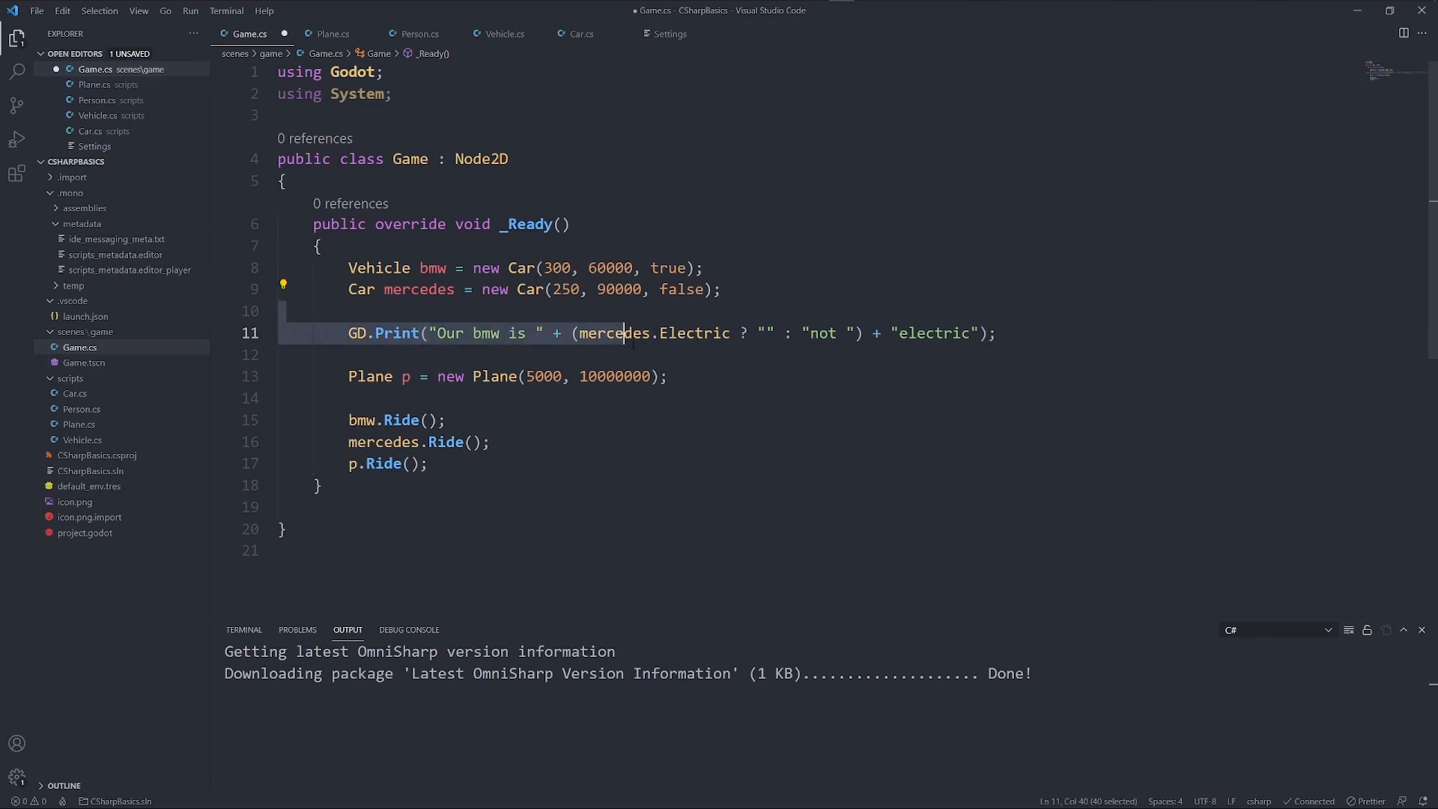
# Change the print message to 'Our bmw is' using bmw.Electric, with a blank line above
pyautogui.write('bmw')
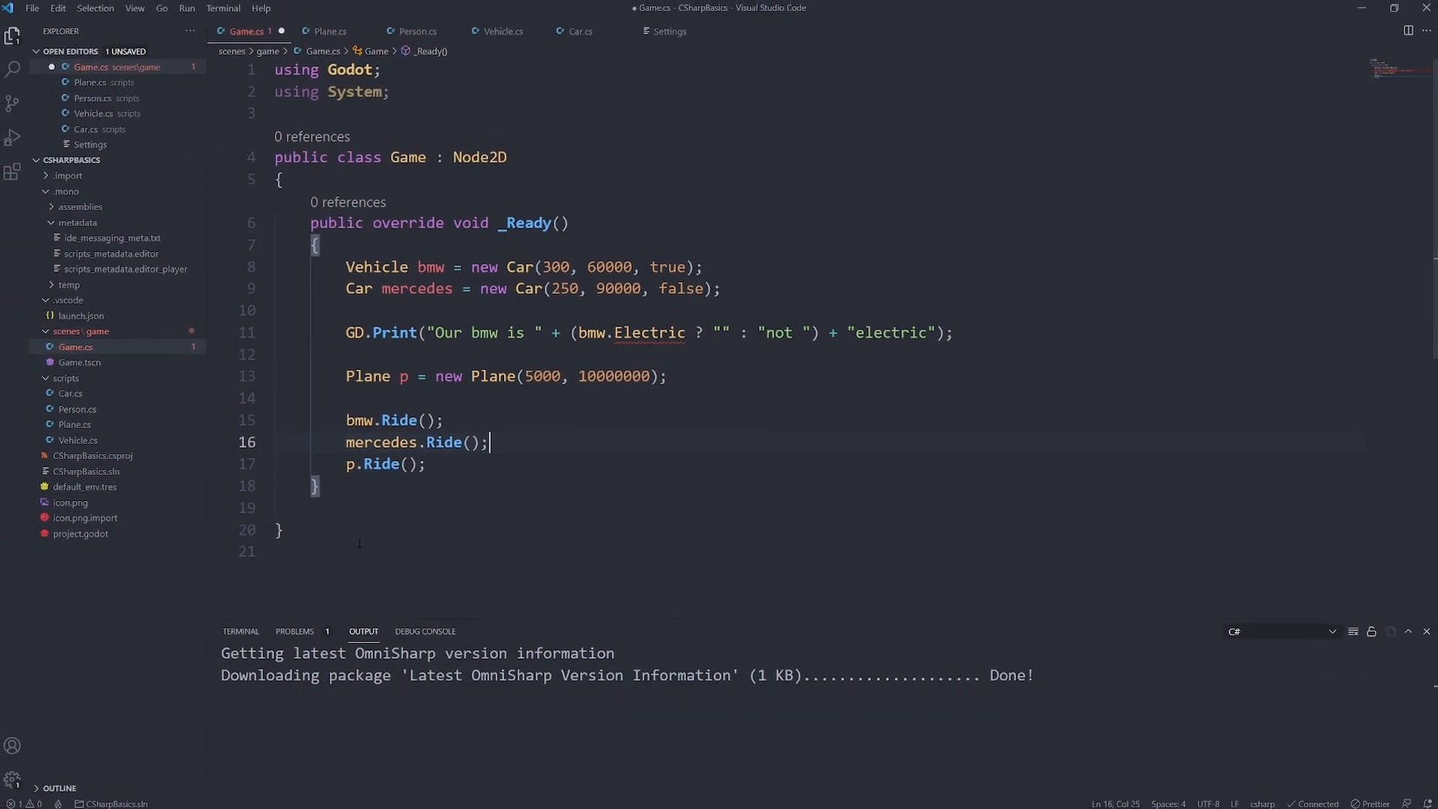
pyautogui.moveTo(651, 333)
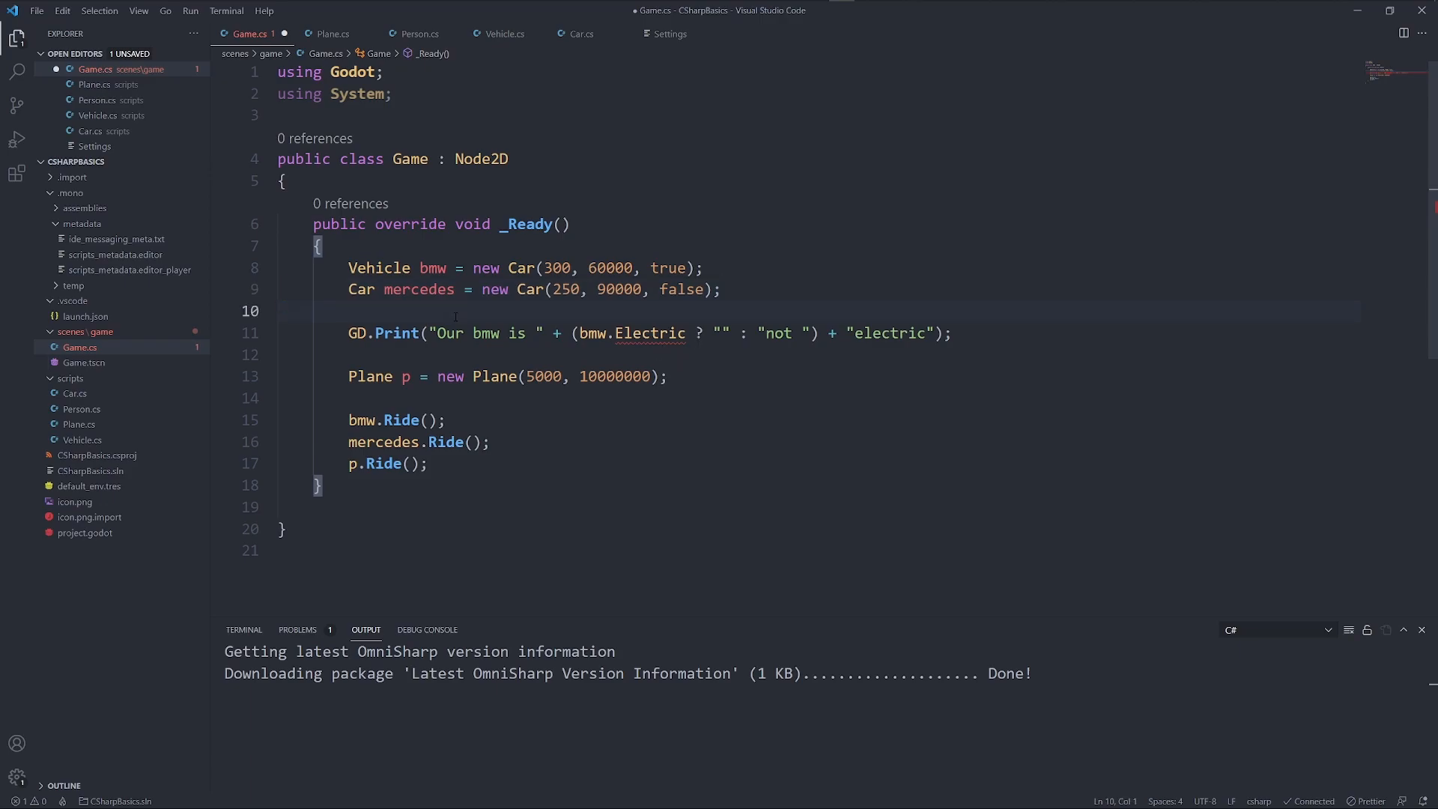
pyautogui.press('Enter')
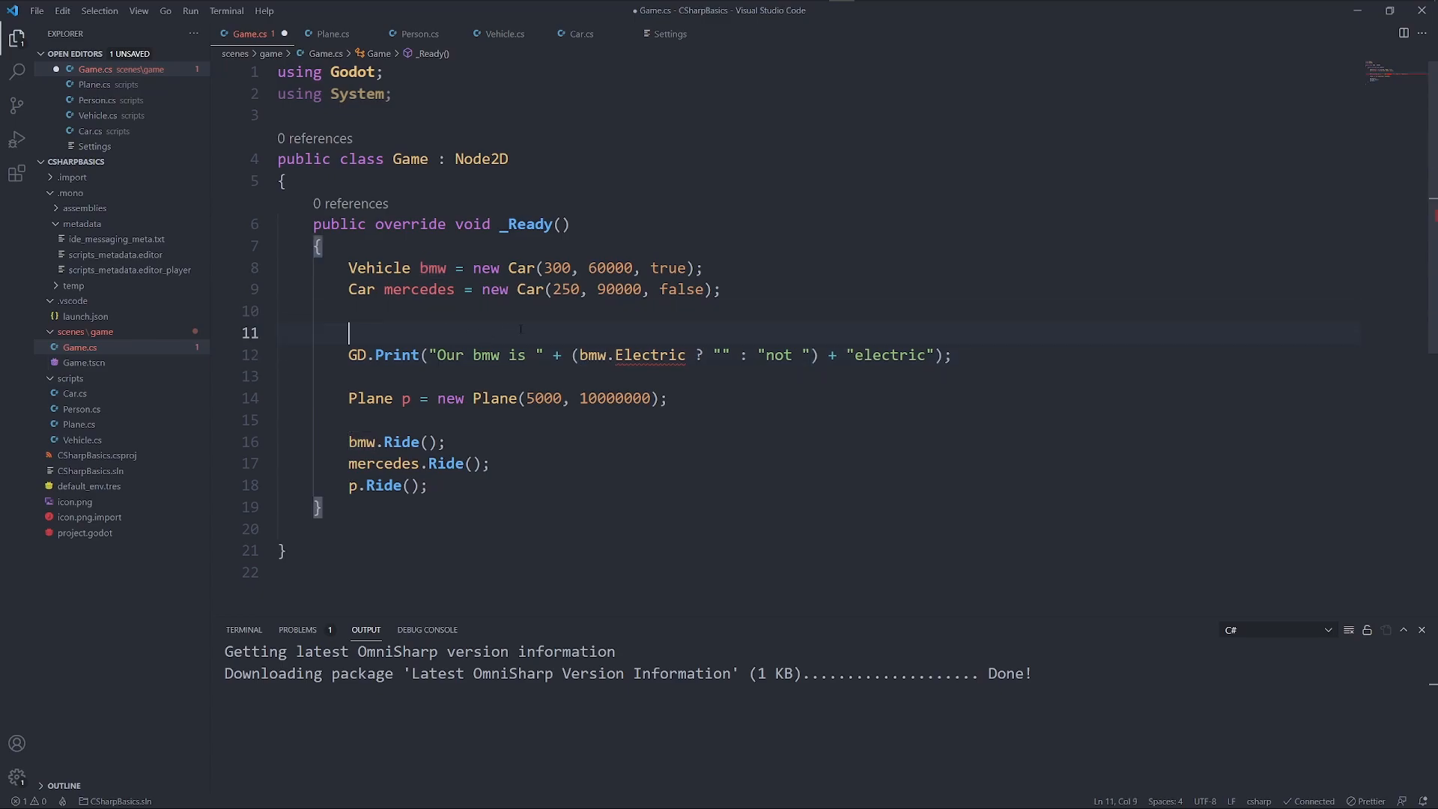
# Declare 'Car bmwCopy = (Car) bmw;' above the print line and select bmwCopy
pyautogui.write('Car bmwCopy')
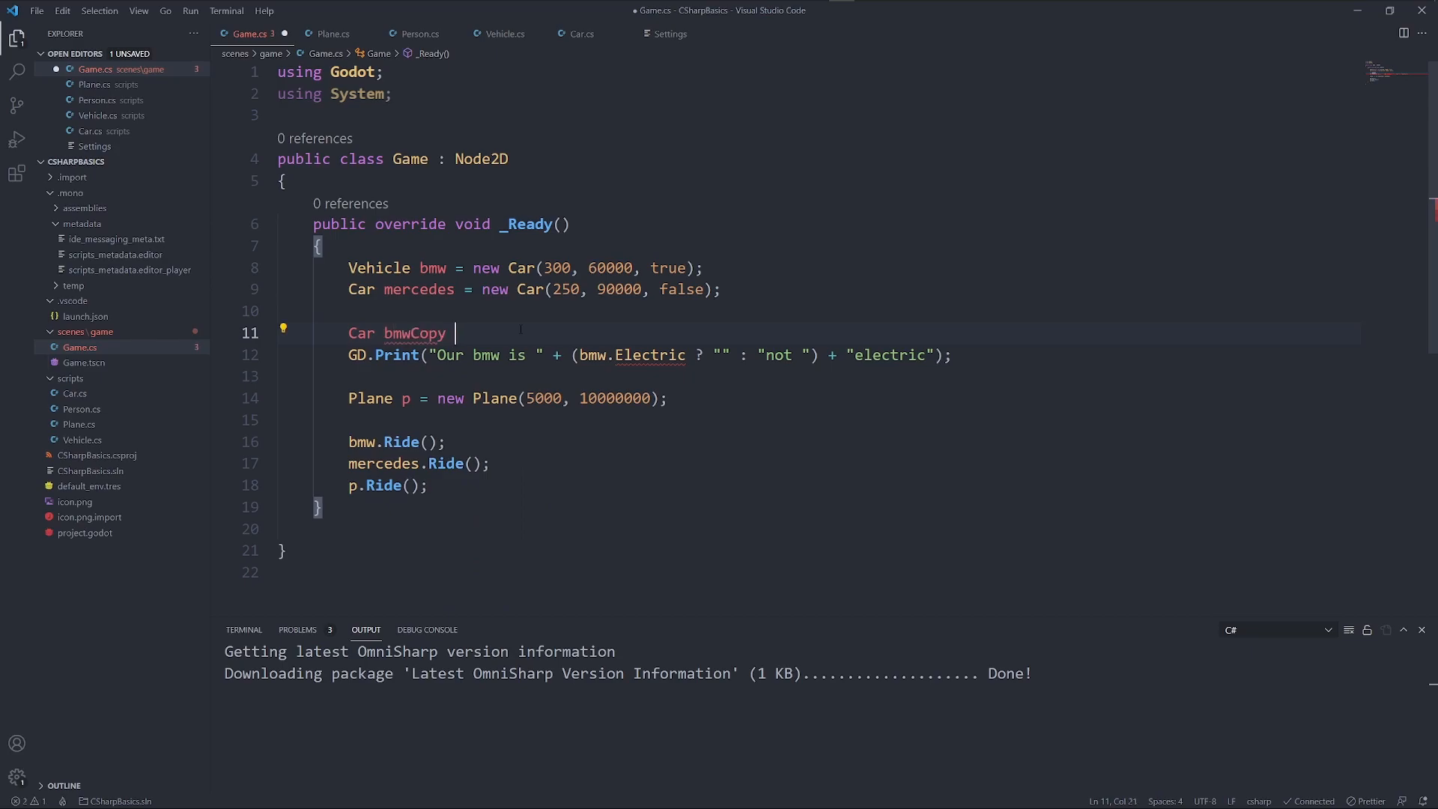
pyautogui.write('= ()')
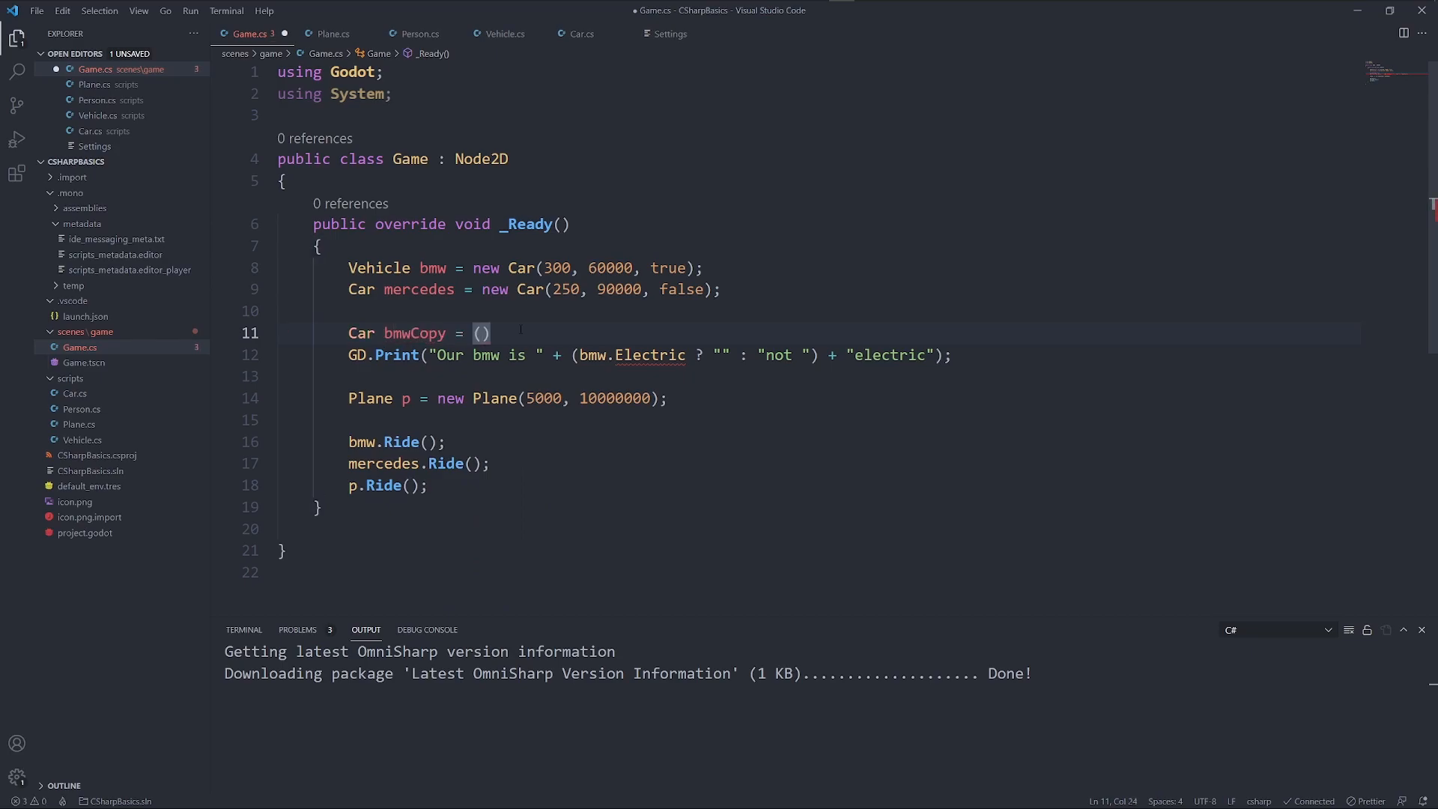
pyautogui.write('Car')
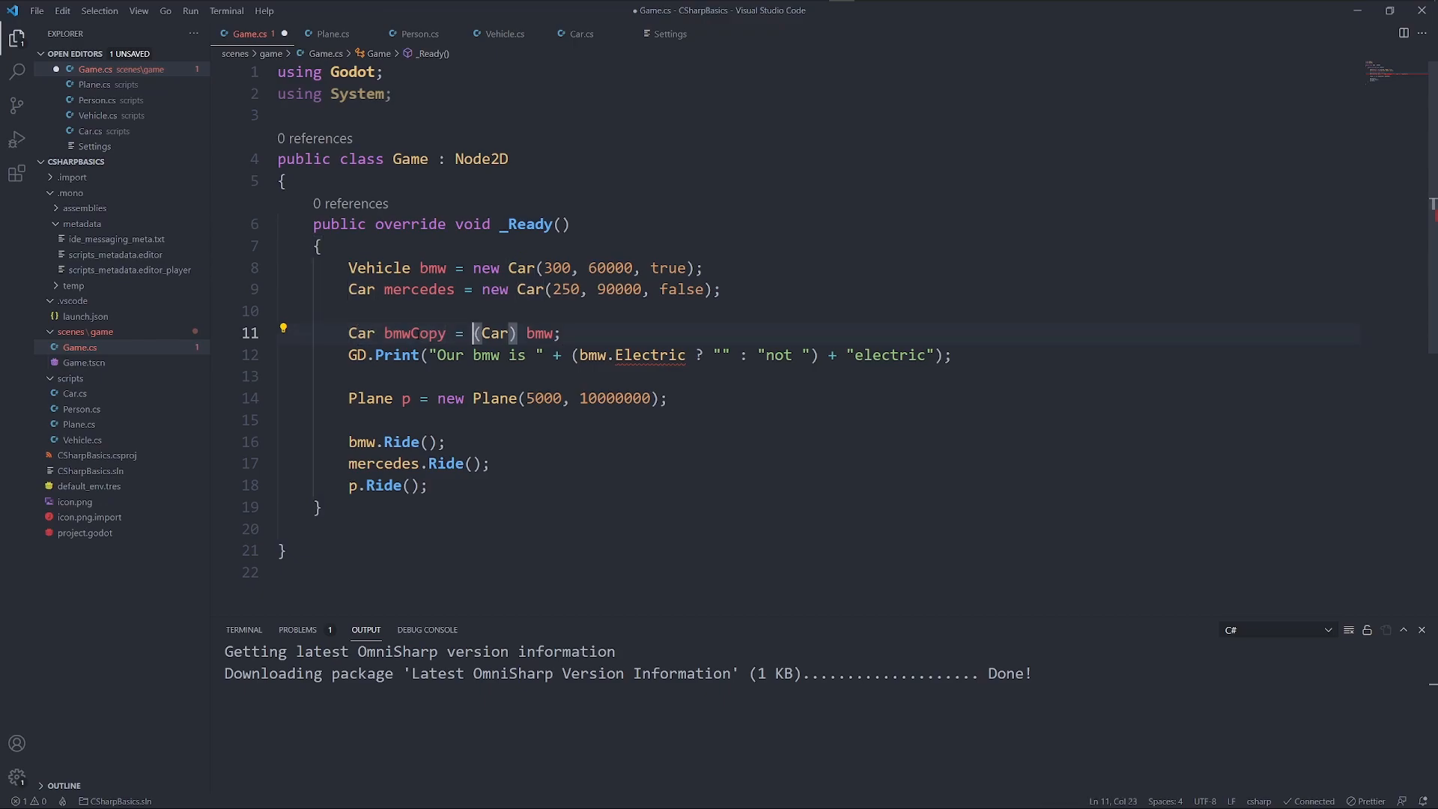
pyautogui.doubleClick(415, 333)
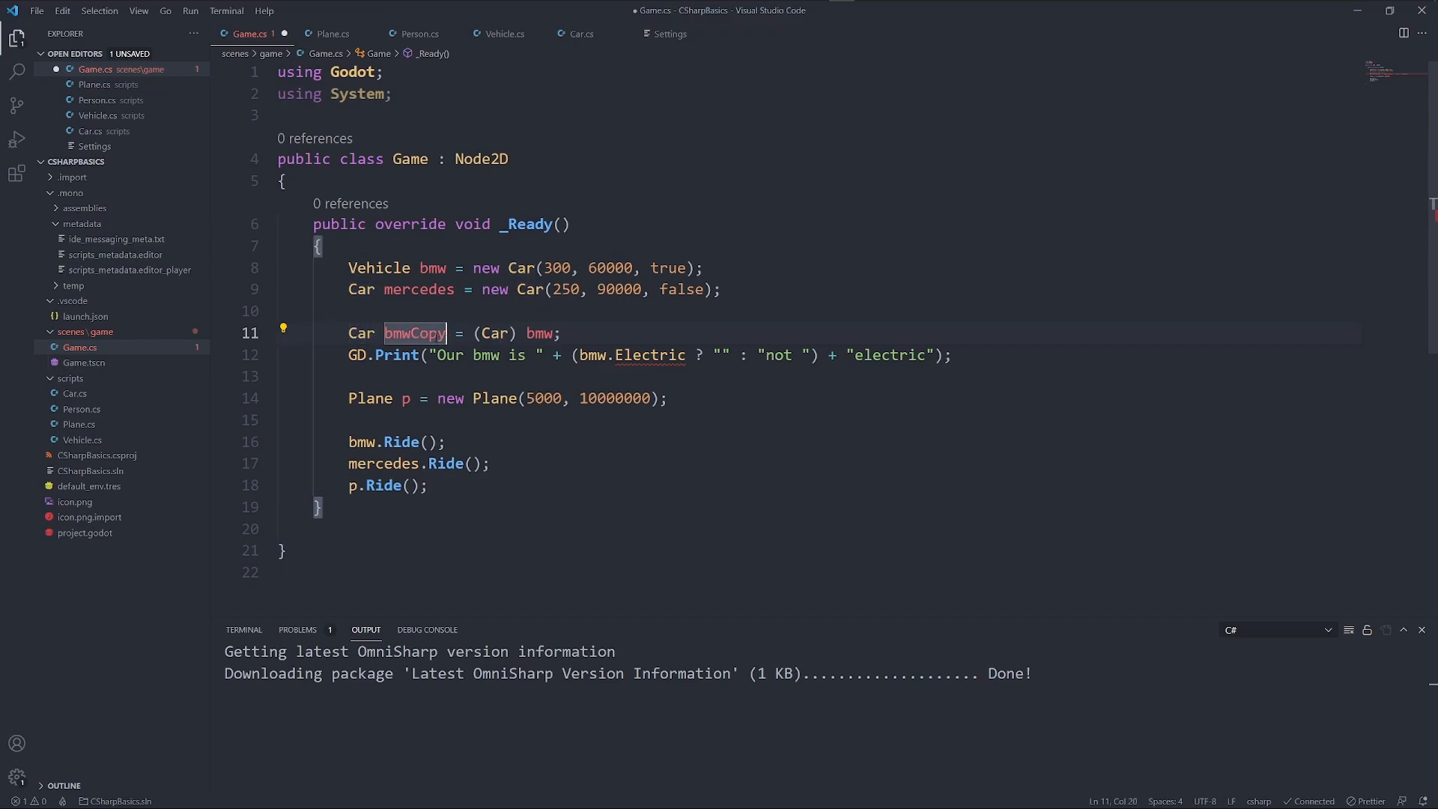